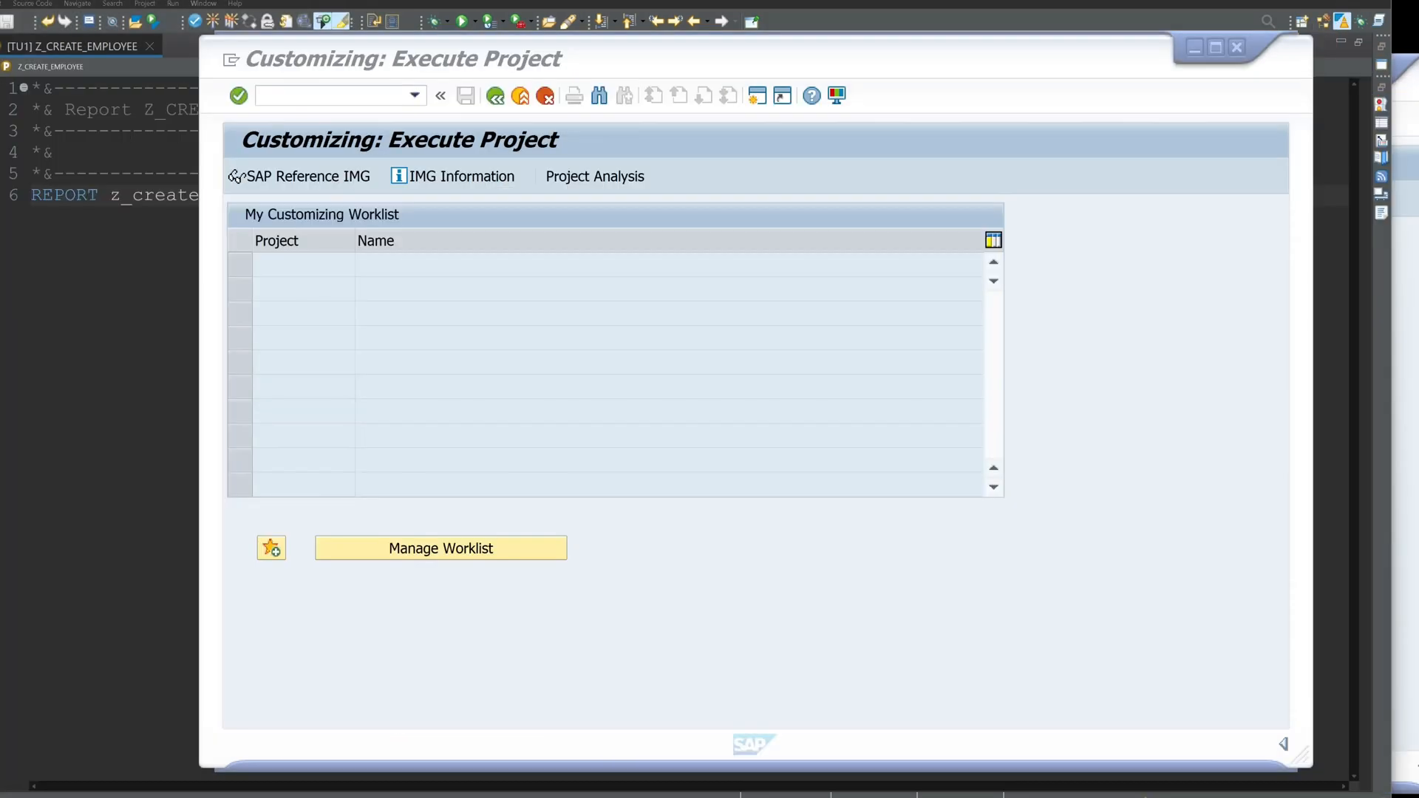
pyautogui.moveTo(1114, 261)
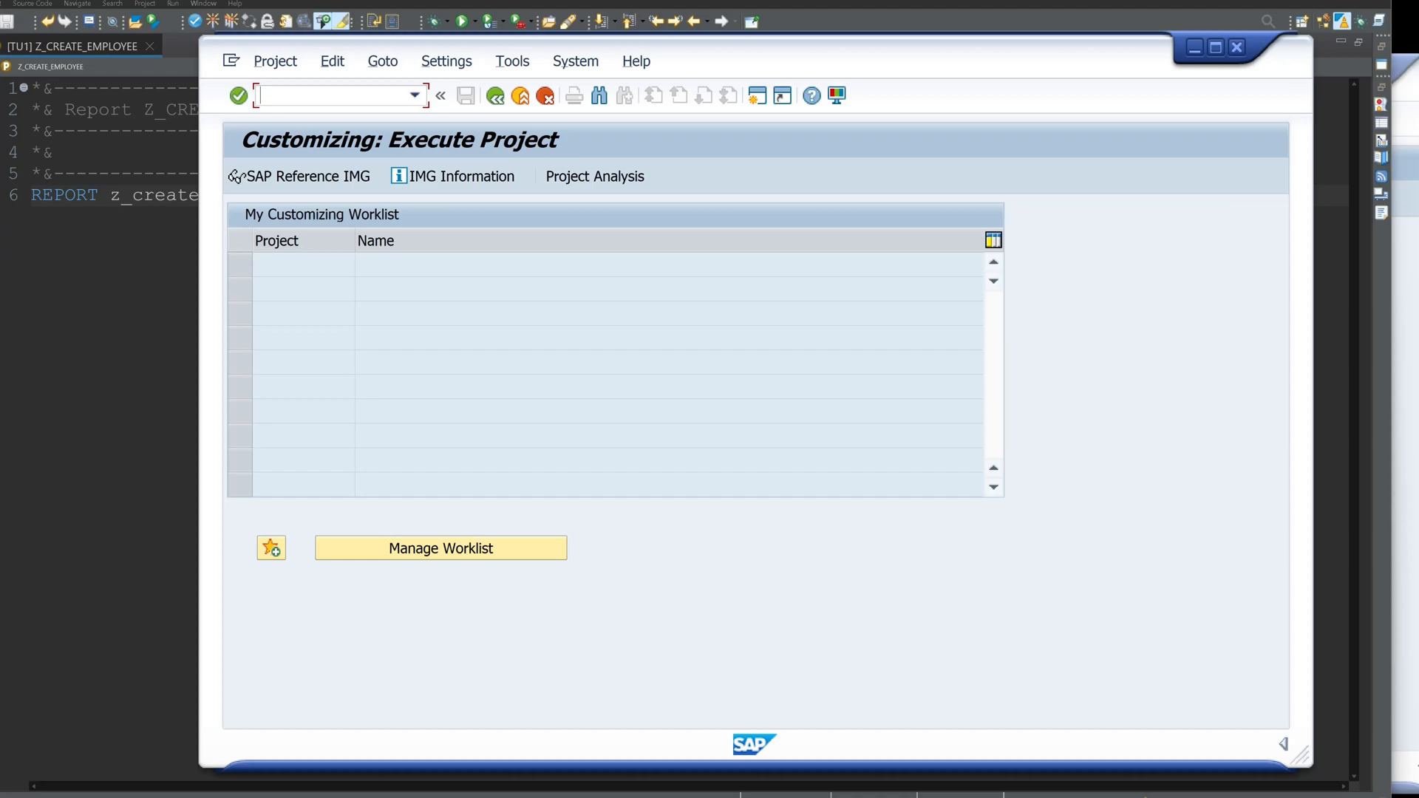
# Step: Jump to the Maintain HR Master Data transaction via /npa30 in the command field
pyautogui.write('/np')
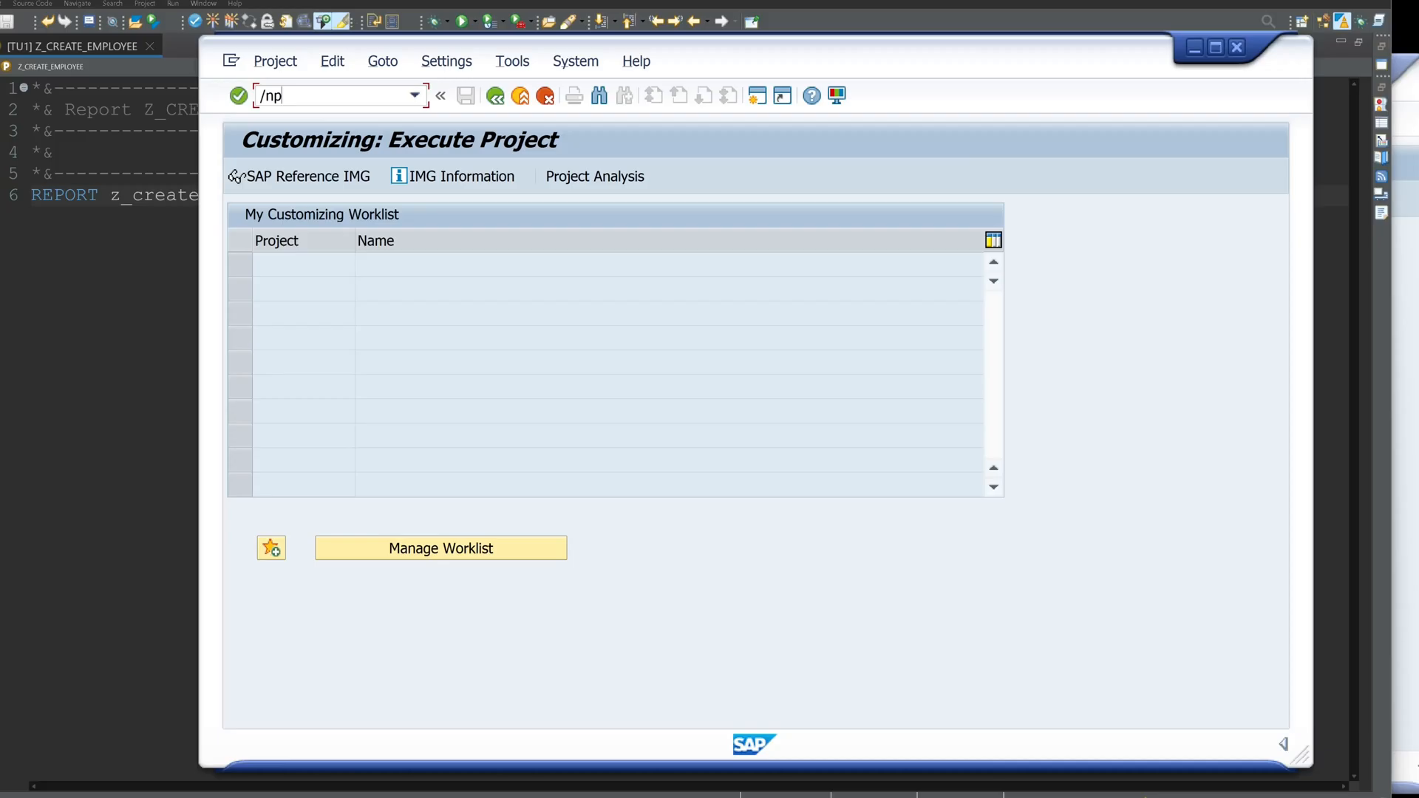
pyautogui.press('Enter')
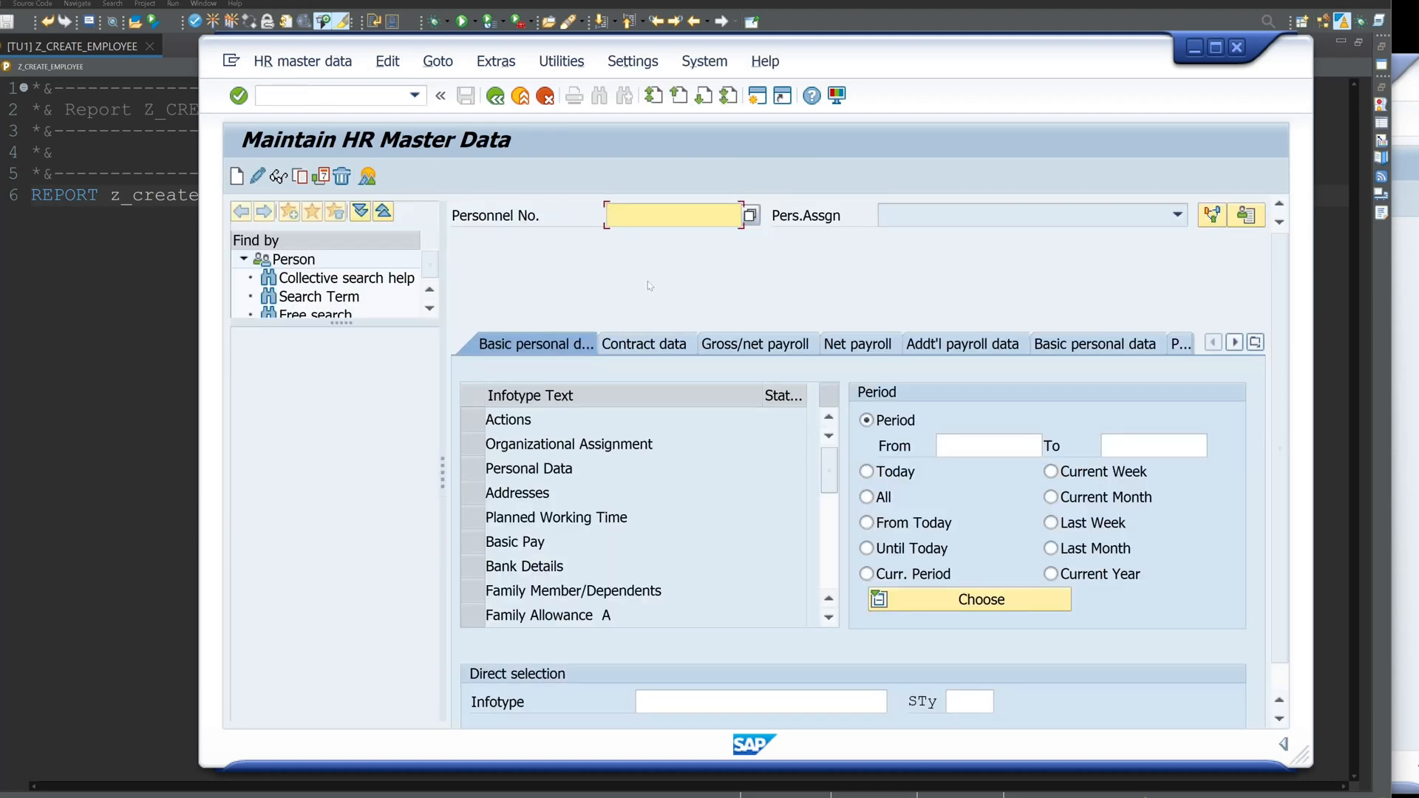
# Step: Create an Actions infotype record, reviewing start date, action type Hiring and reason for action
pyautogui.click(670, 216)
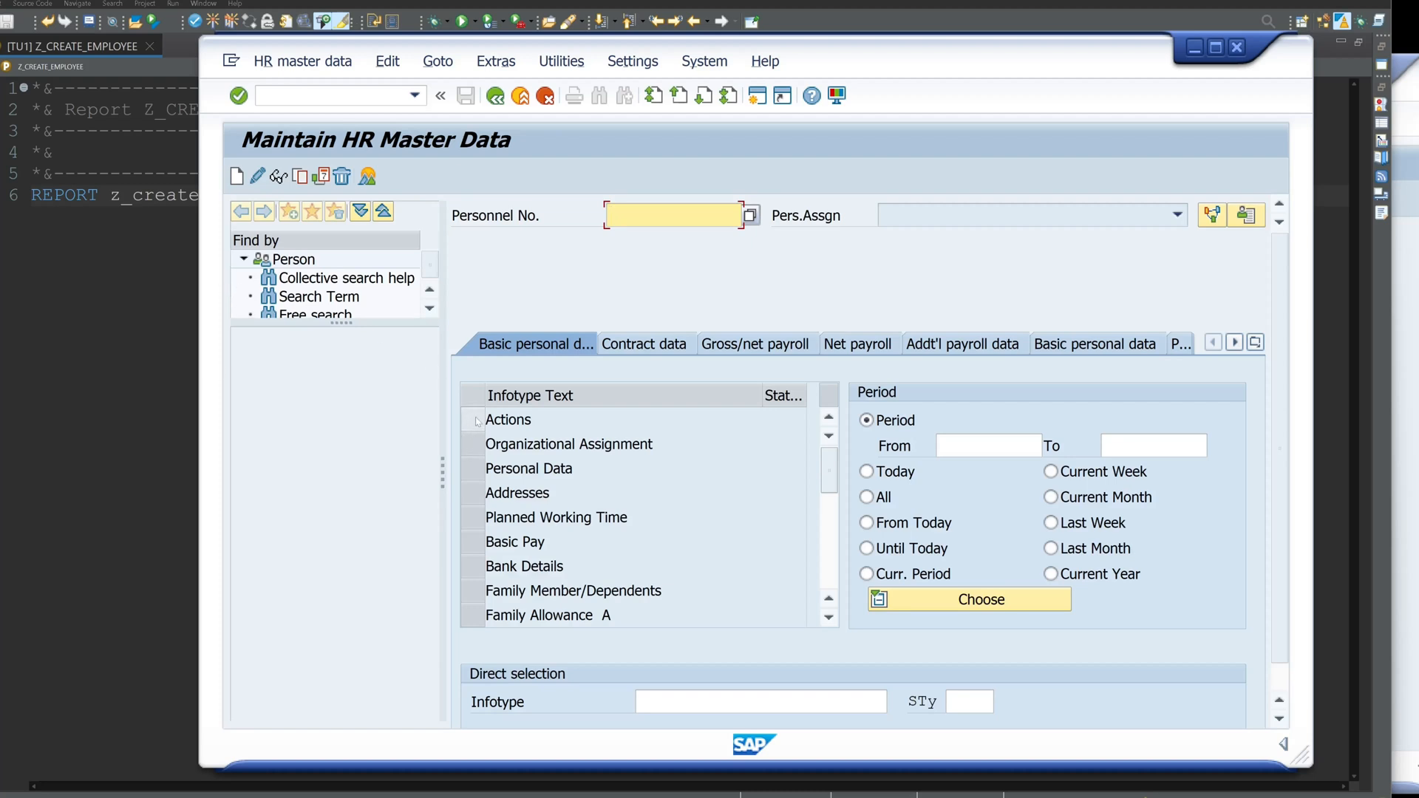
pyautogui.click(509, 420)
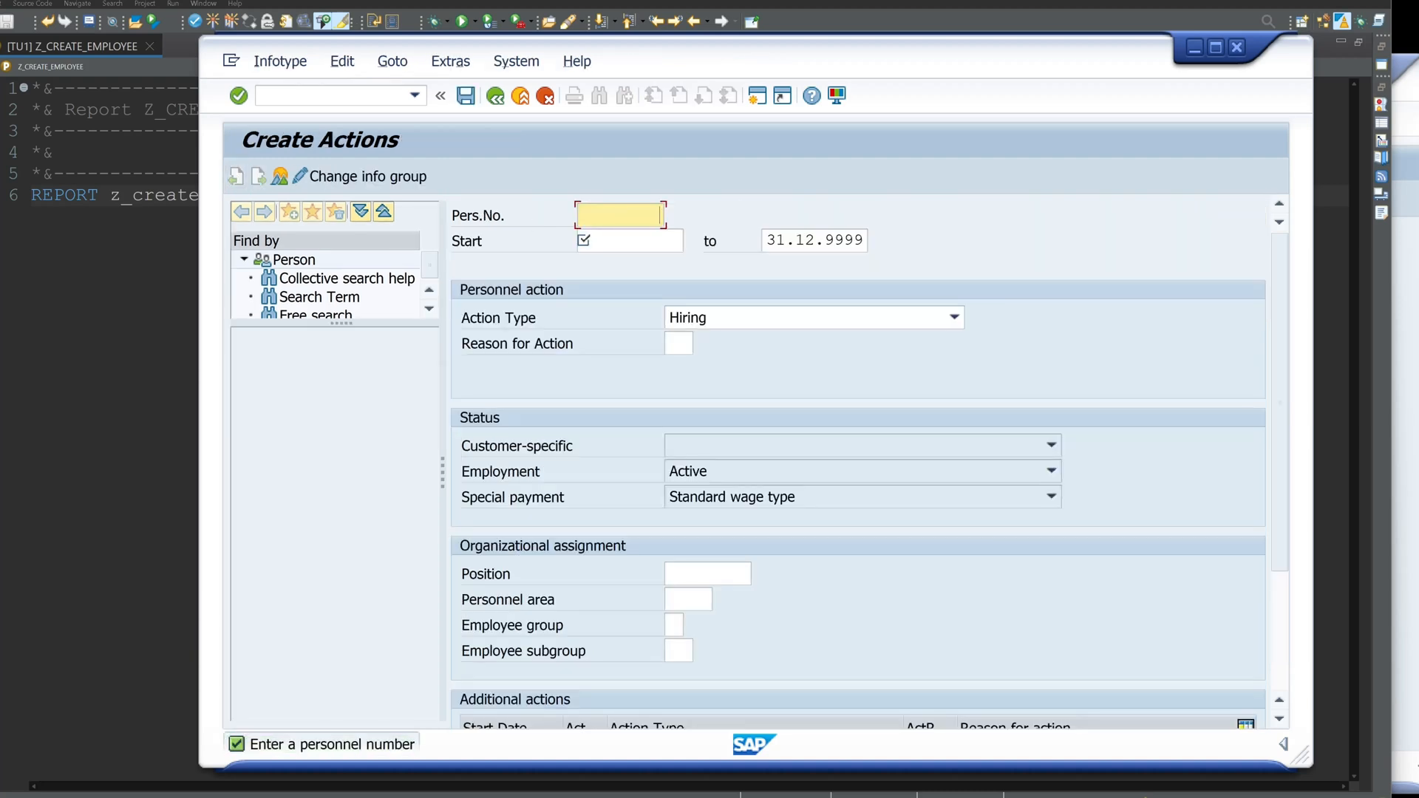
pyautogui.click(627, 240)
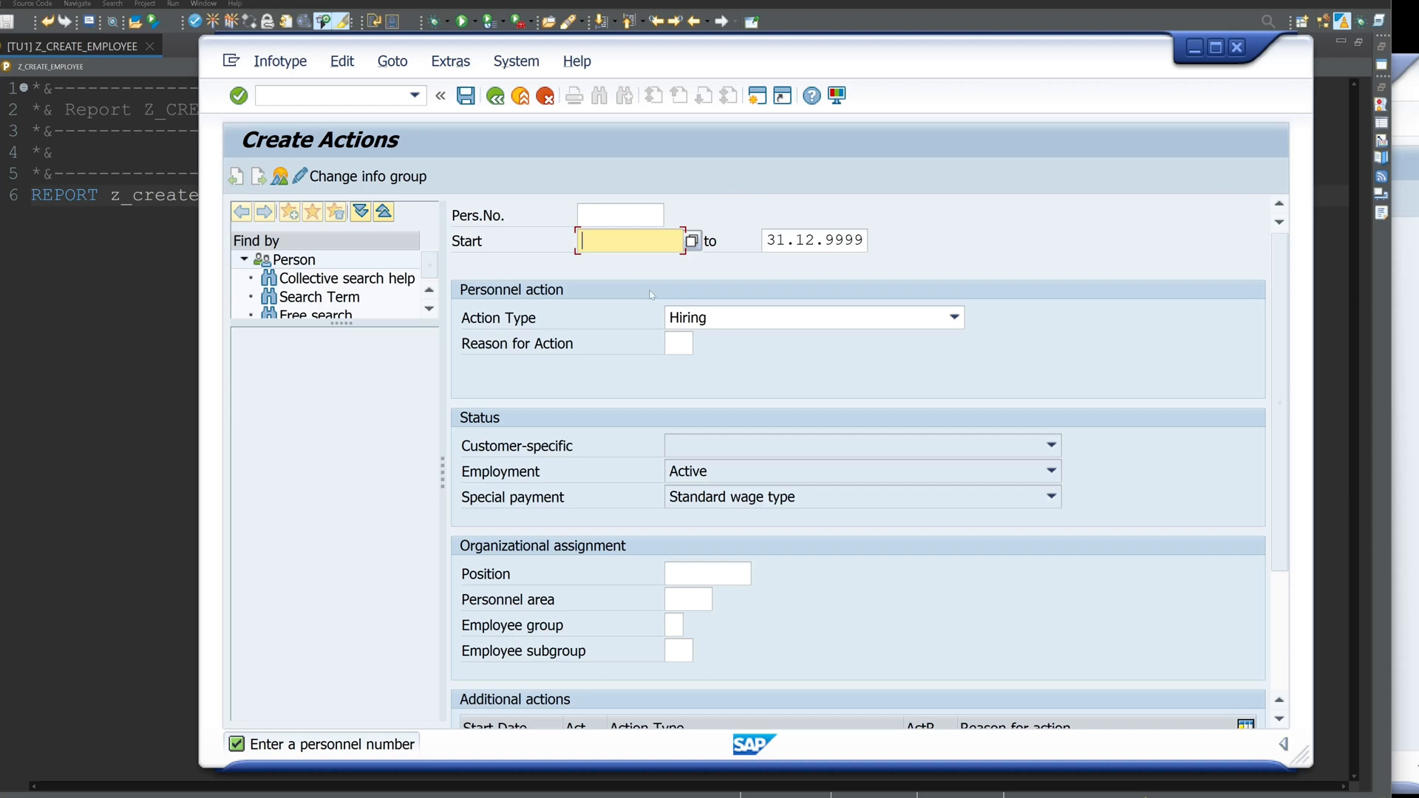
pyautogui.click(955, 316)
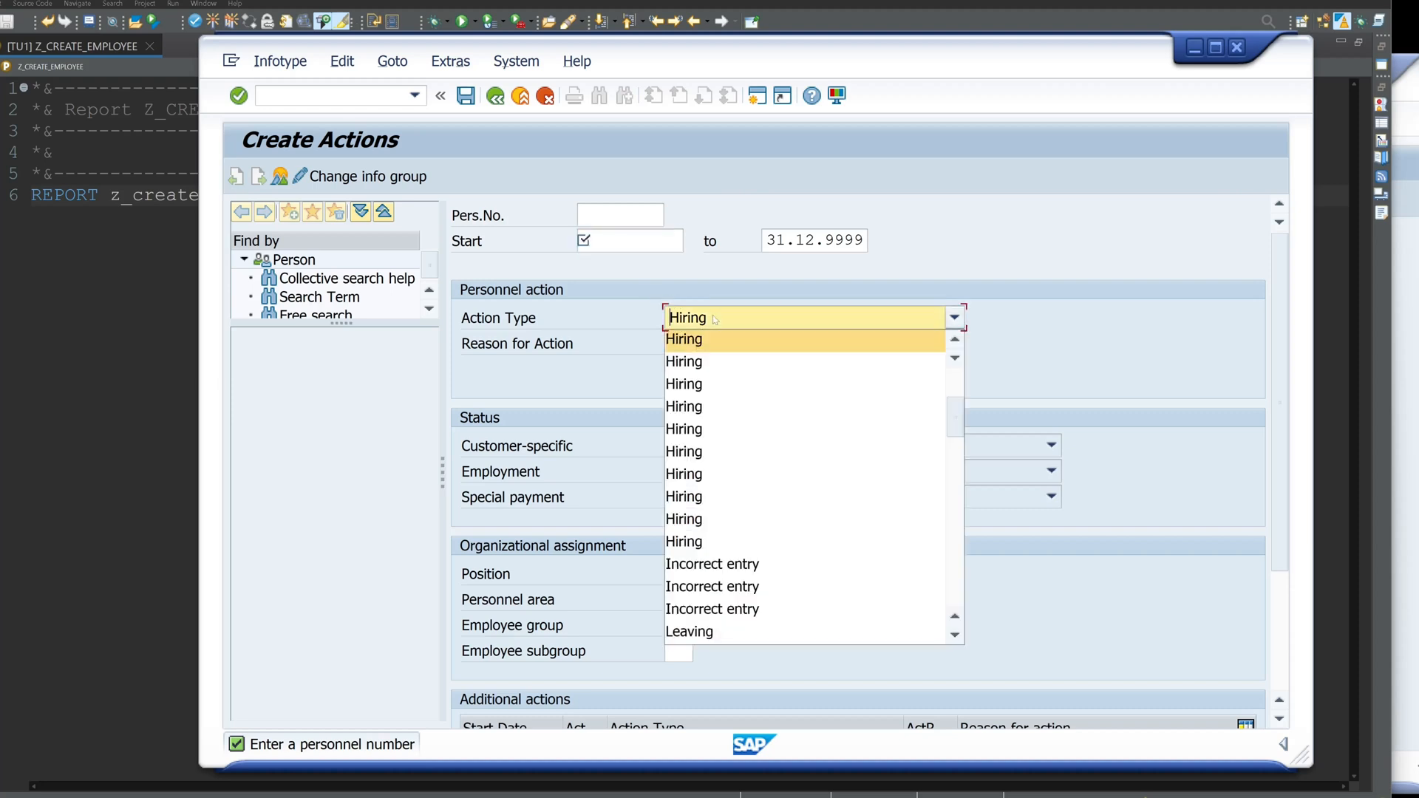
pyautogui.click(683, 340)
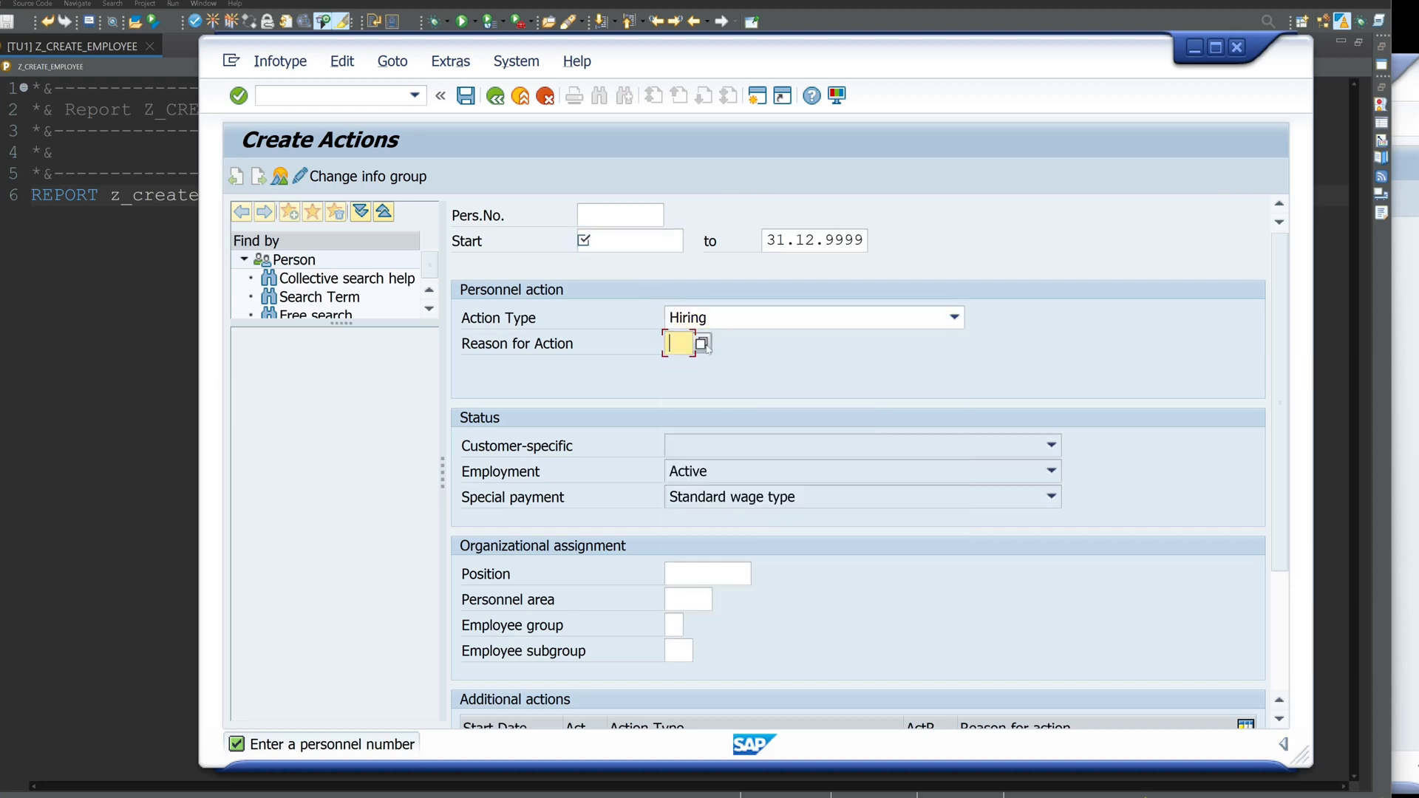
pyautogui.click(703, 343)
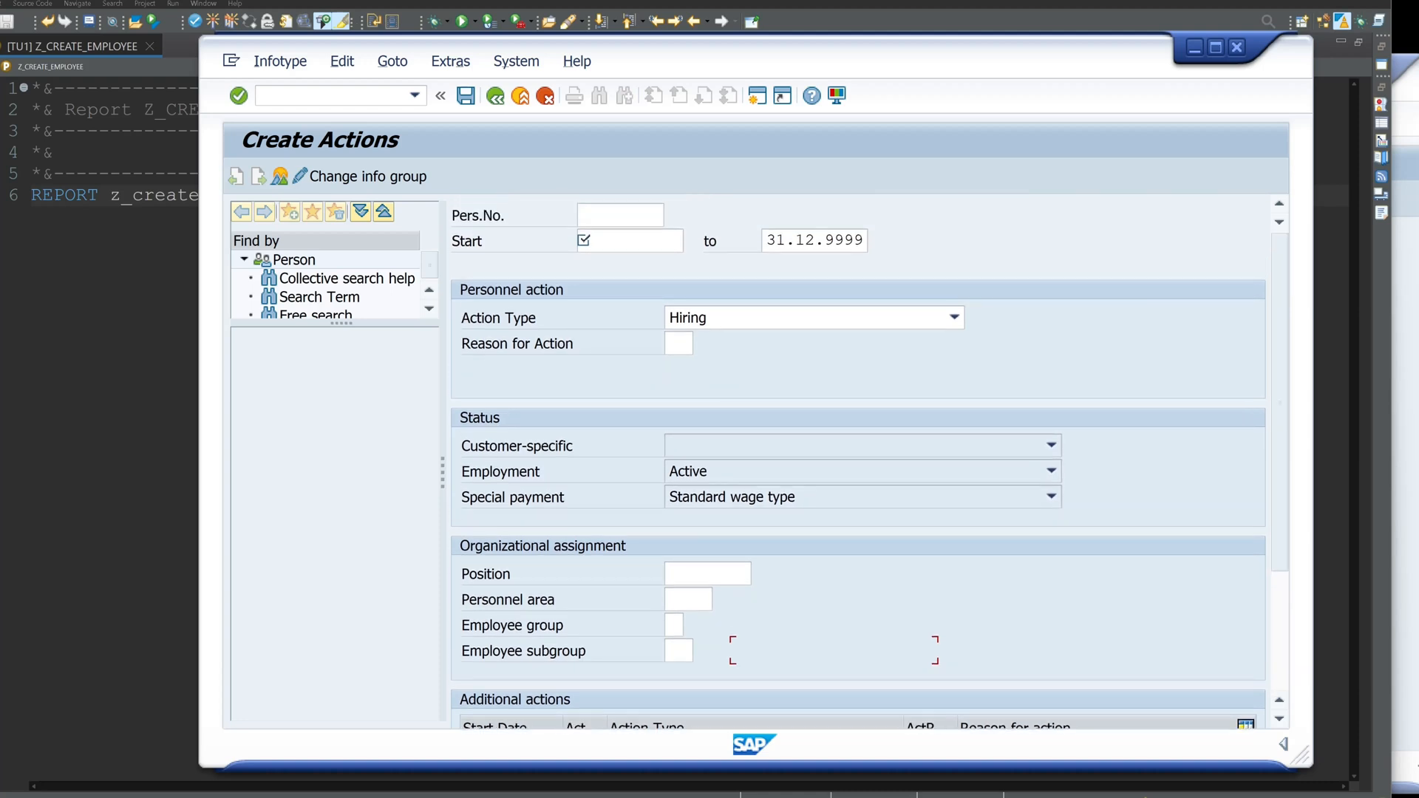
pyautogui.moveTo(465, 96)
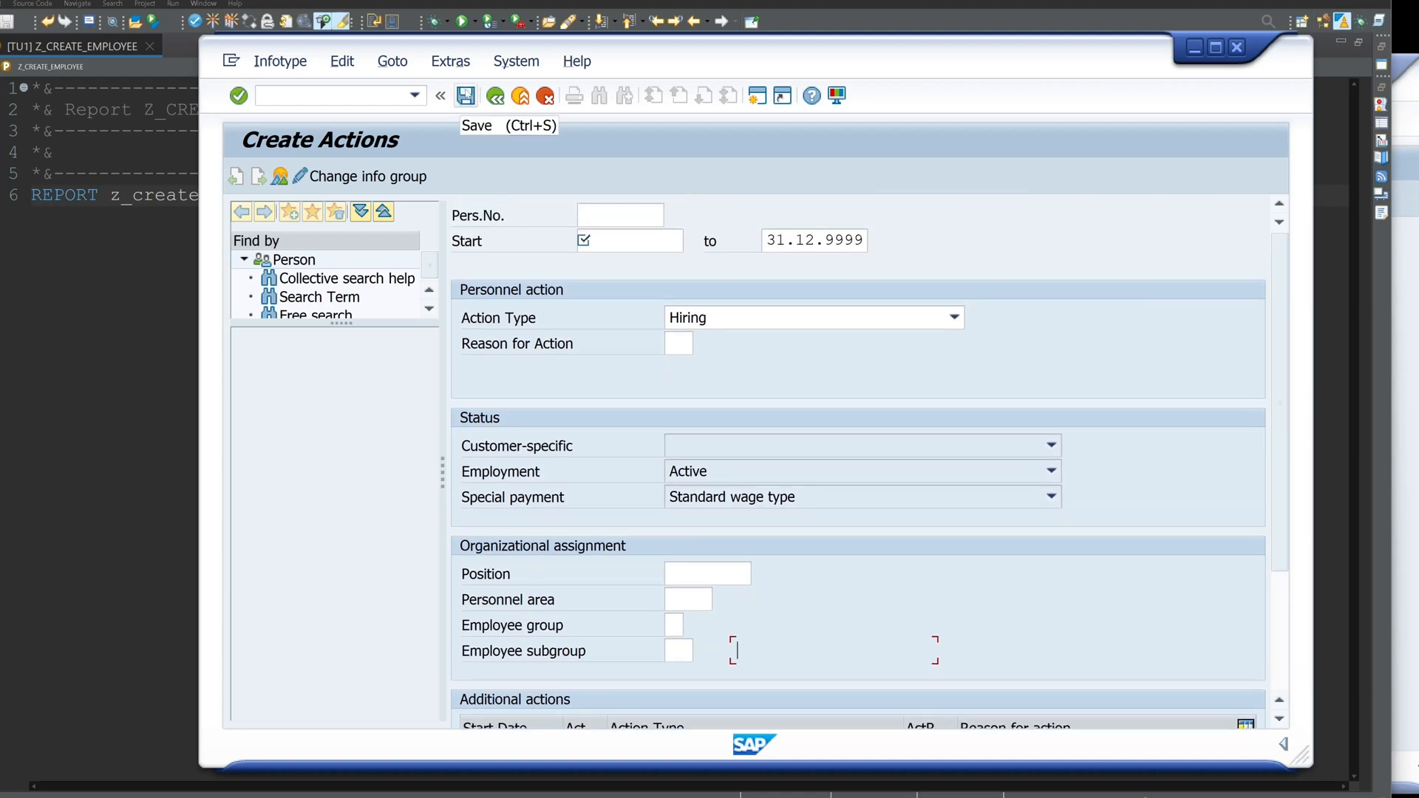
pyautogui.moveTo(1179, 117)
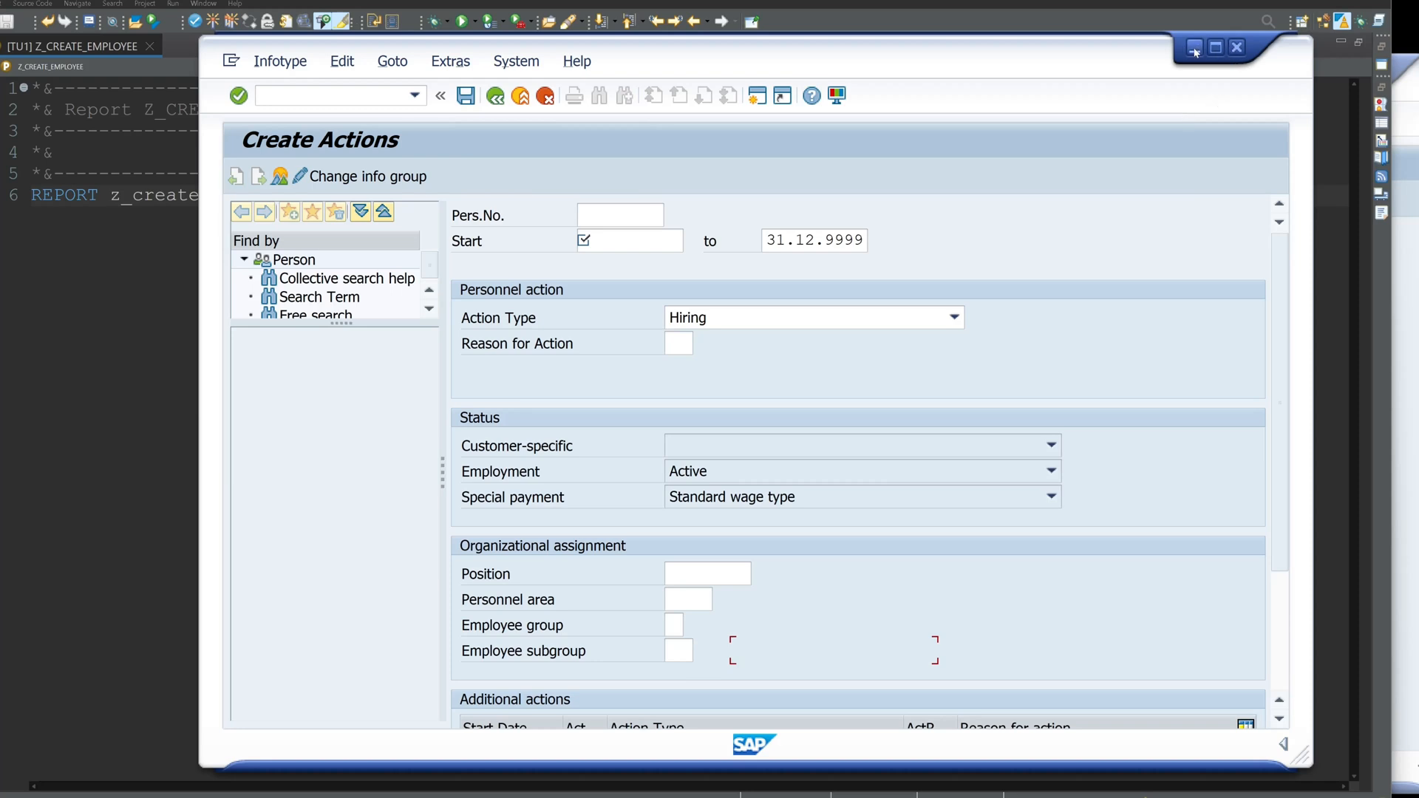
# Step: Insert a CALL FUNCTION 'HR_PAD_HIRE_EMPLOYEE' pattern with its parameters into report Z_CREATE_EMPLOYEE
pyautogui.click(1236, 45)
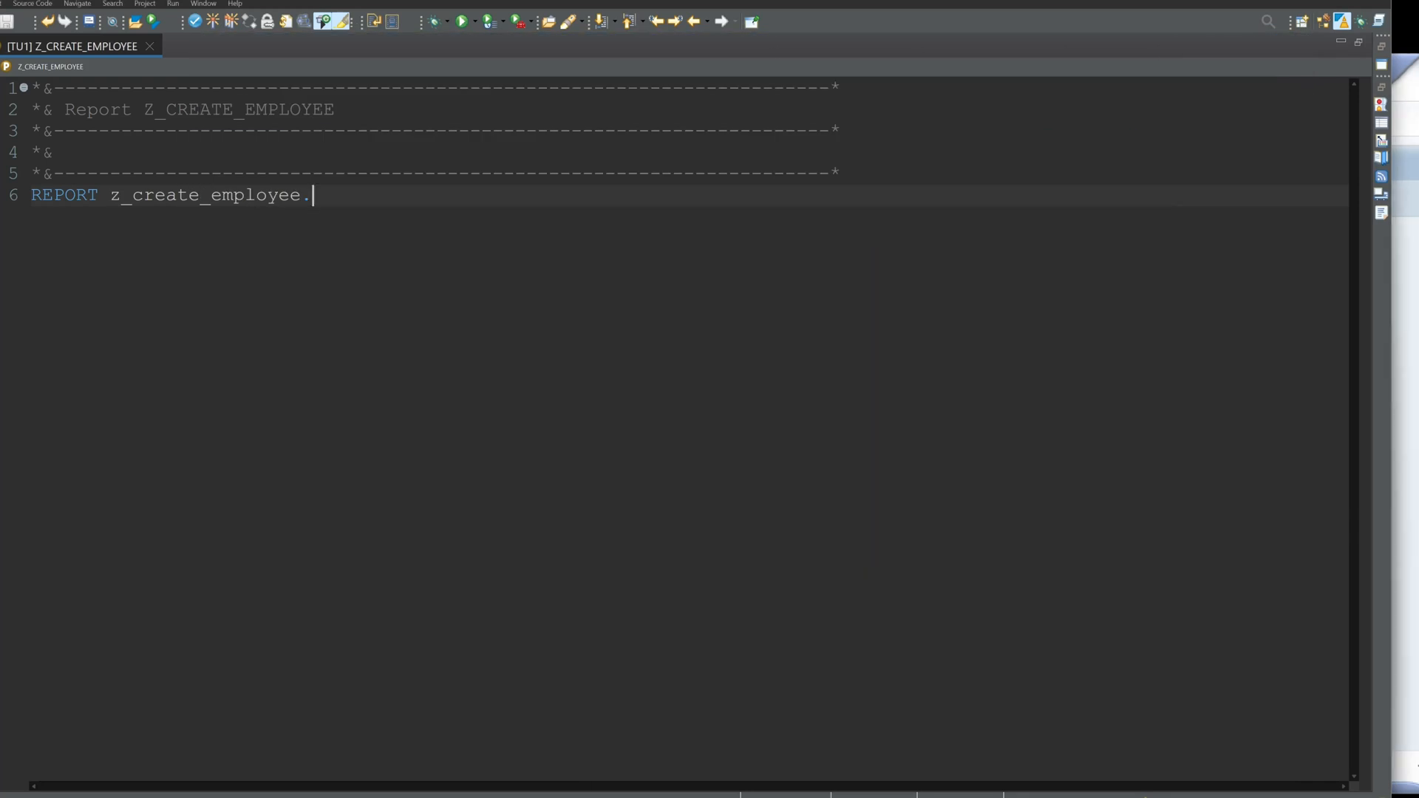
pyautogui.press('enter')
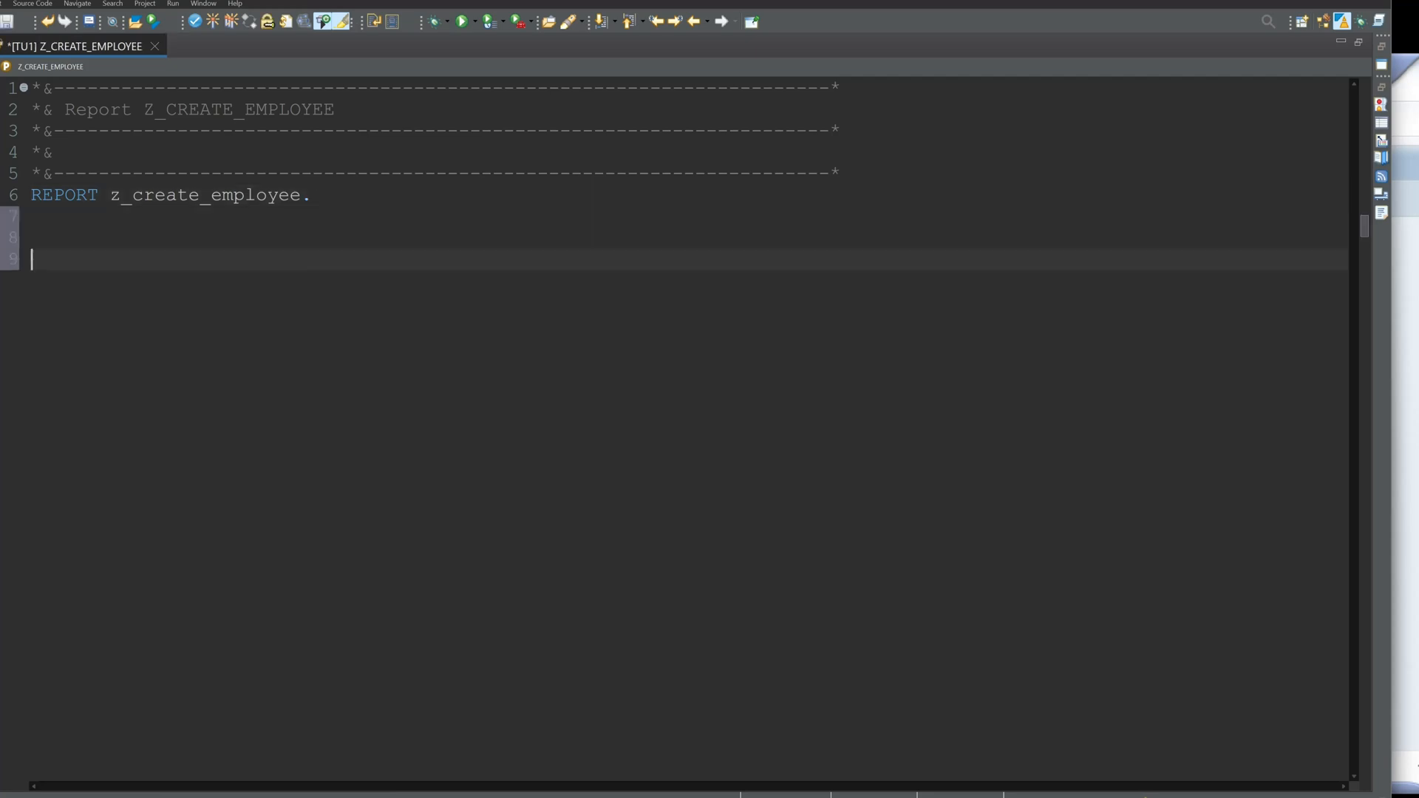
pyautogui.press('Enter')
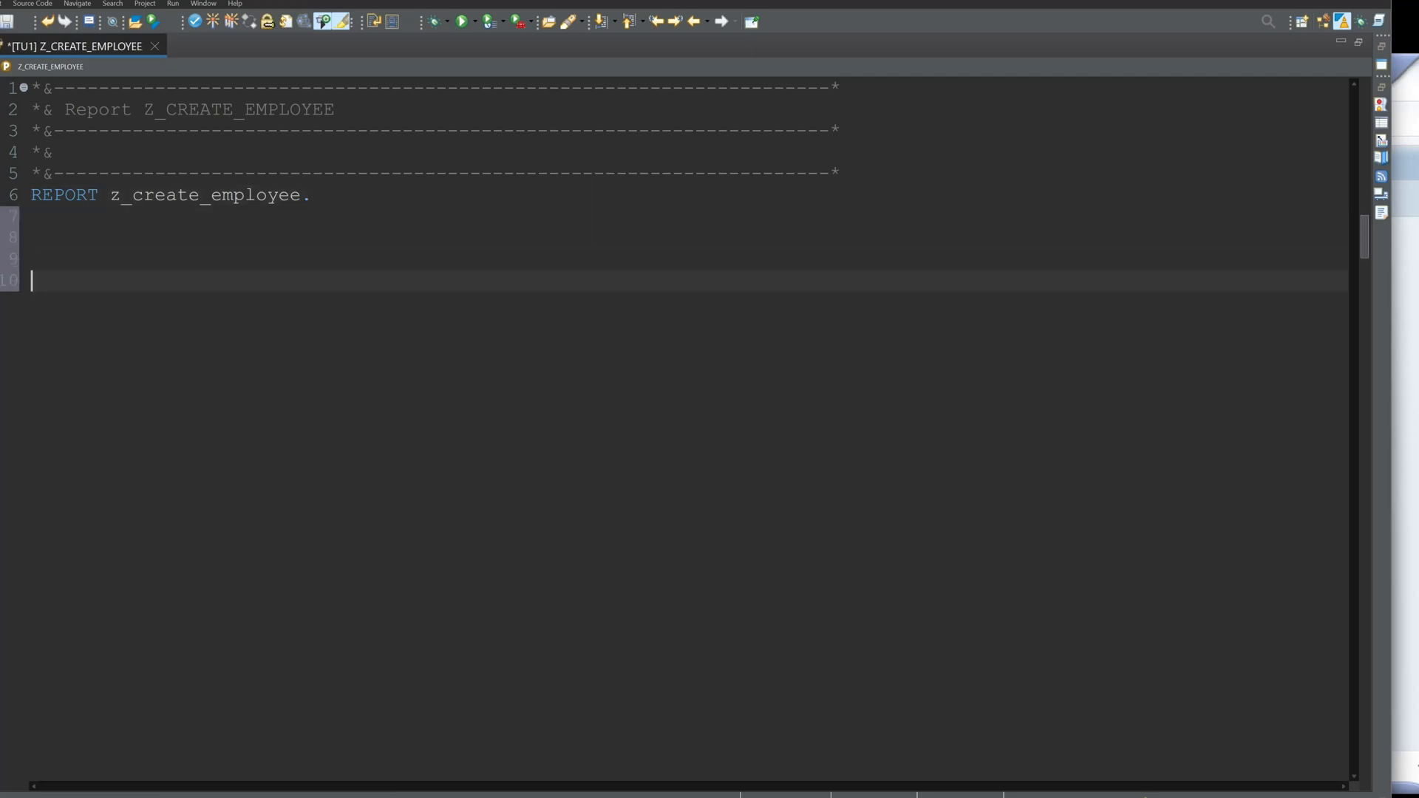
pyautogui.write('call FUNCTION')
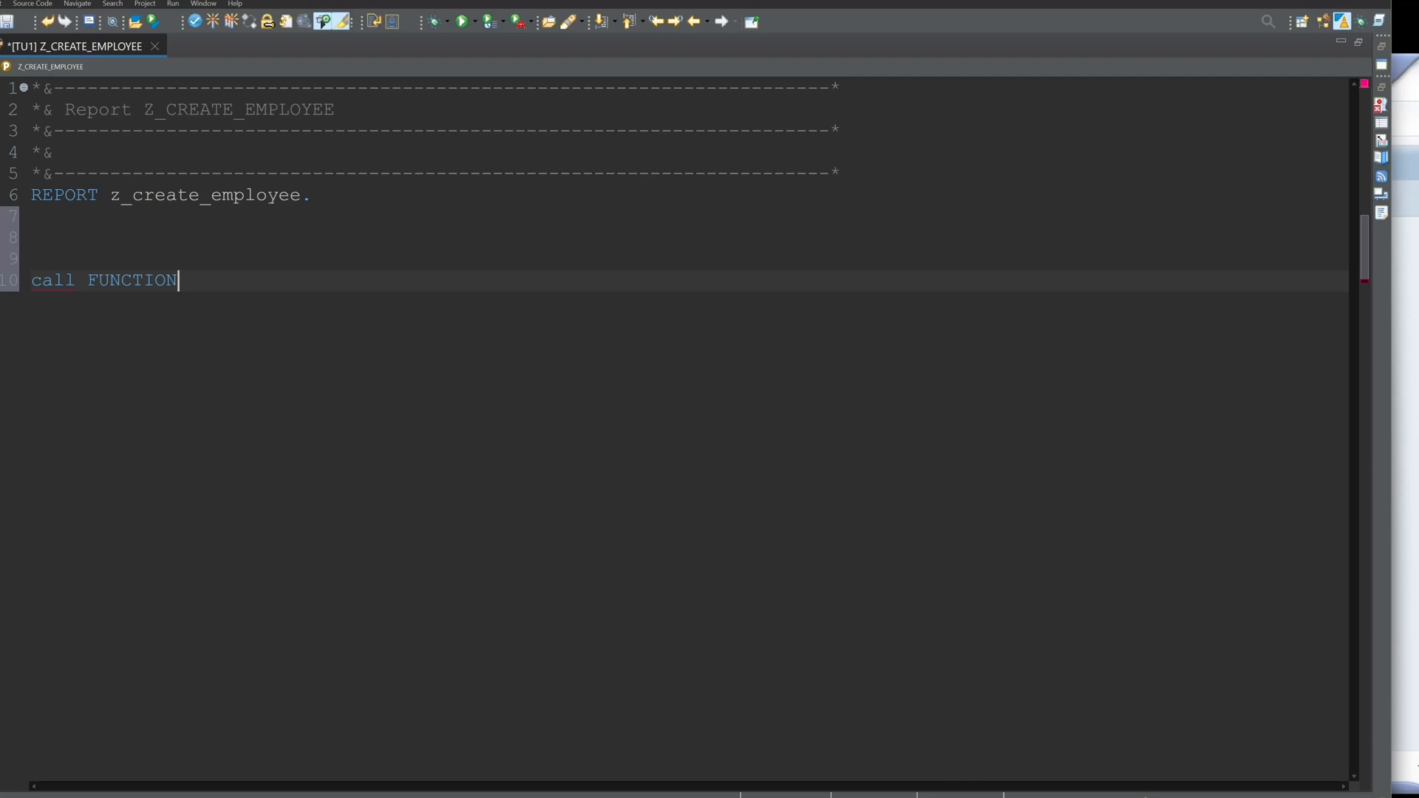
pyautogui.write("'HR'")
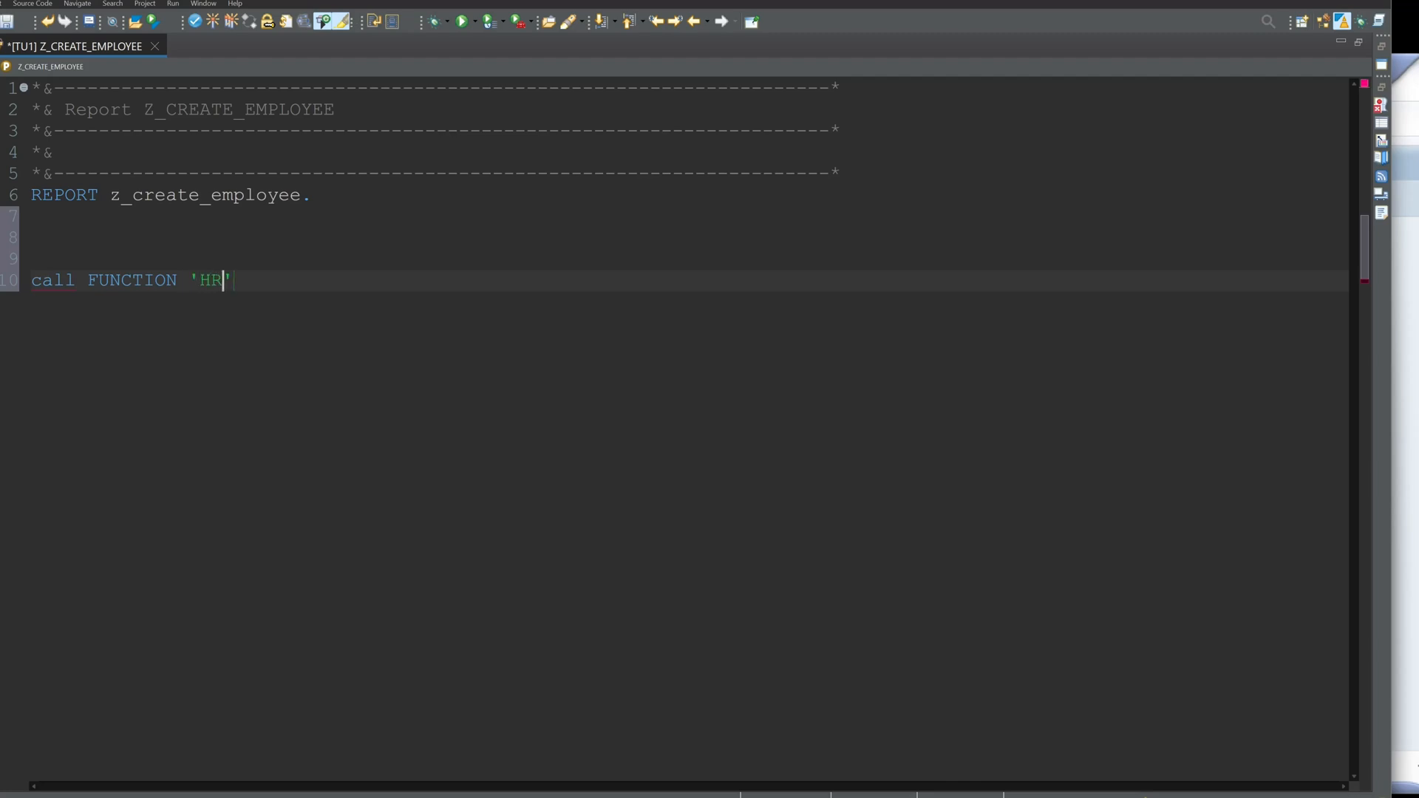
pyautogui.write('_PAD_HI')
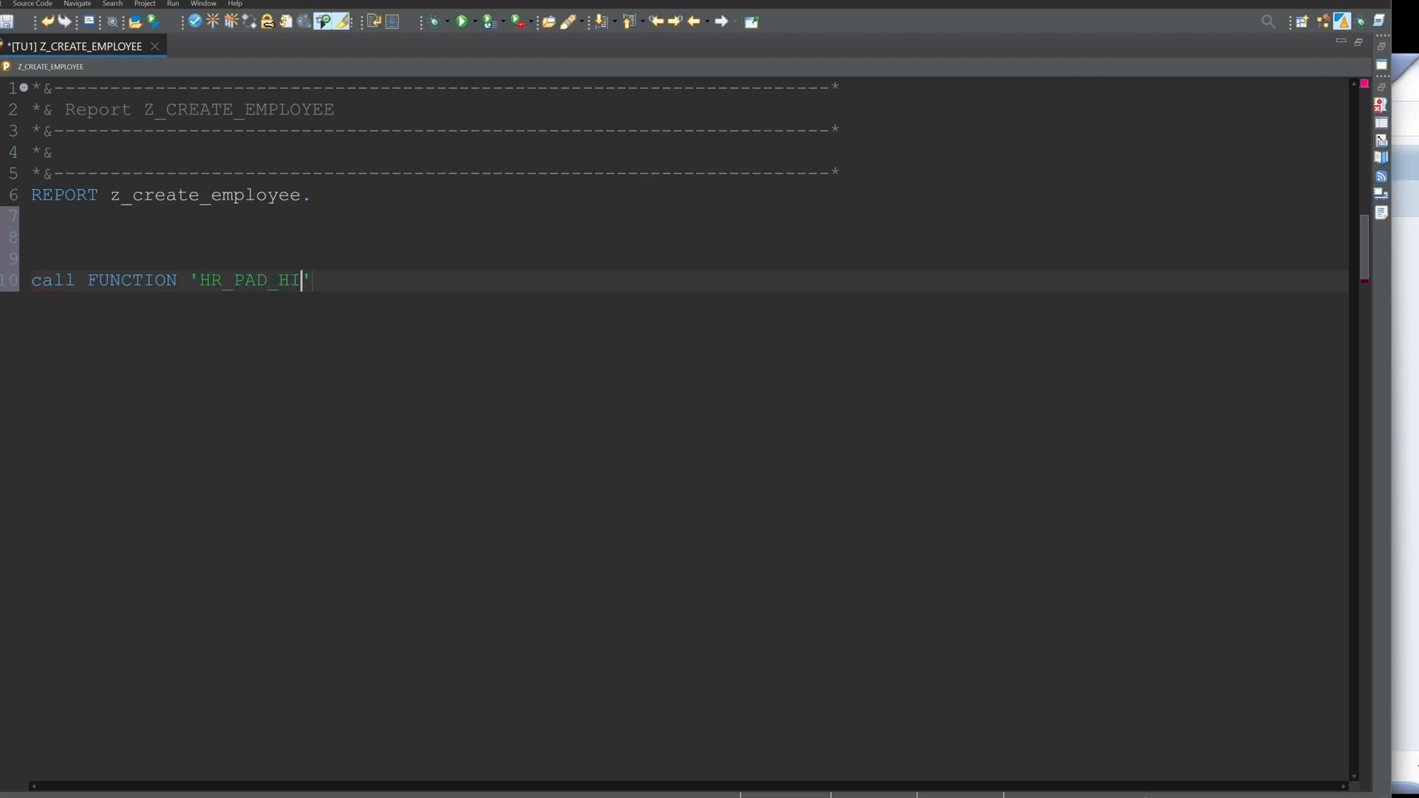
pyautogui.write('RE_EMPLOYEE')
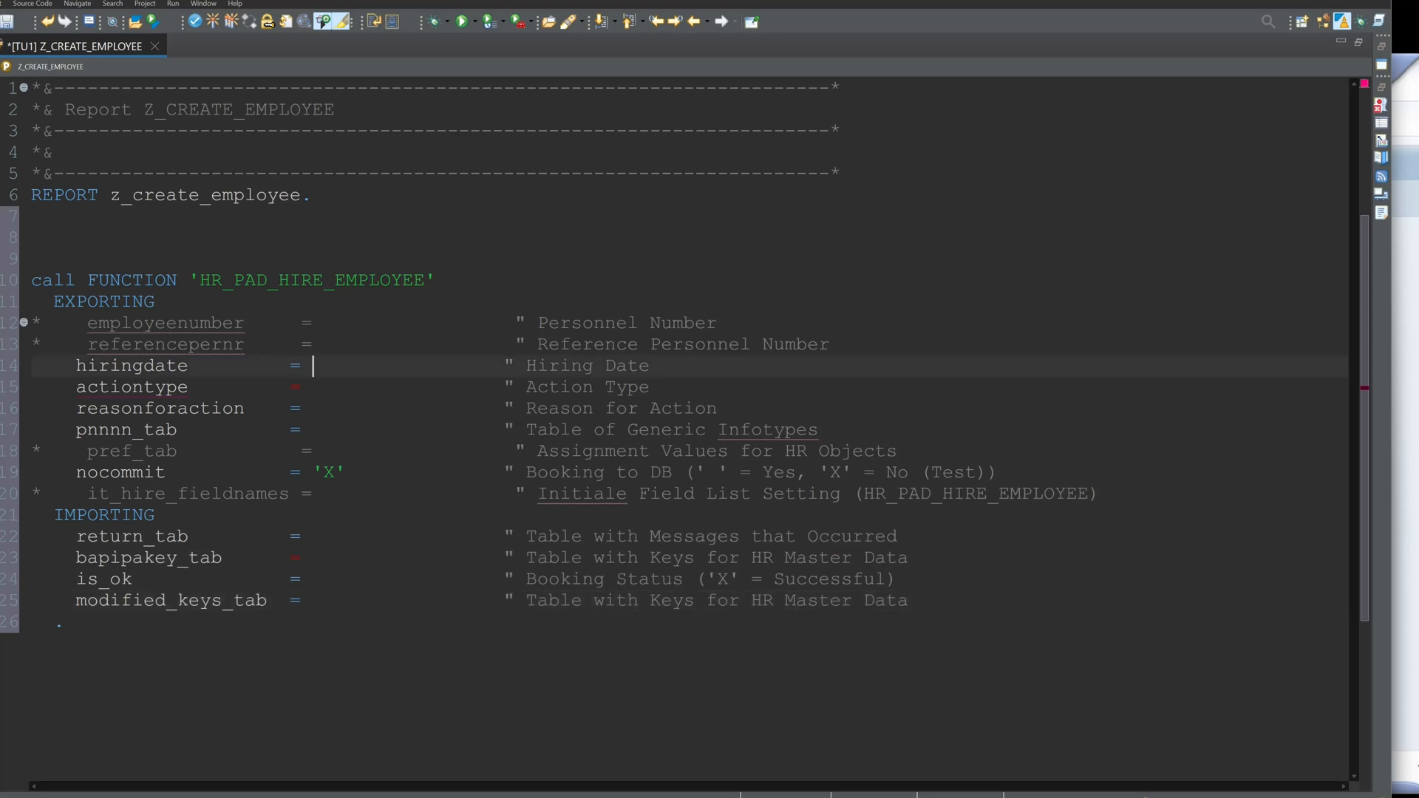
# Step: Pass hiringdate sy-datum, actiontype 'UB', reasonforaction '20', pnnnn_tab lt_pnnnn and clear nocommit
pyautogui.write('sy-datum')
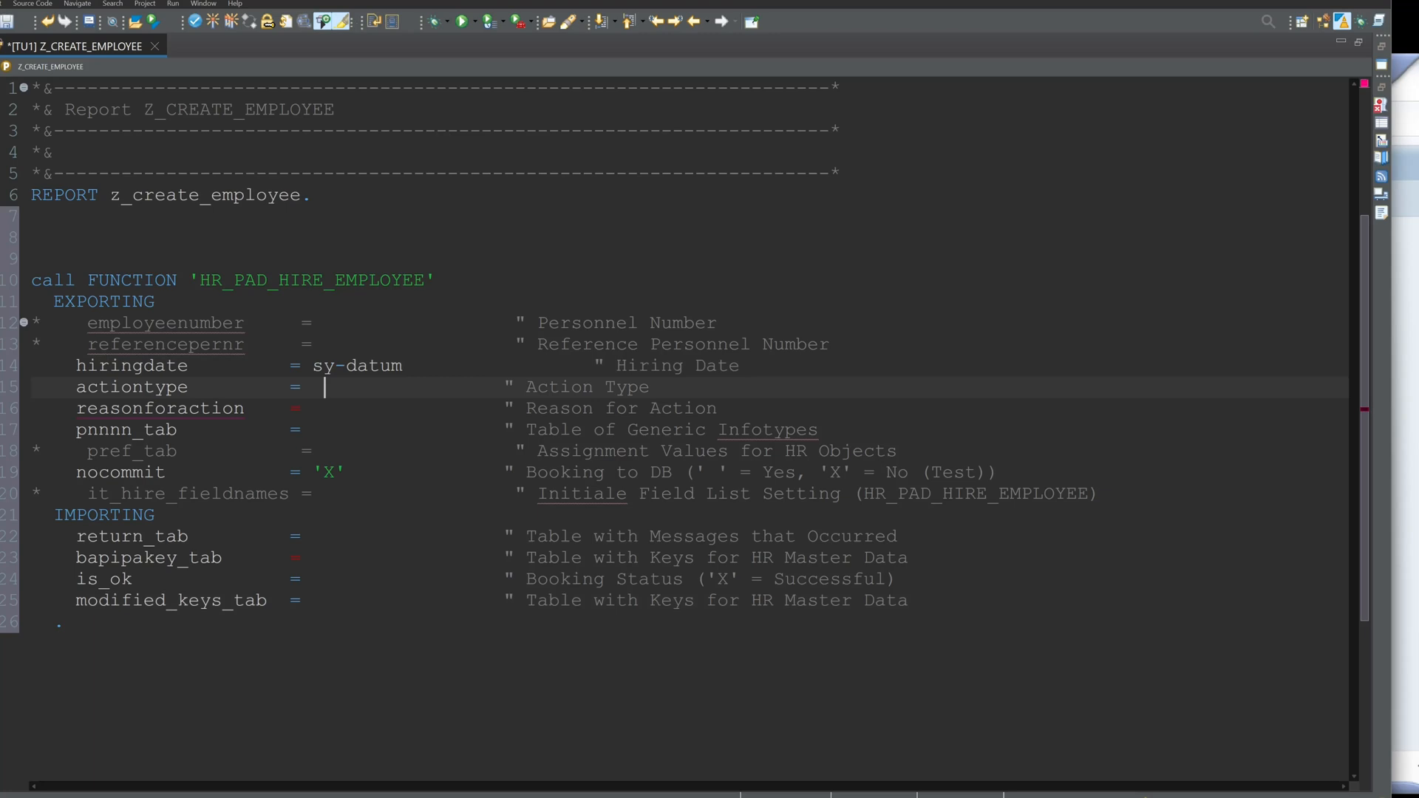
pyautogui.write("''")
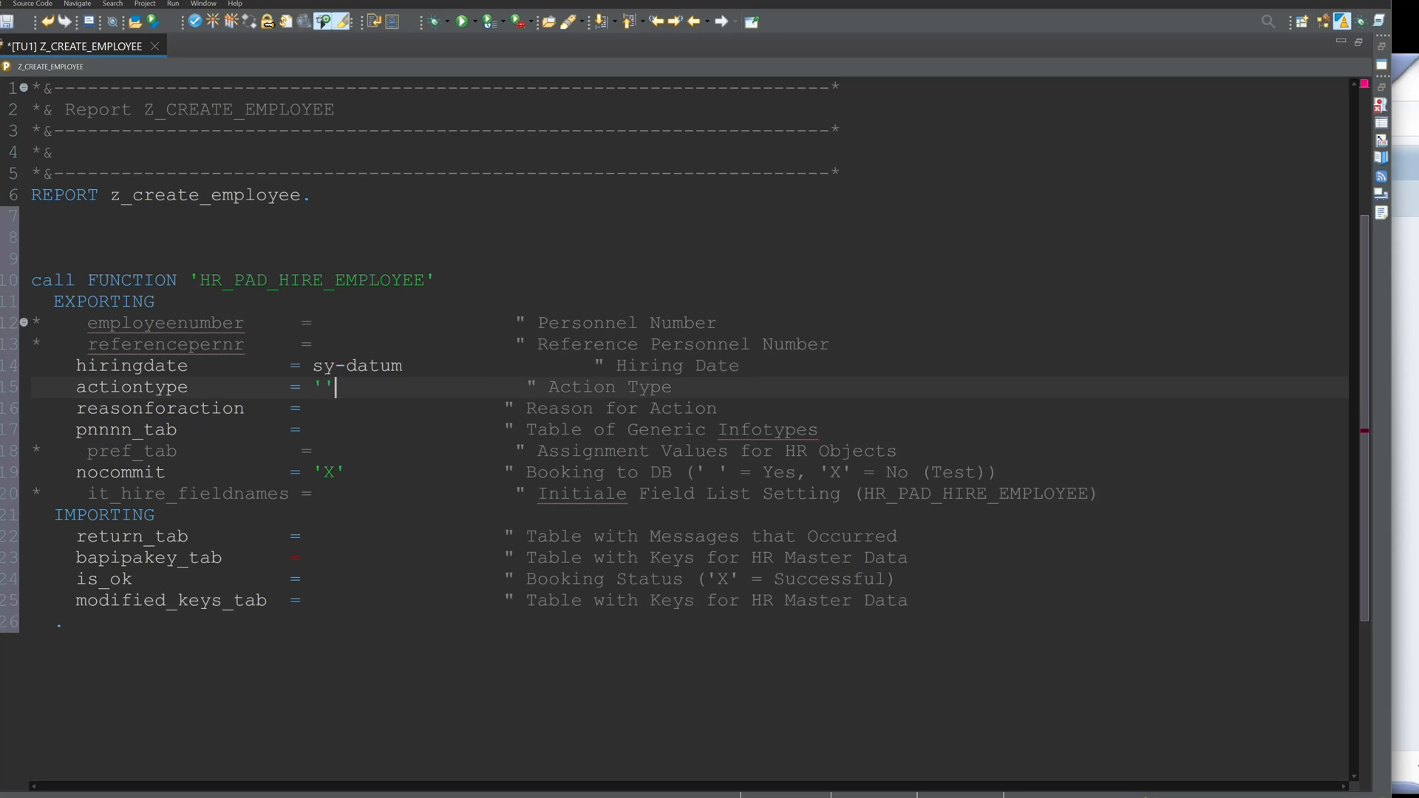
pyautogui.write('UB')
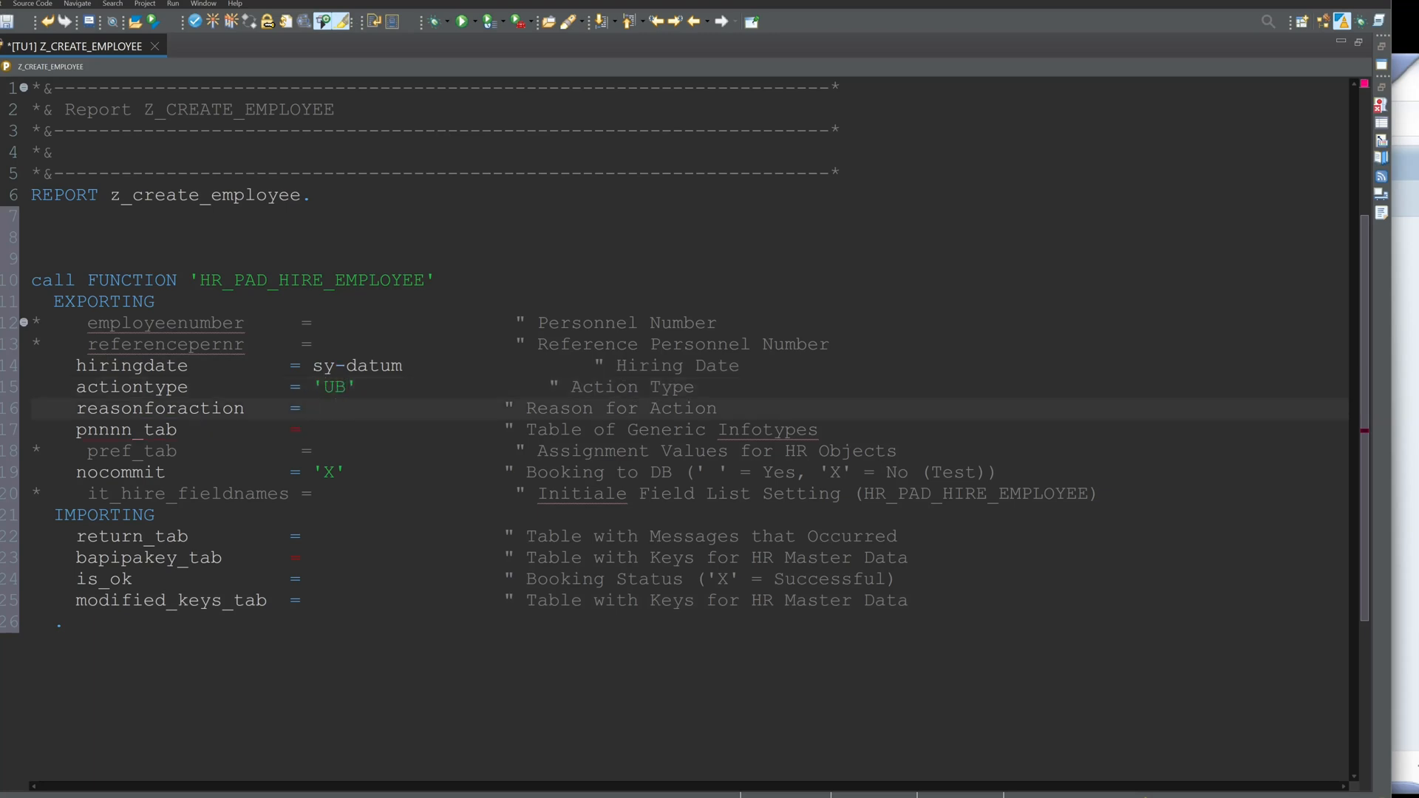
pyautogui.write("'20'")
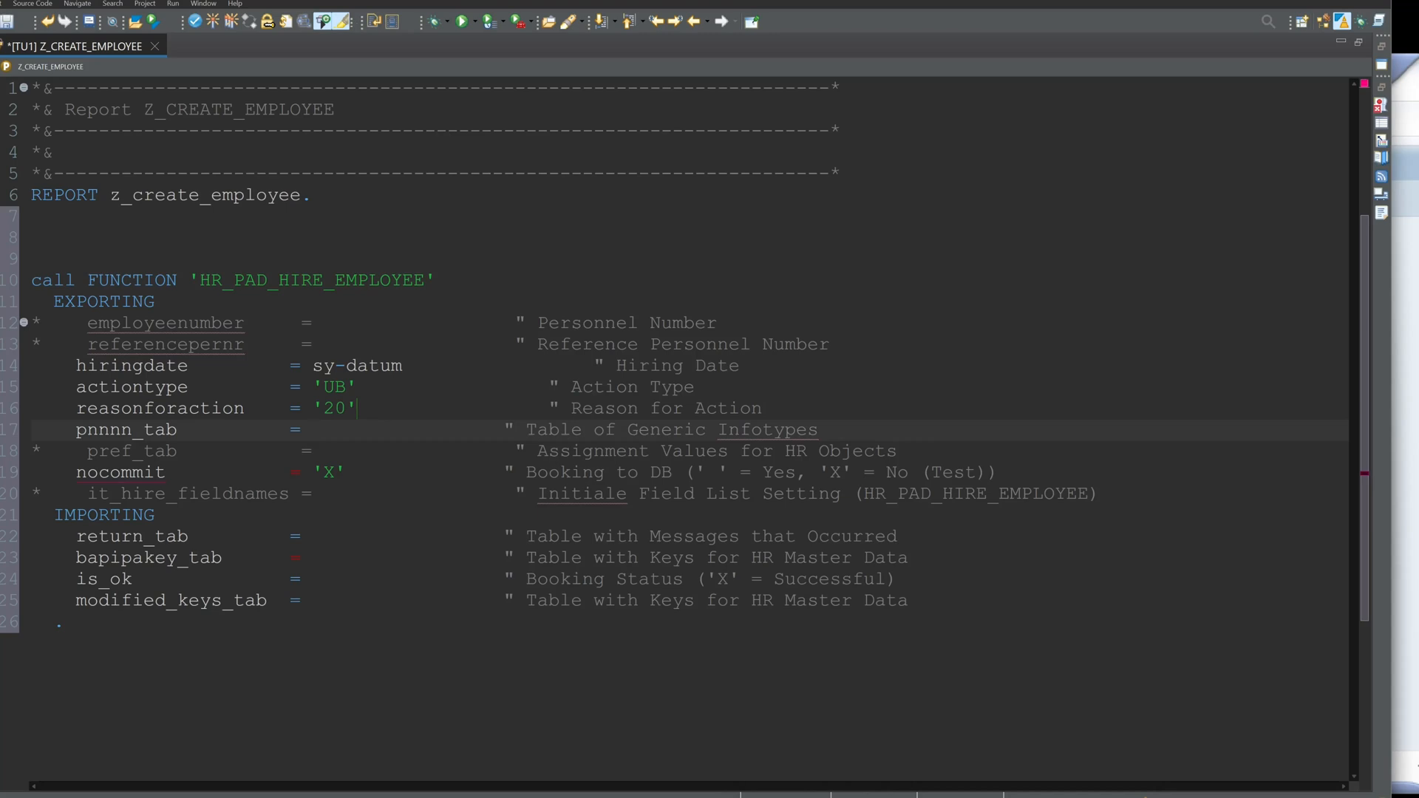
pyautogui.write('lt_pnnnn')
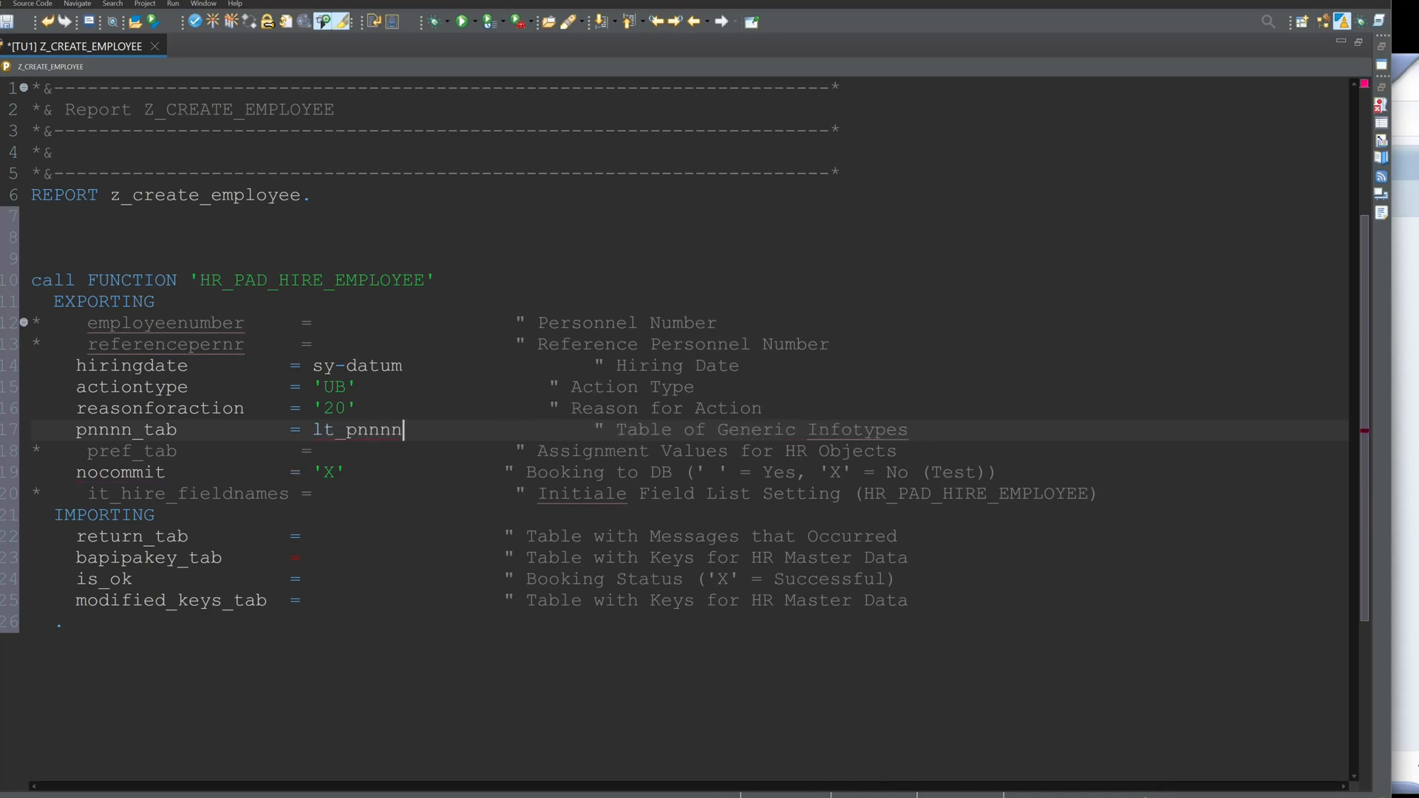
pyautogui.doubleClick(328, 473)
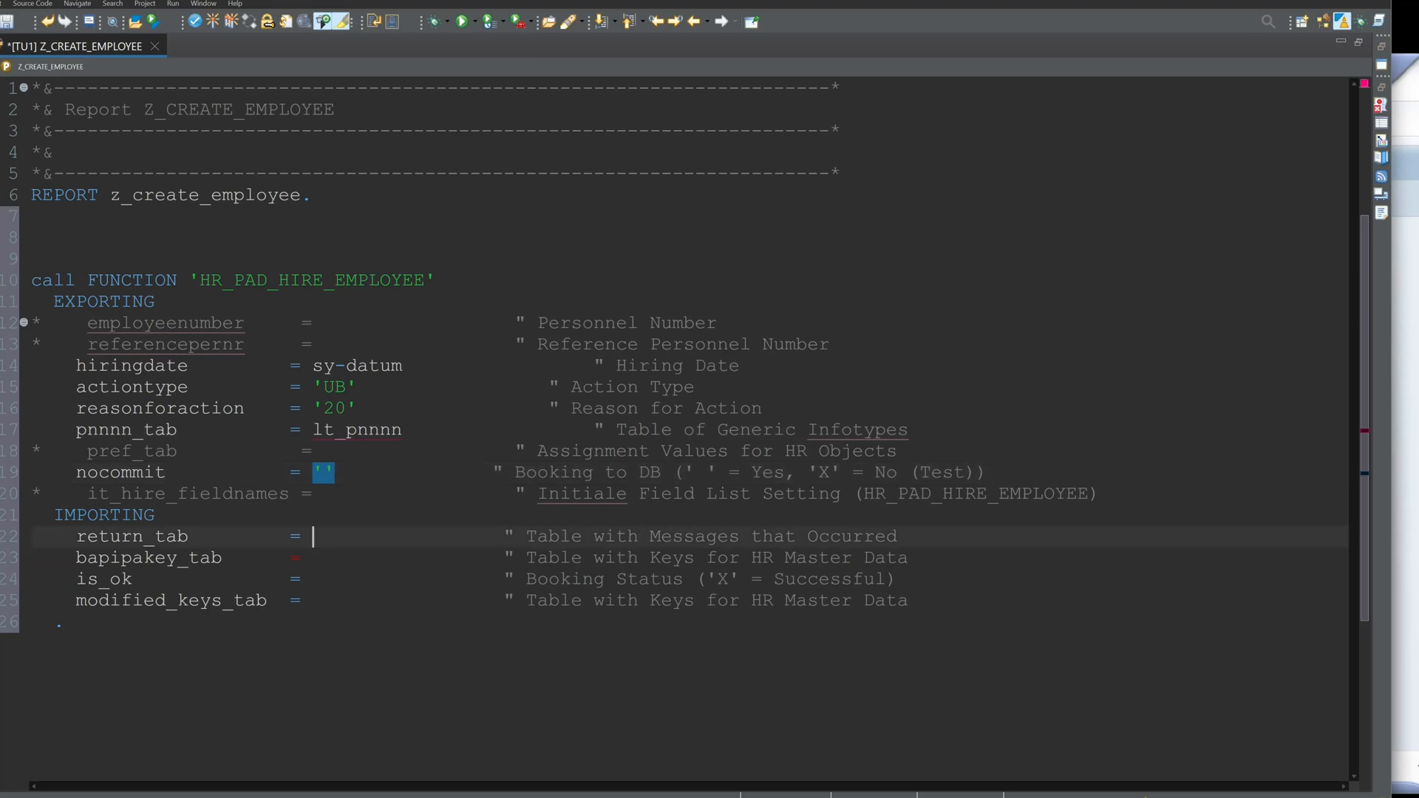
# Step: Name the importing tables return_tab and modified_keys_tab and begin a DATA declaration
pyautogui.write('return_tab')
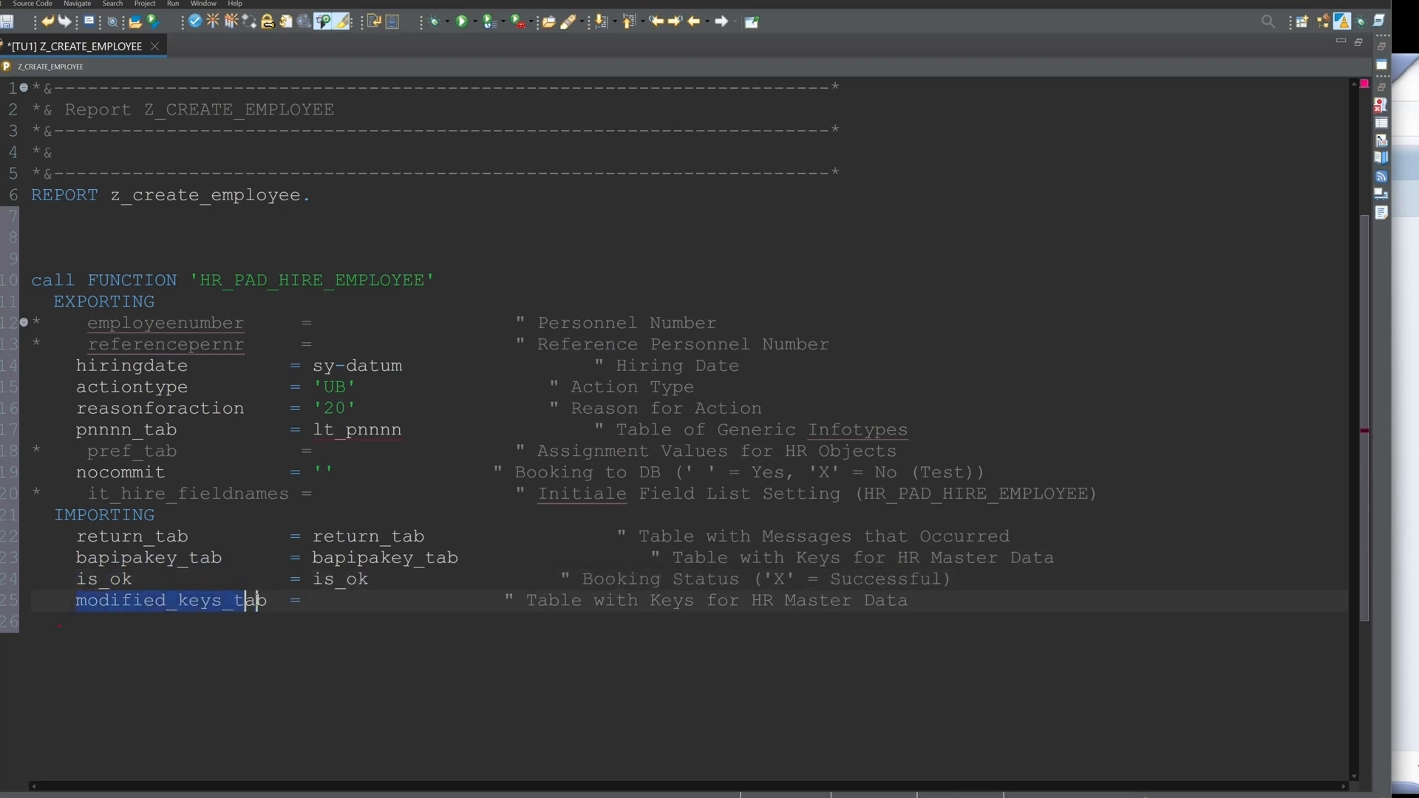
pyautogui.write('modified_keys_tab')
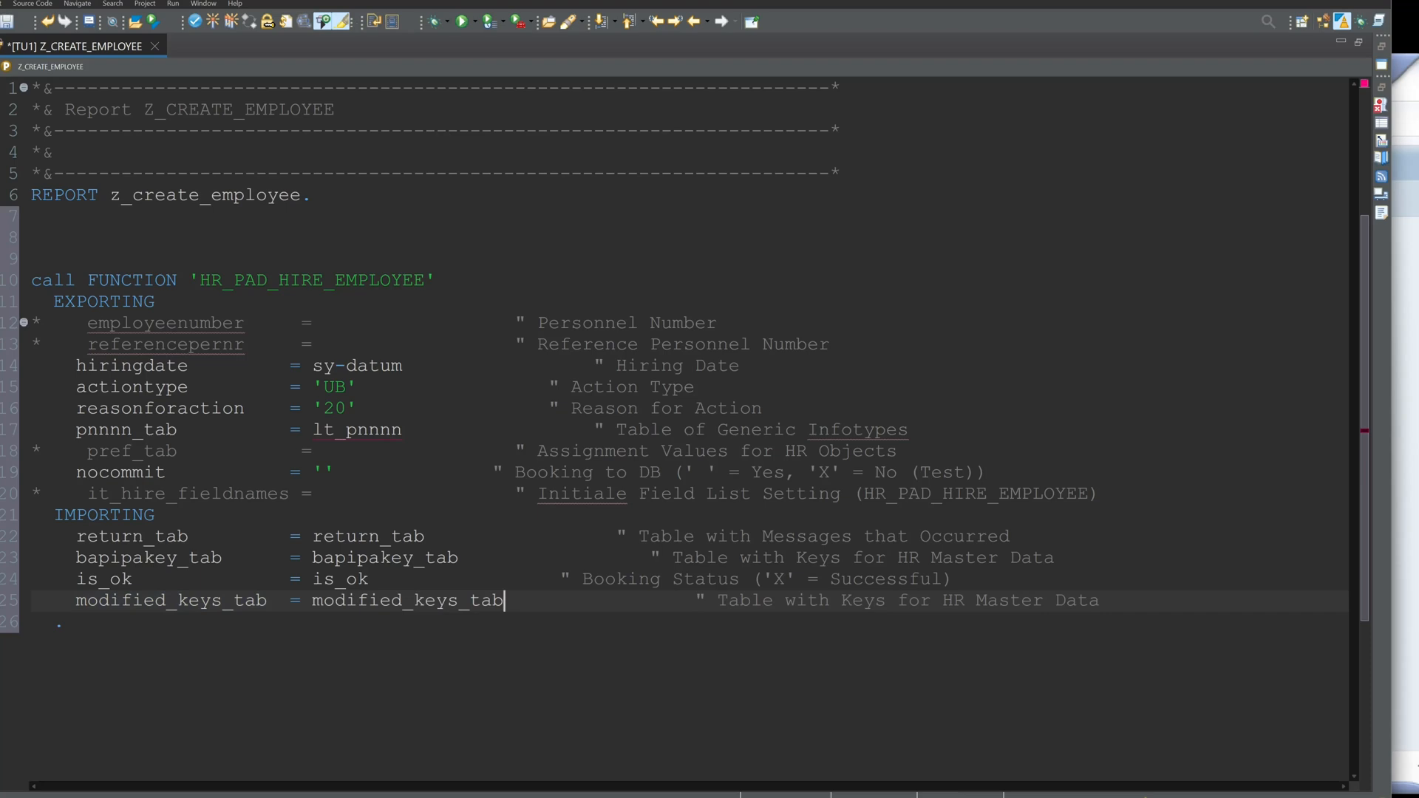
pyautogui.write('Data:')
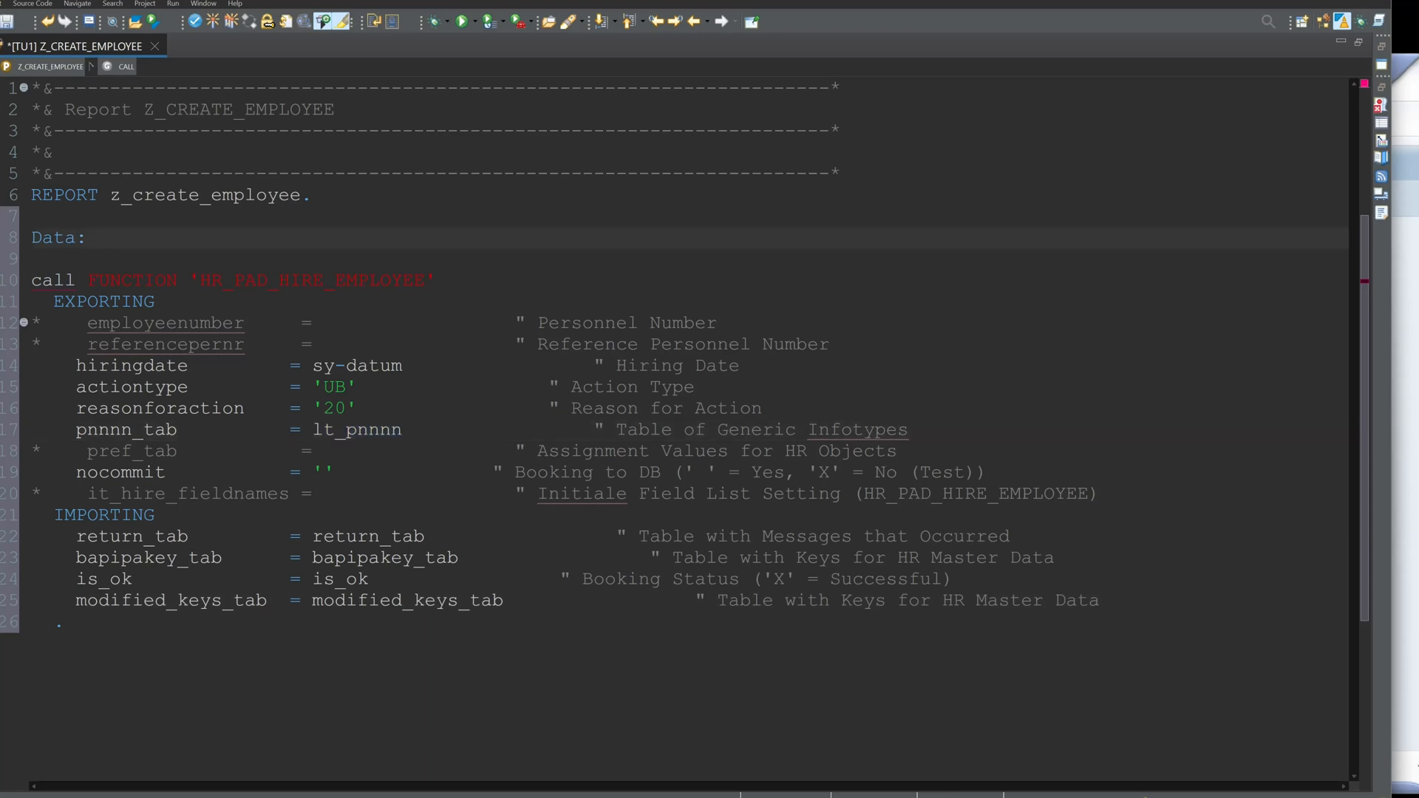
# Step: Declare lt_pnnnn type prelp_tab, return_tab type hrpad_return_tab and bapipakey_tab
pyautogui.click(97, 237)
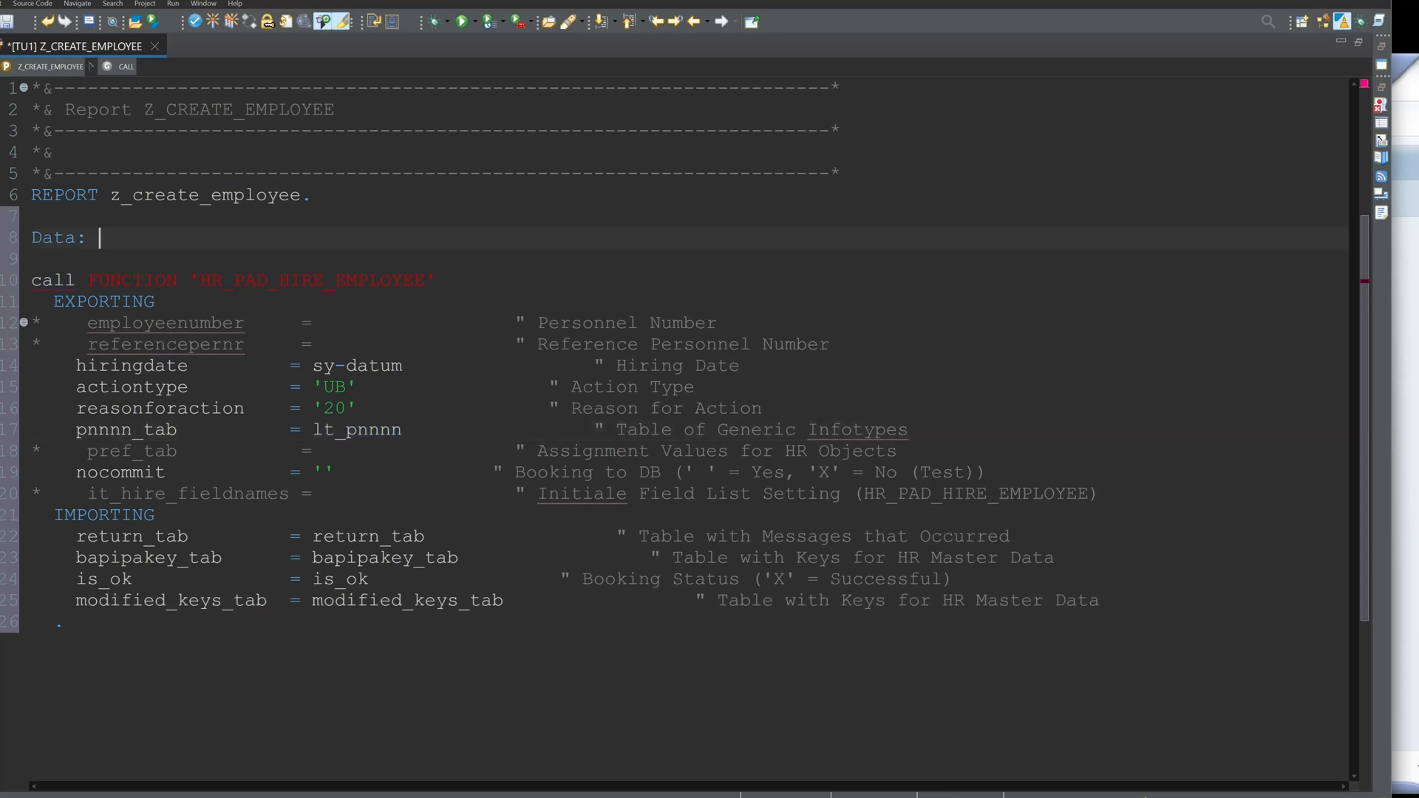
pyautogui.write('lt_pnnnn ty')
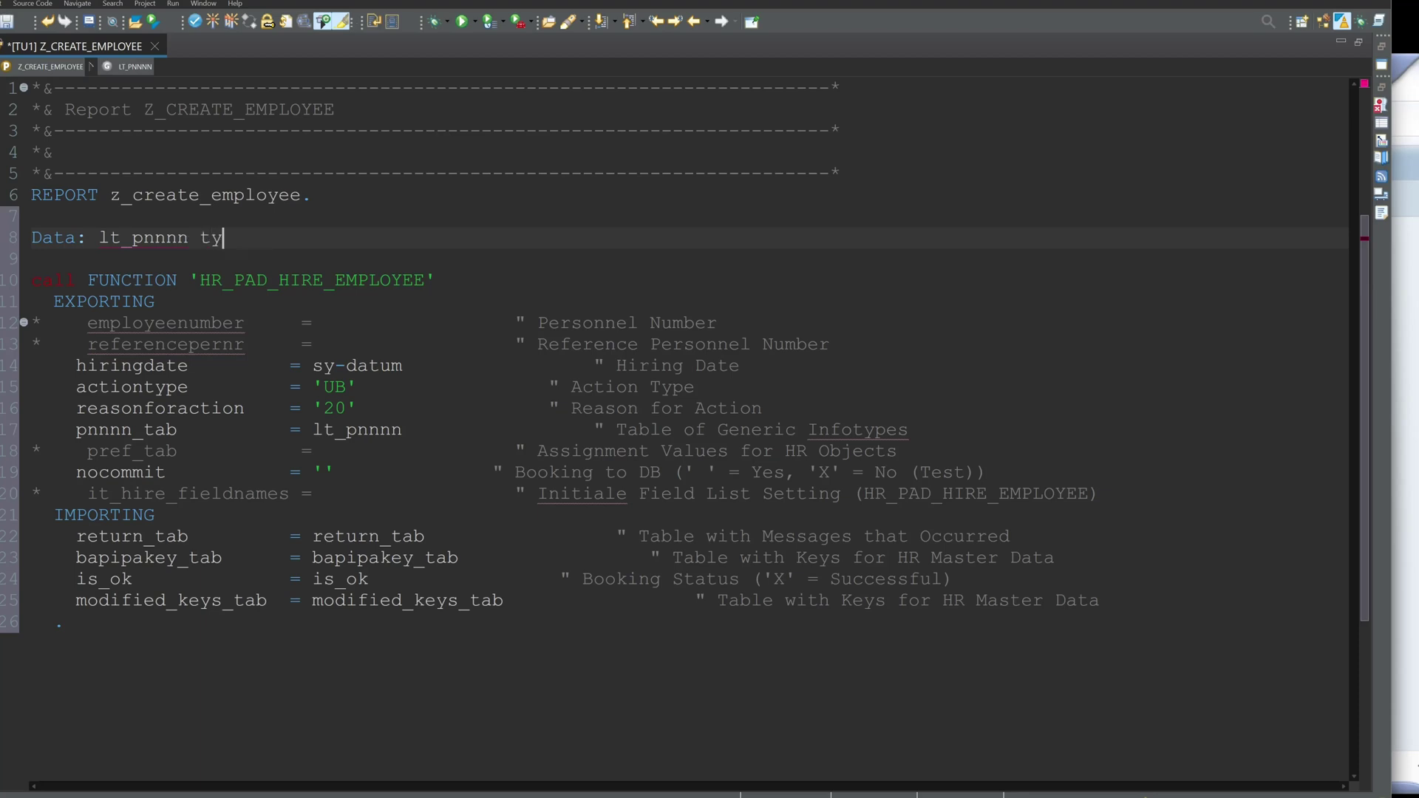
pyautogui.write('pe')
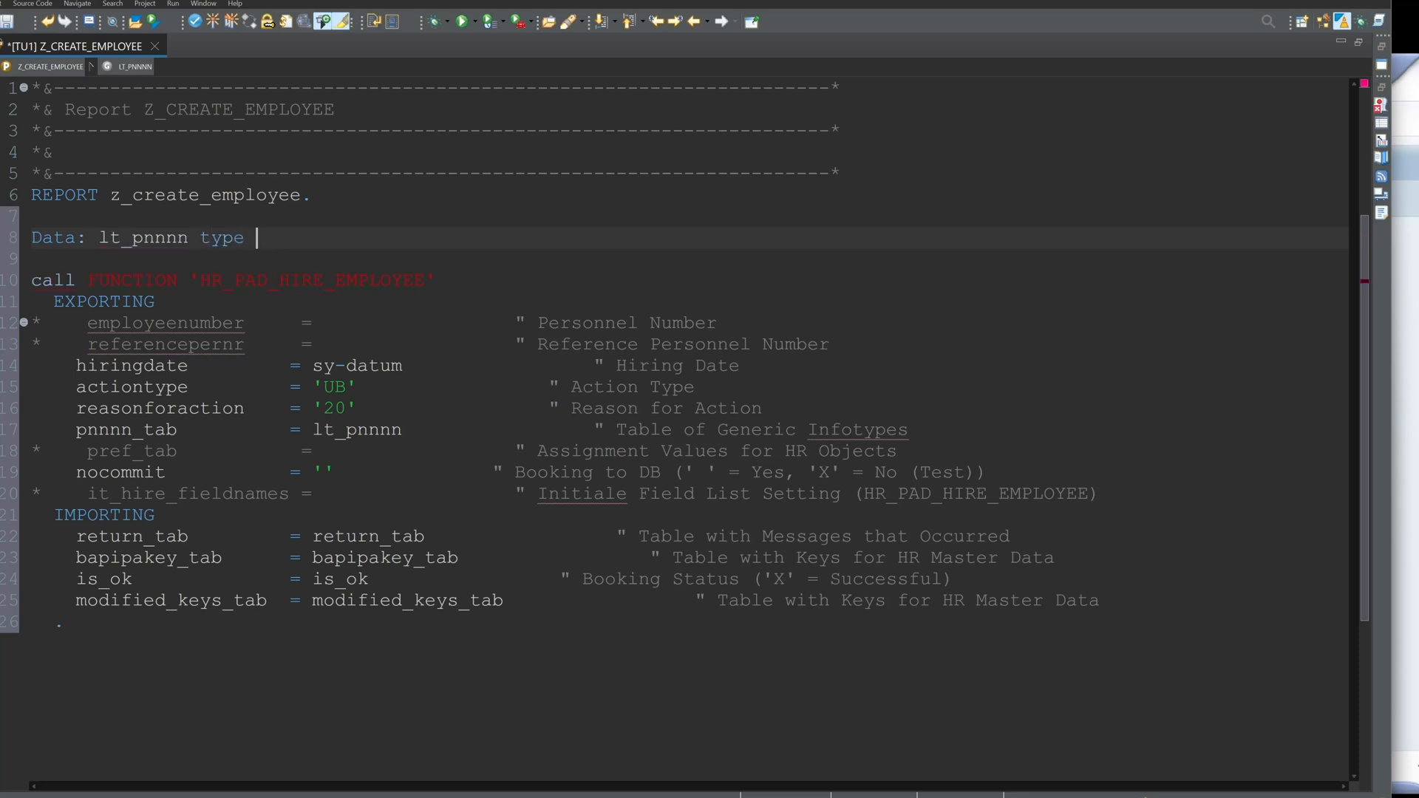
pyautogui.write('prelp_tab.')
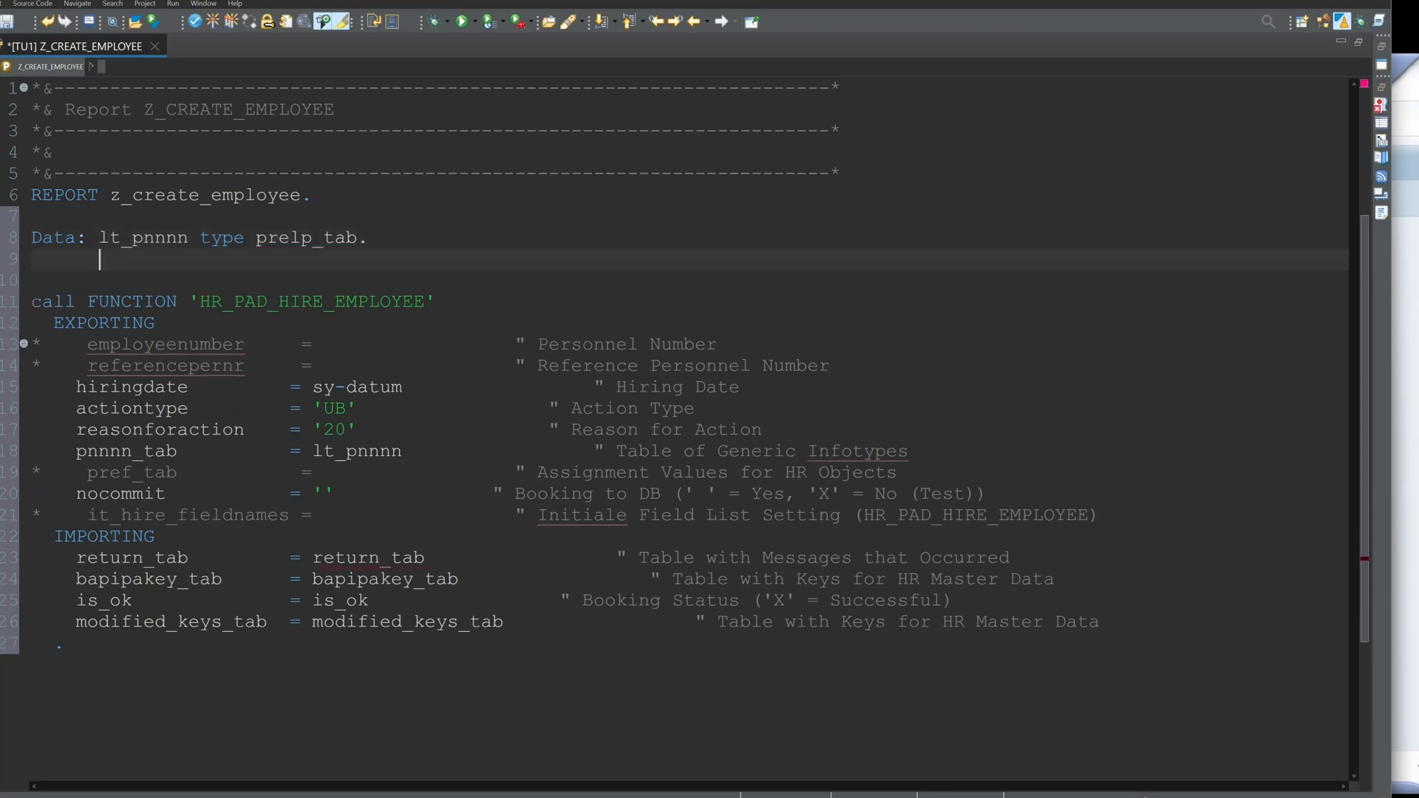
pyautogui.write('data:')
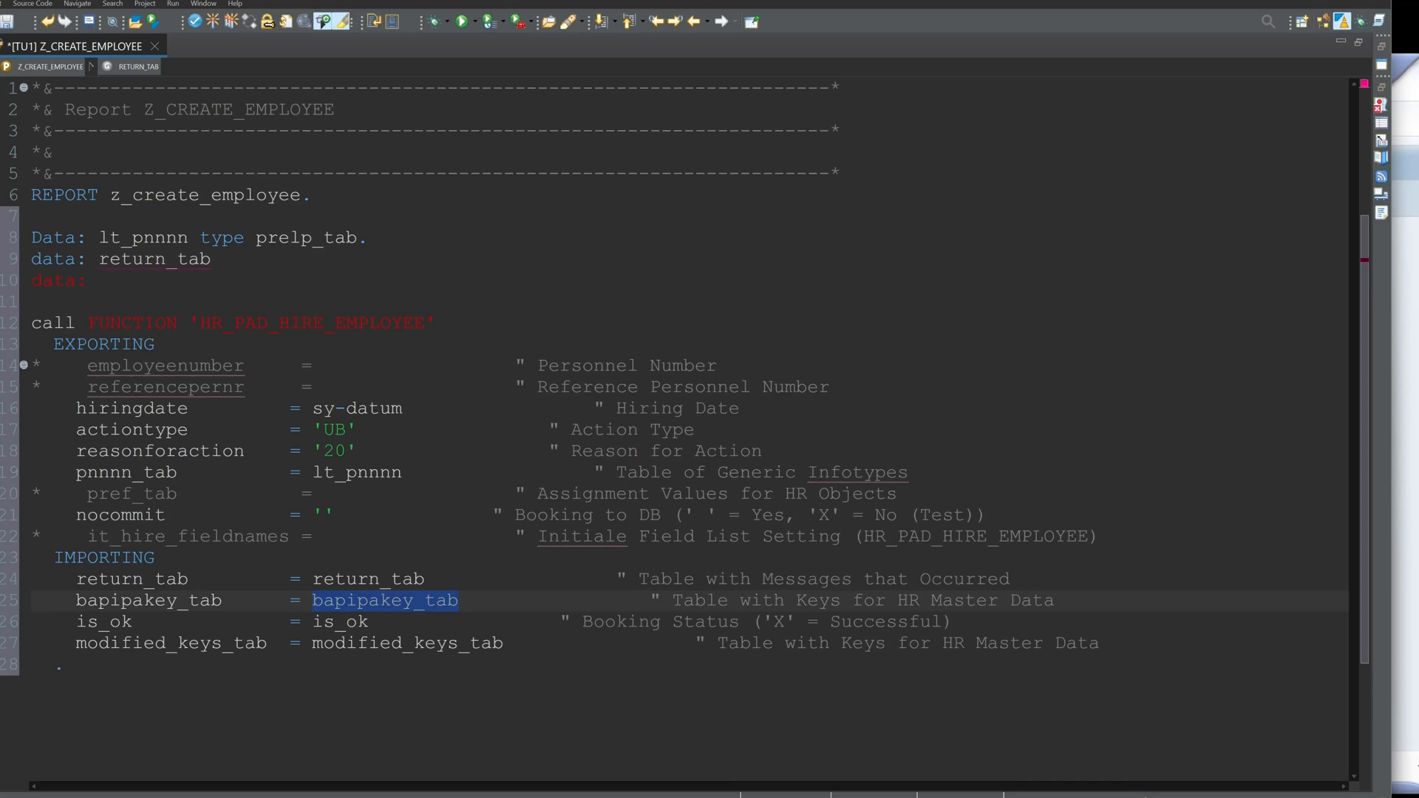
pyautogui.write('bapipakey_tab')
pyautogui.click(122, 259)
pyautogui.write(' type')
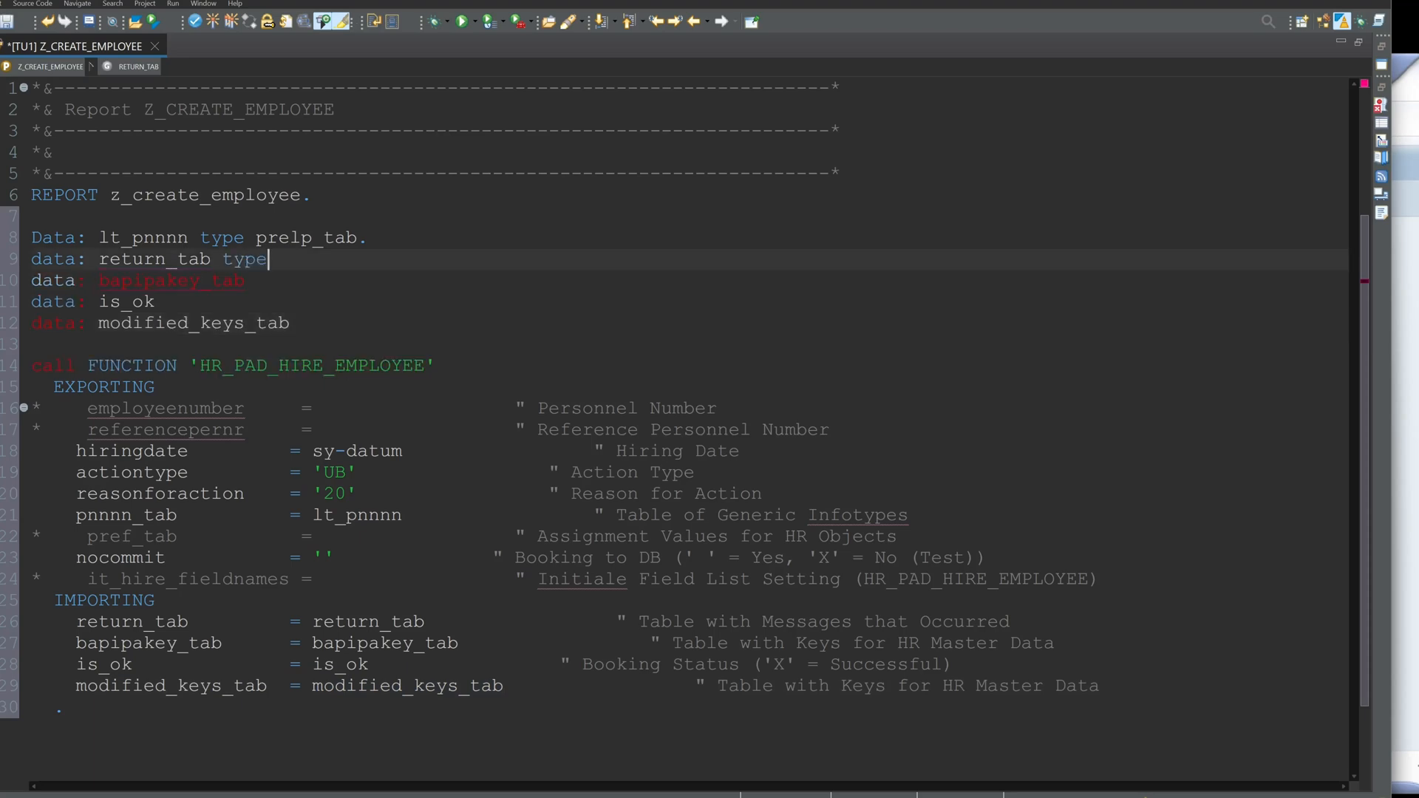
pyautogui.write('hrpad')
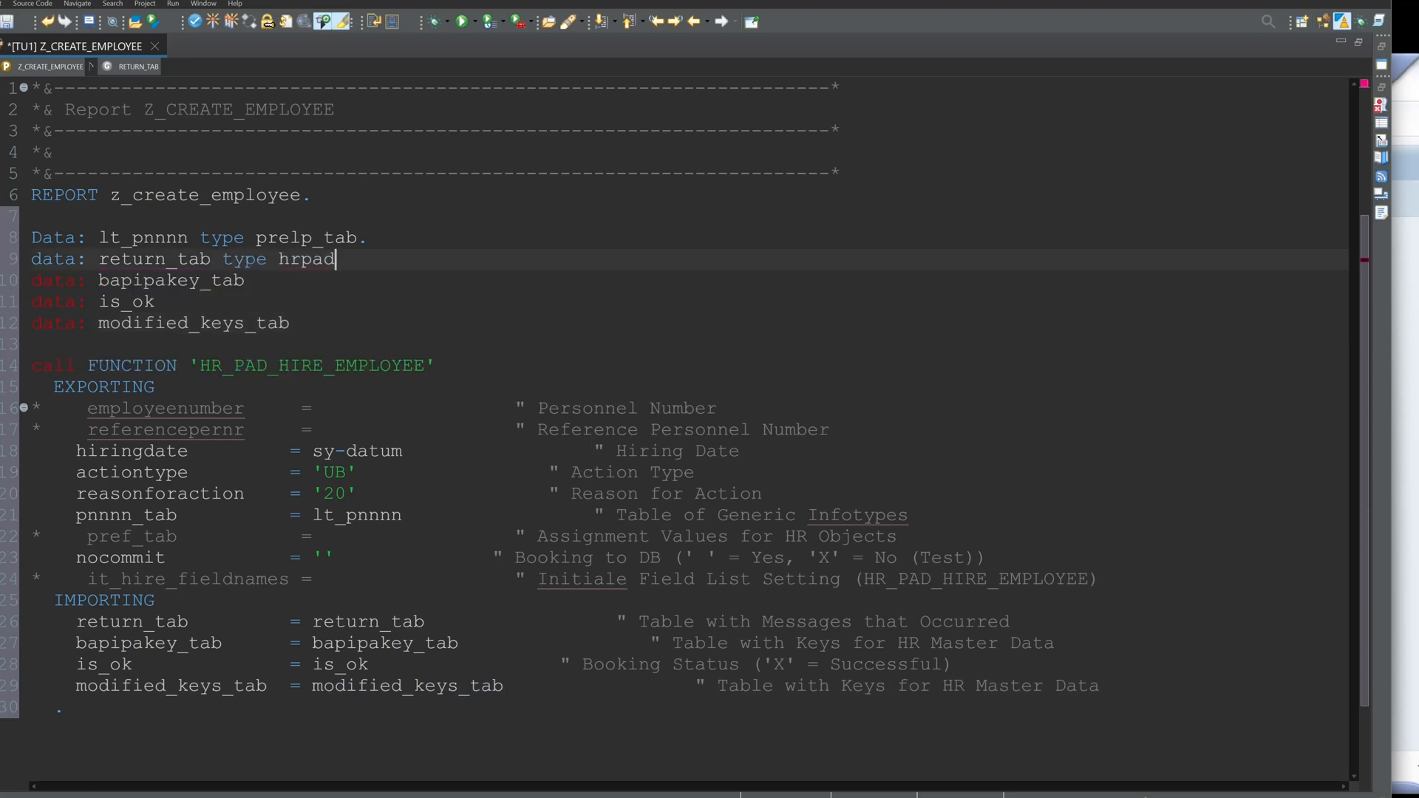
pyautogui.write('_return_tab.')
pyautogui.click(672, 279)
pyautogui.write(' type')
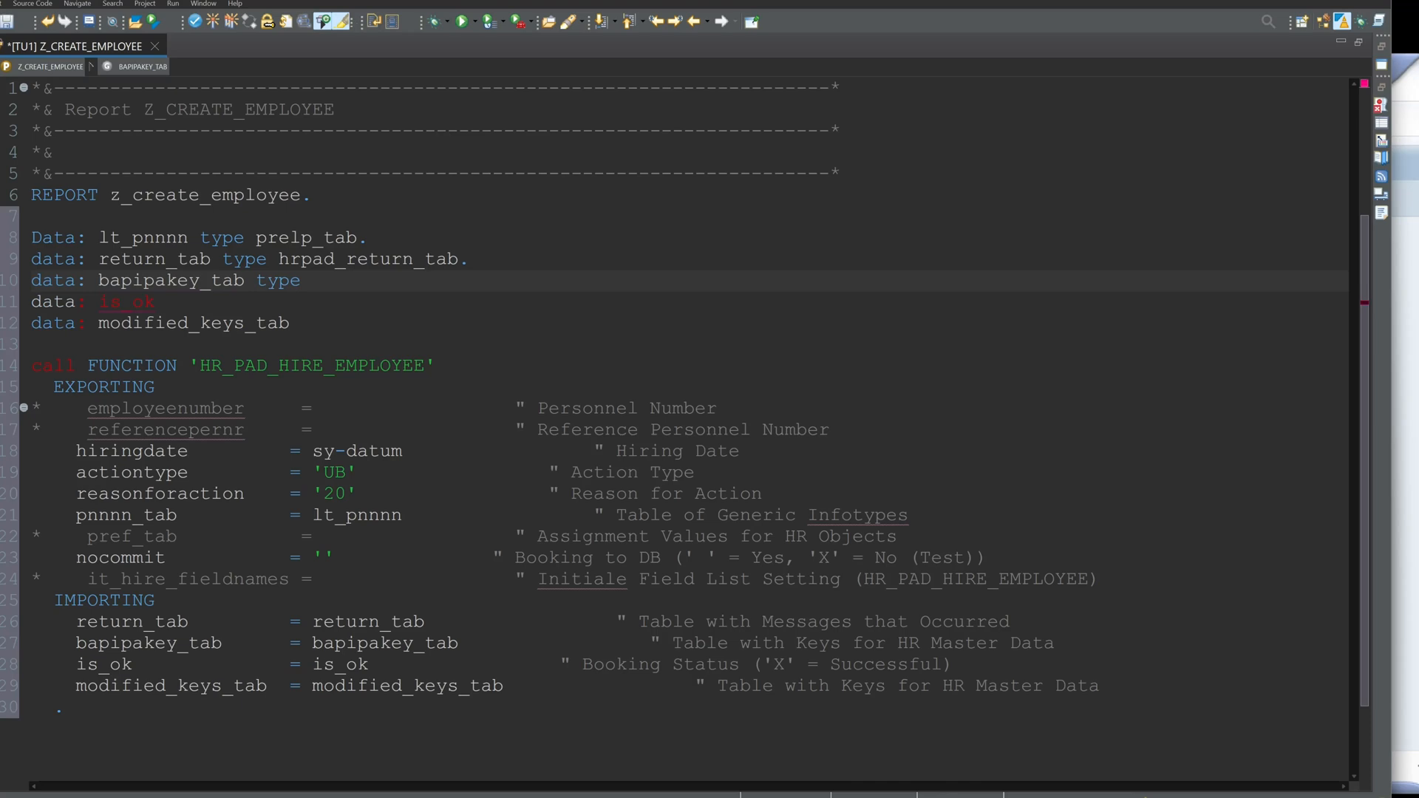
# Step: Type bapipakey_tab as hrpad_bapipakey_tab, is_ok as boole_d and modified_keys_tab as hrpad_pskey_tab
pyautogui.write('hrpad')
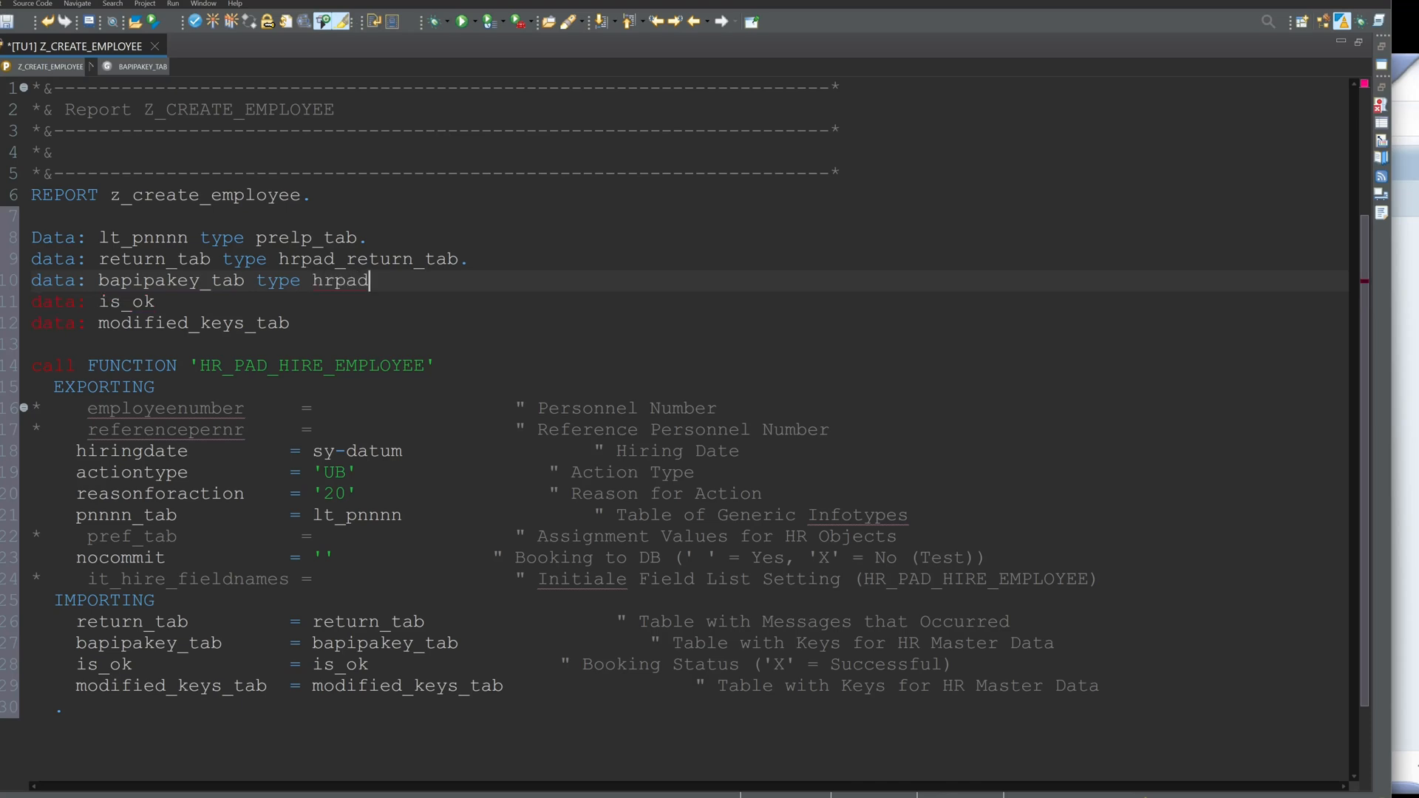
pyautogui.write('bapipakey_tab.')
pyautogui.click(673, 302)
pyautogui.write(' type b')
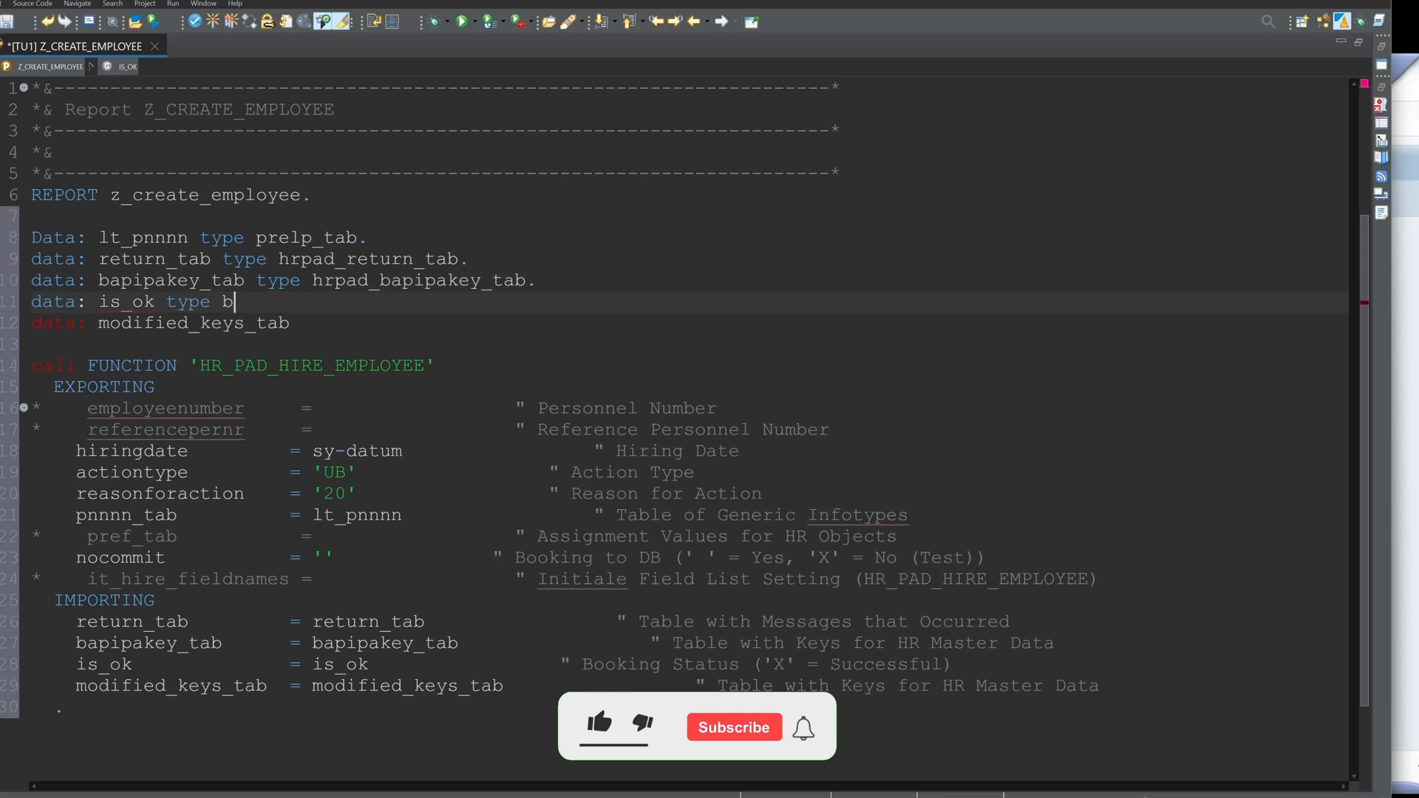
pyautogui.write('oole_d.')
pyautogui.click(689, 322)
pyautogui.write(' type')
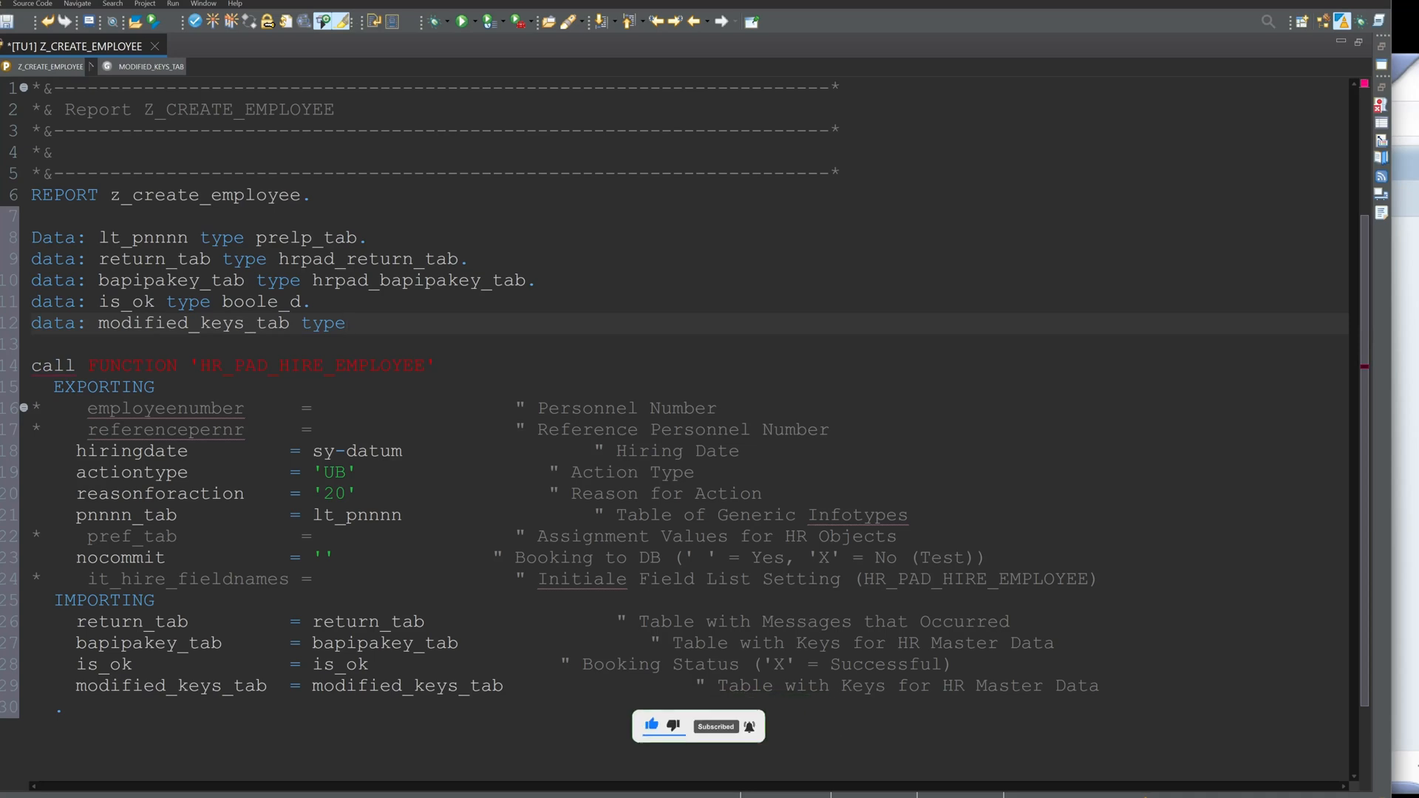
pyautogui.write('hrpad_')
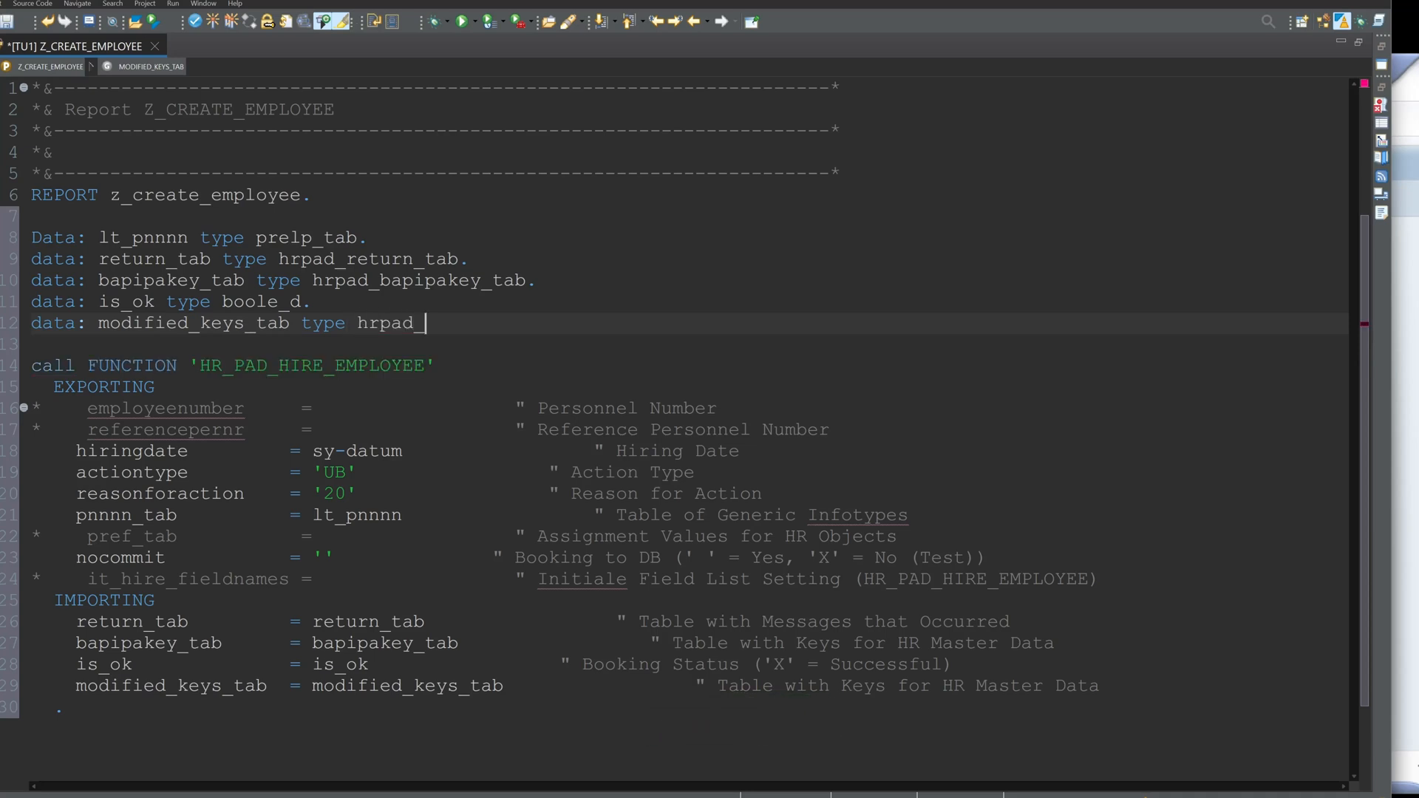
pyautogui.write('pskey_tab.')
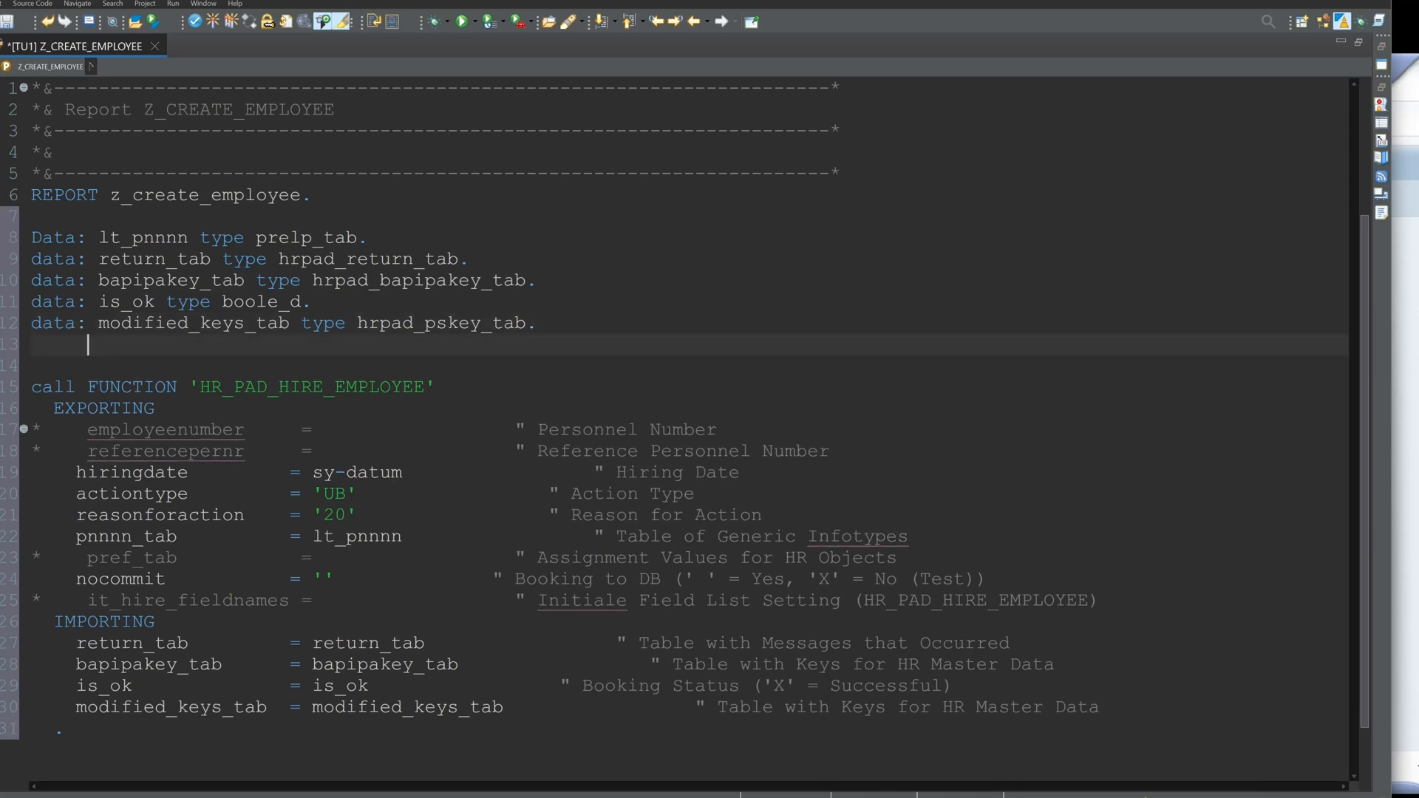
# Step: Declare ls_p0001 type p0001 with the comment 'Infotype 0001 Organisation Assigment'
pyautogui.write('data: ls')
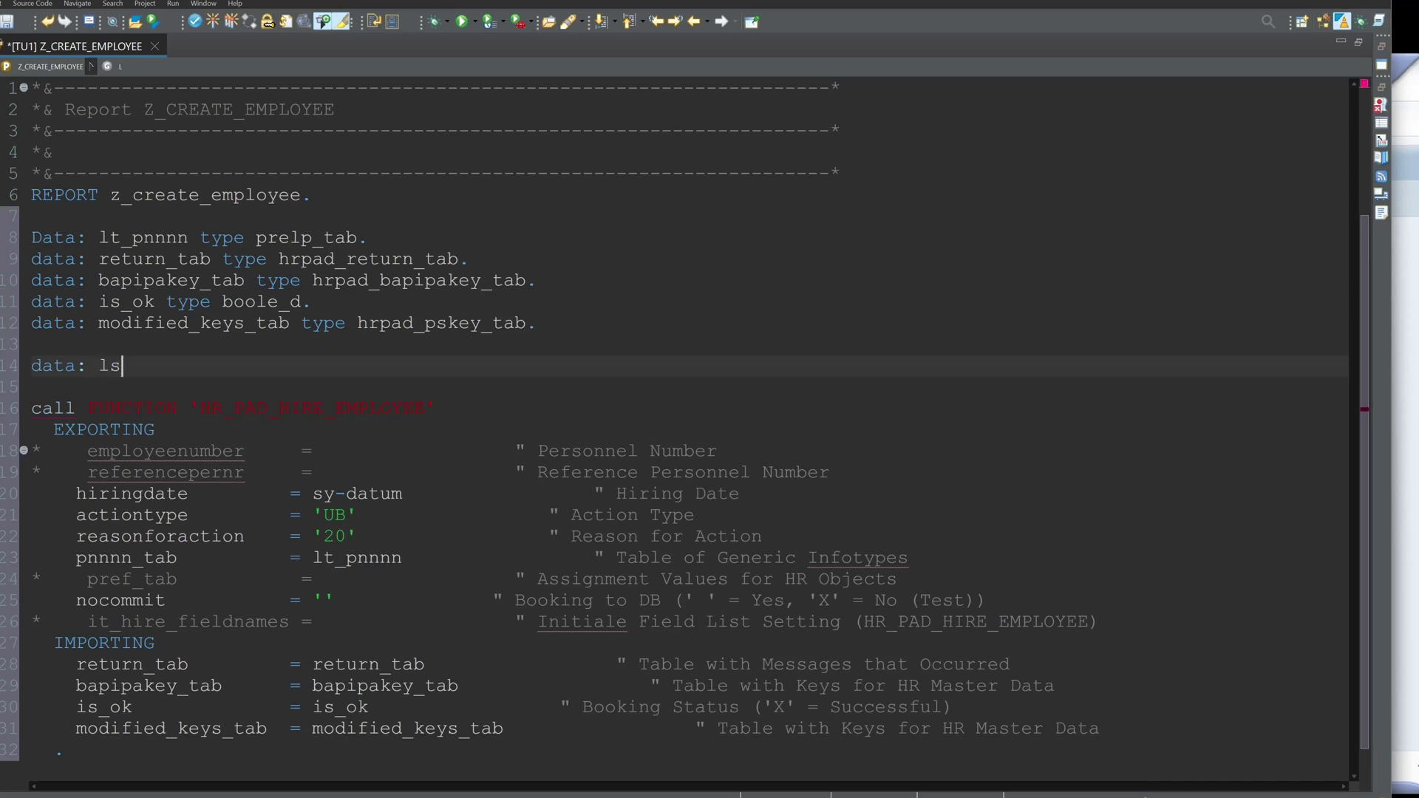
pyautogui.write('_p0001')
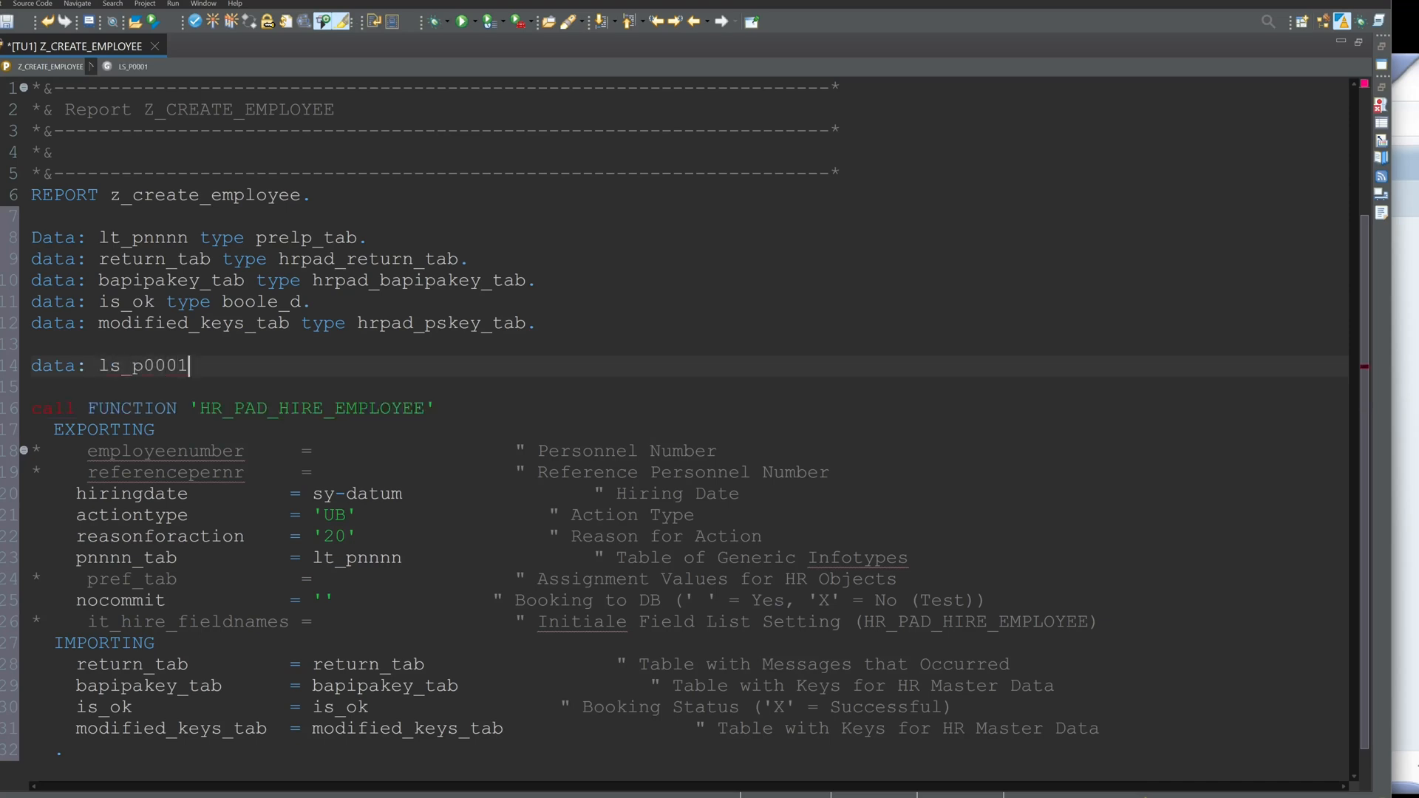
pyautogui.write('t<pe p0001. "')
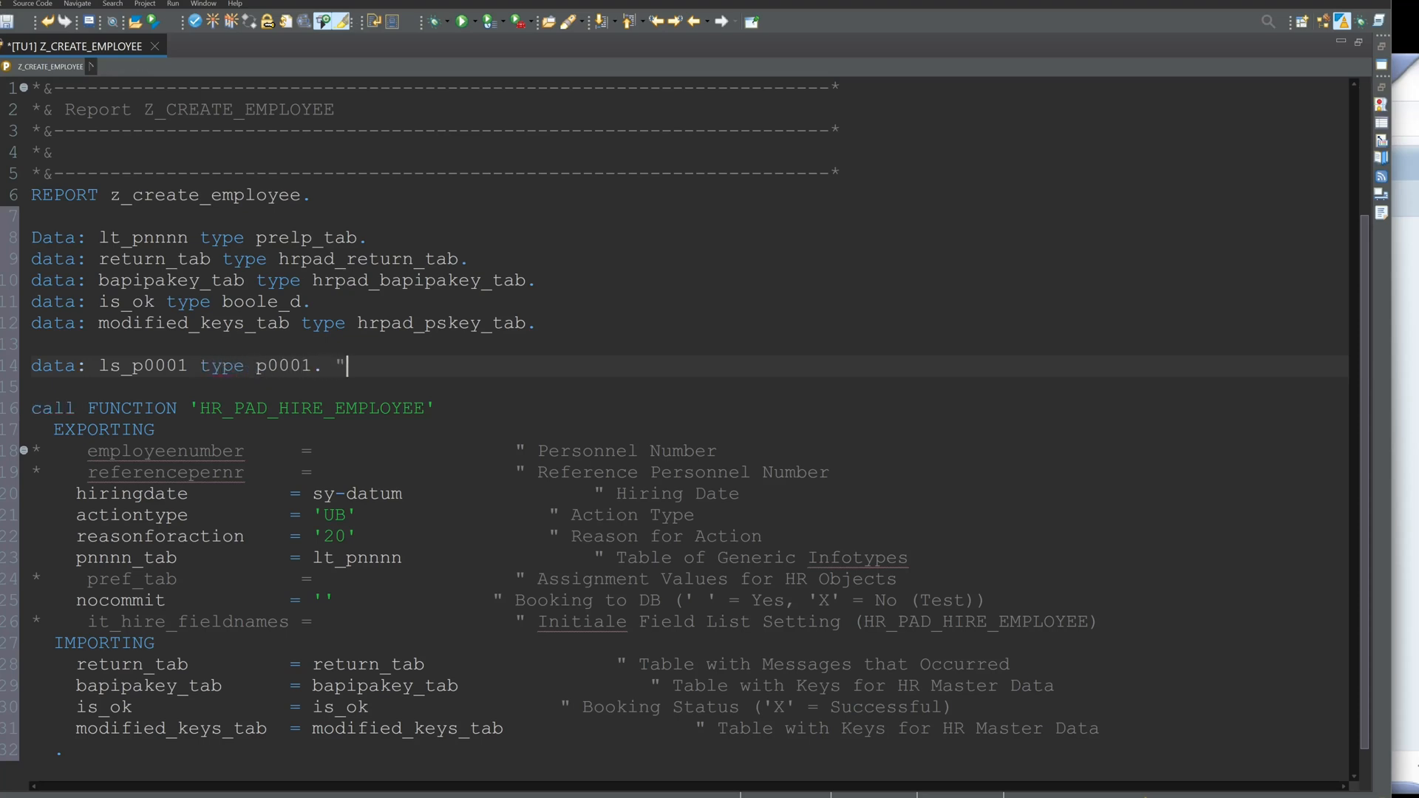
pyautogui.write('Infotype 0001')
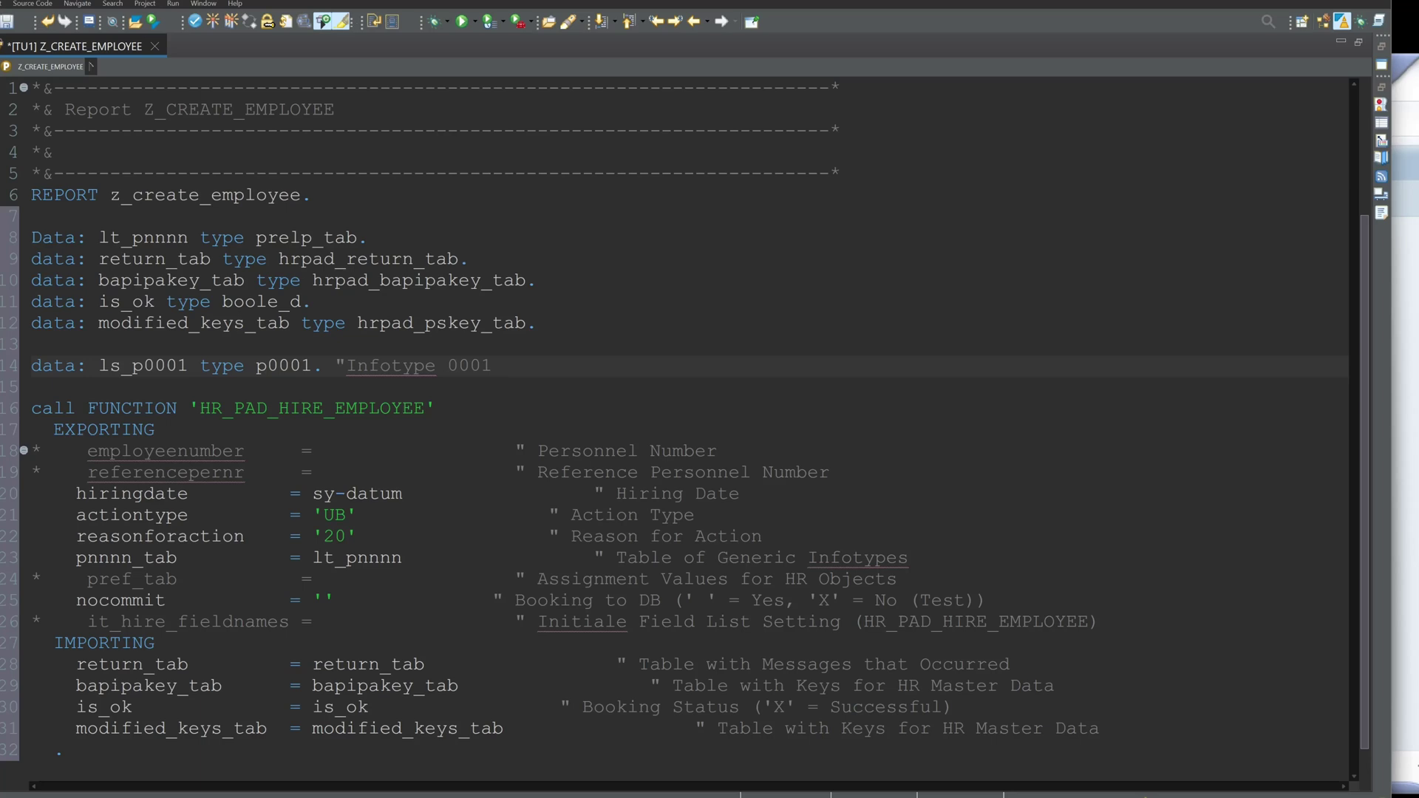
pyautogui.write('Organisation Assigment')
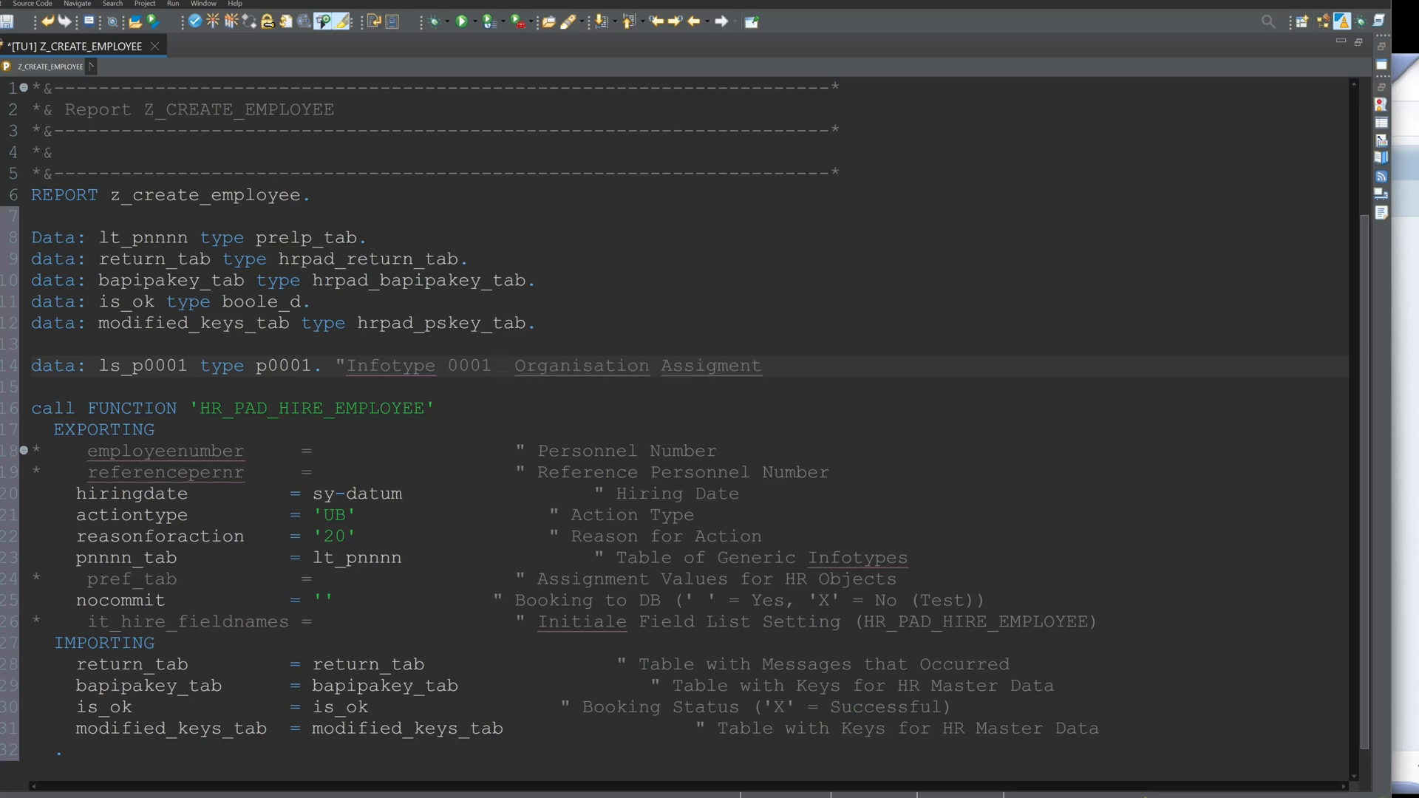
pyautogui.click(762, 367)
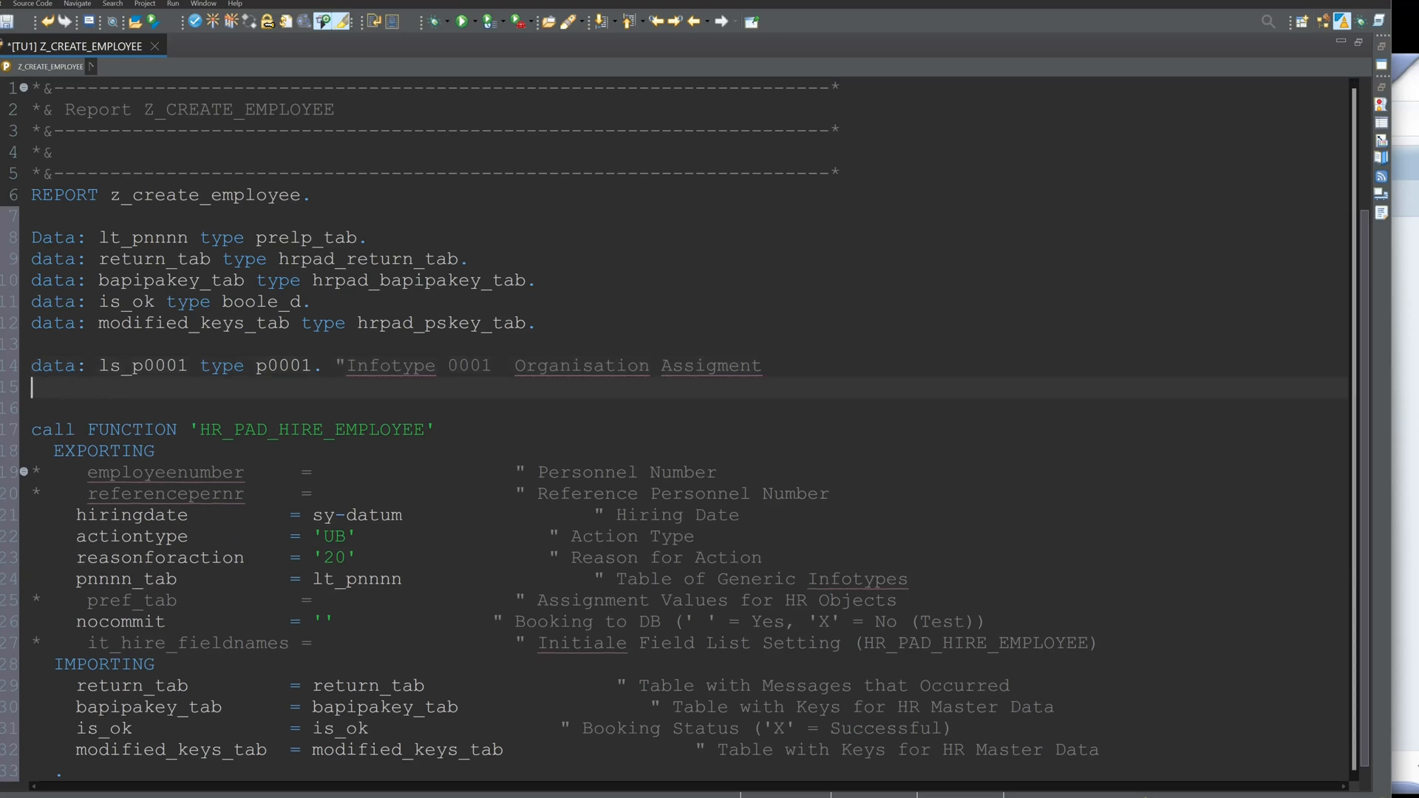
# Step: Declare ls_pnnnn like line of lt_pnnnn, reusing the lt_pnnnn and ls_p0001 names
pyautogui.write('data: ls')
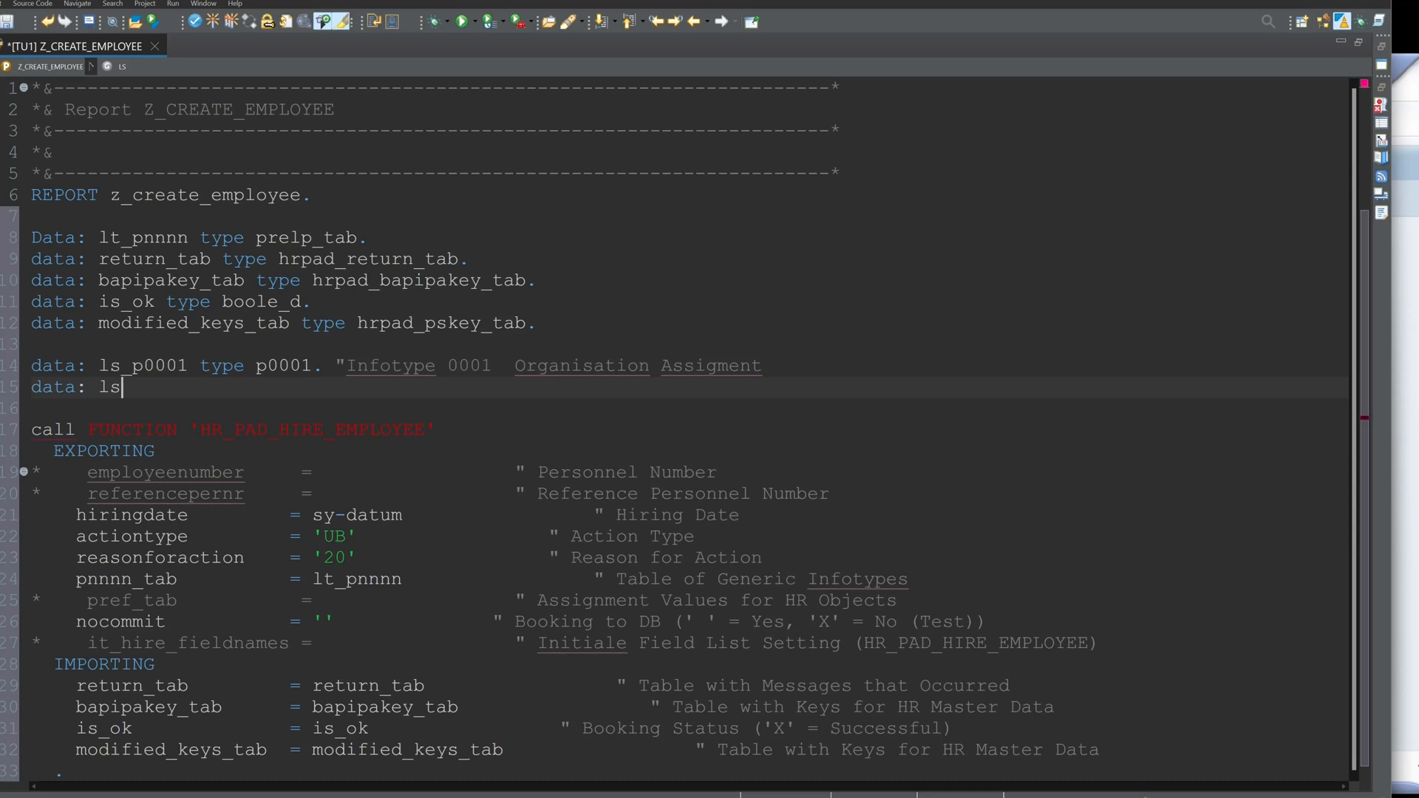
pyautogui.write('_')
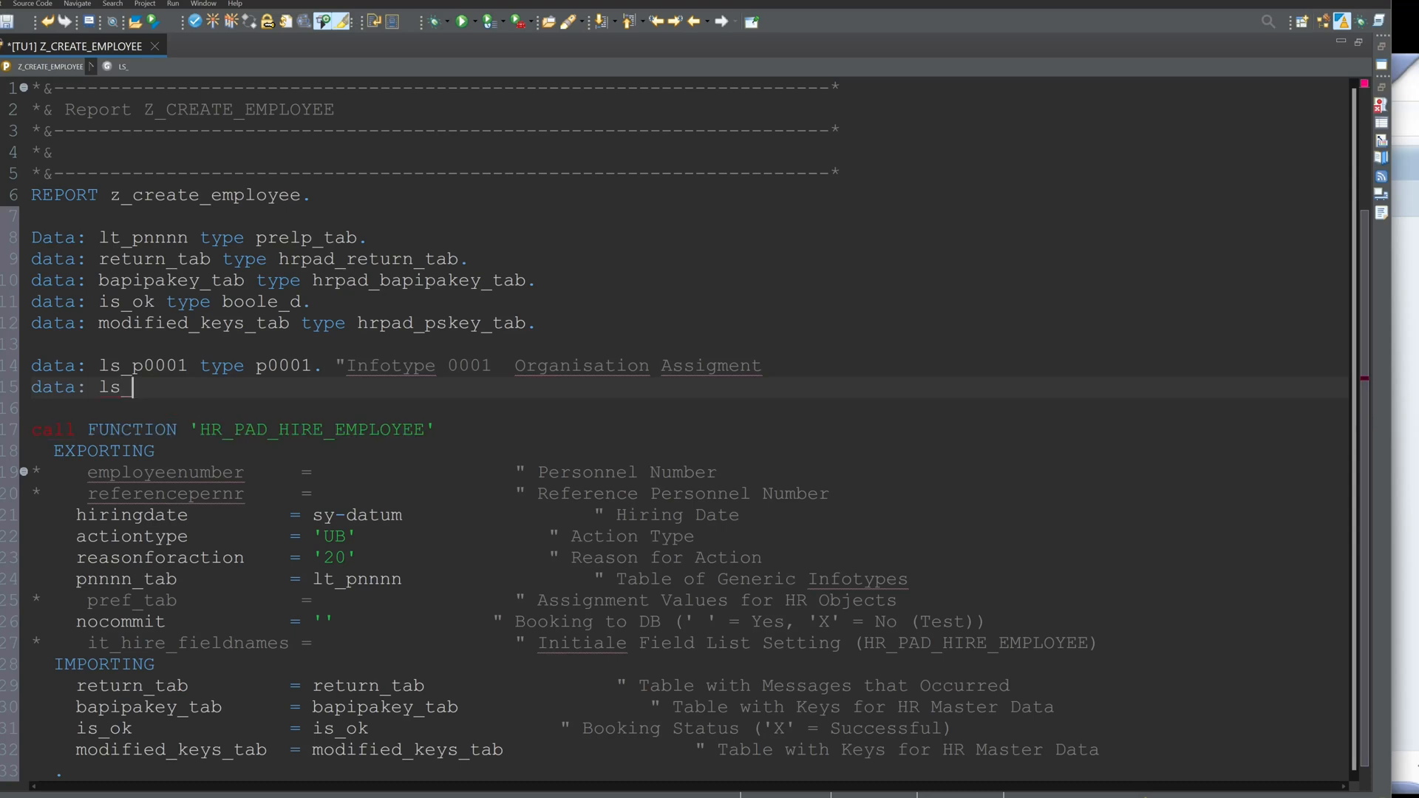
pyautogui.write('pnnnn')
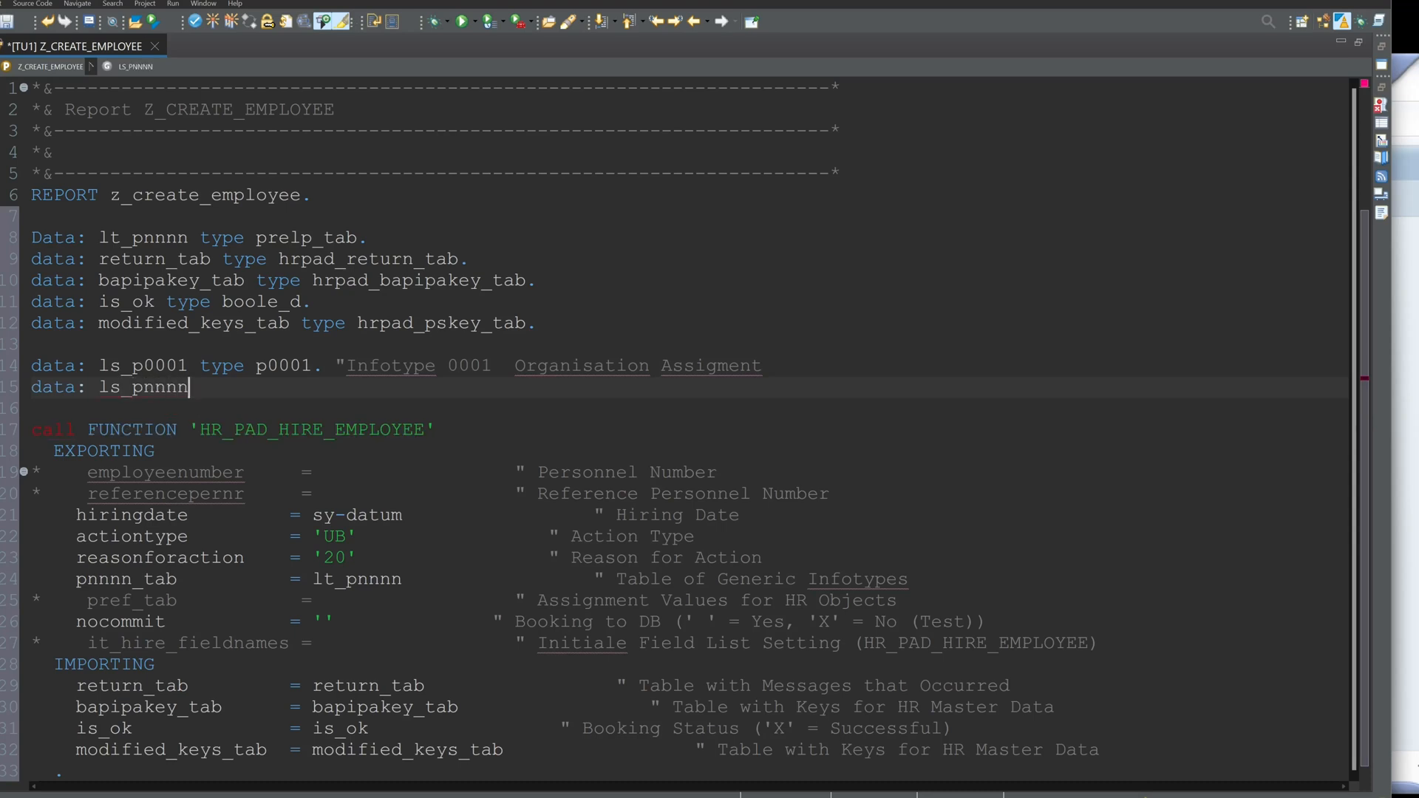
pyautogui.write('like line of')
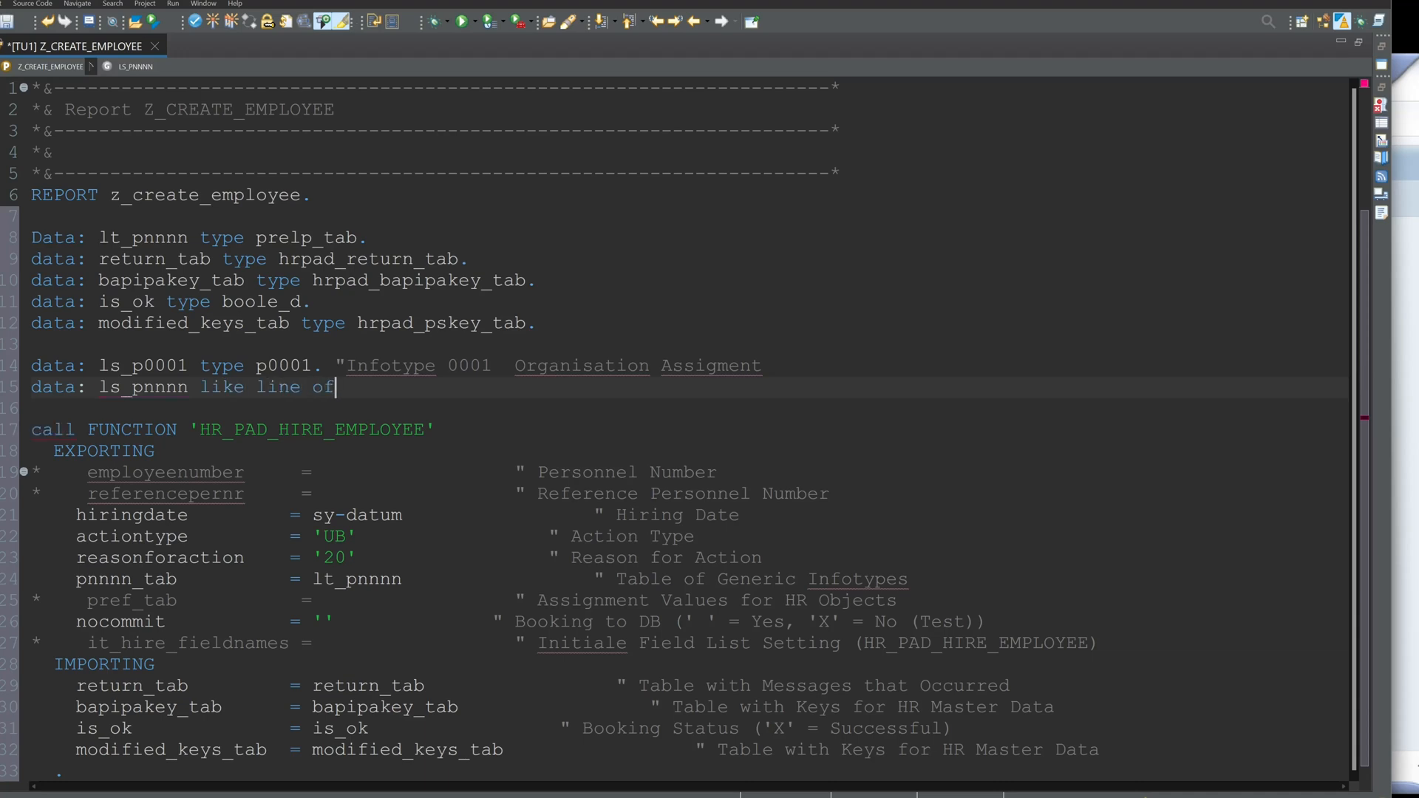
pyautogui.doubleClick(140, 238)
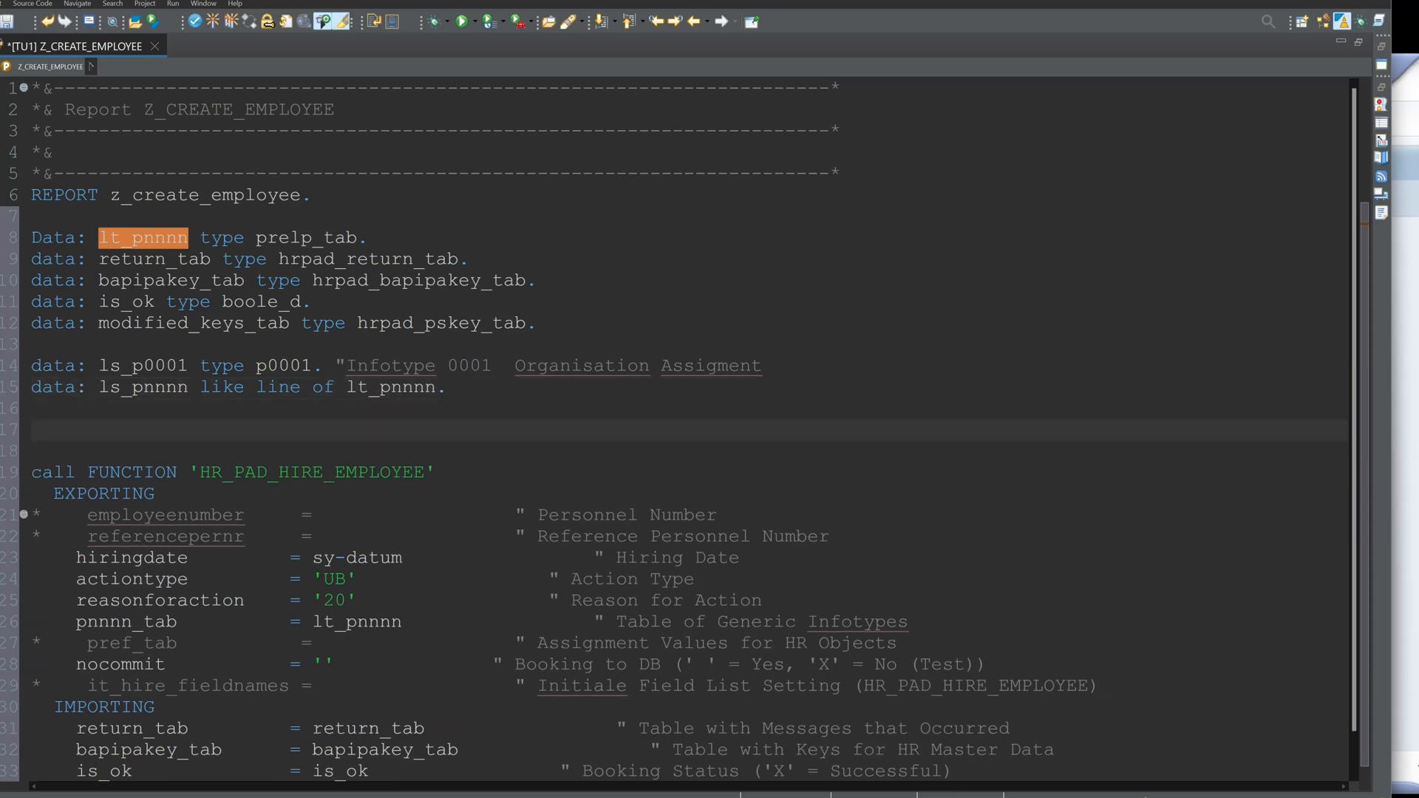
pyautogui.doubleClick(142, 366)
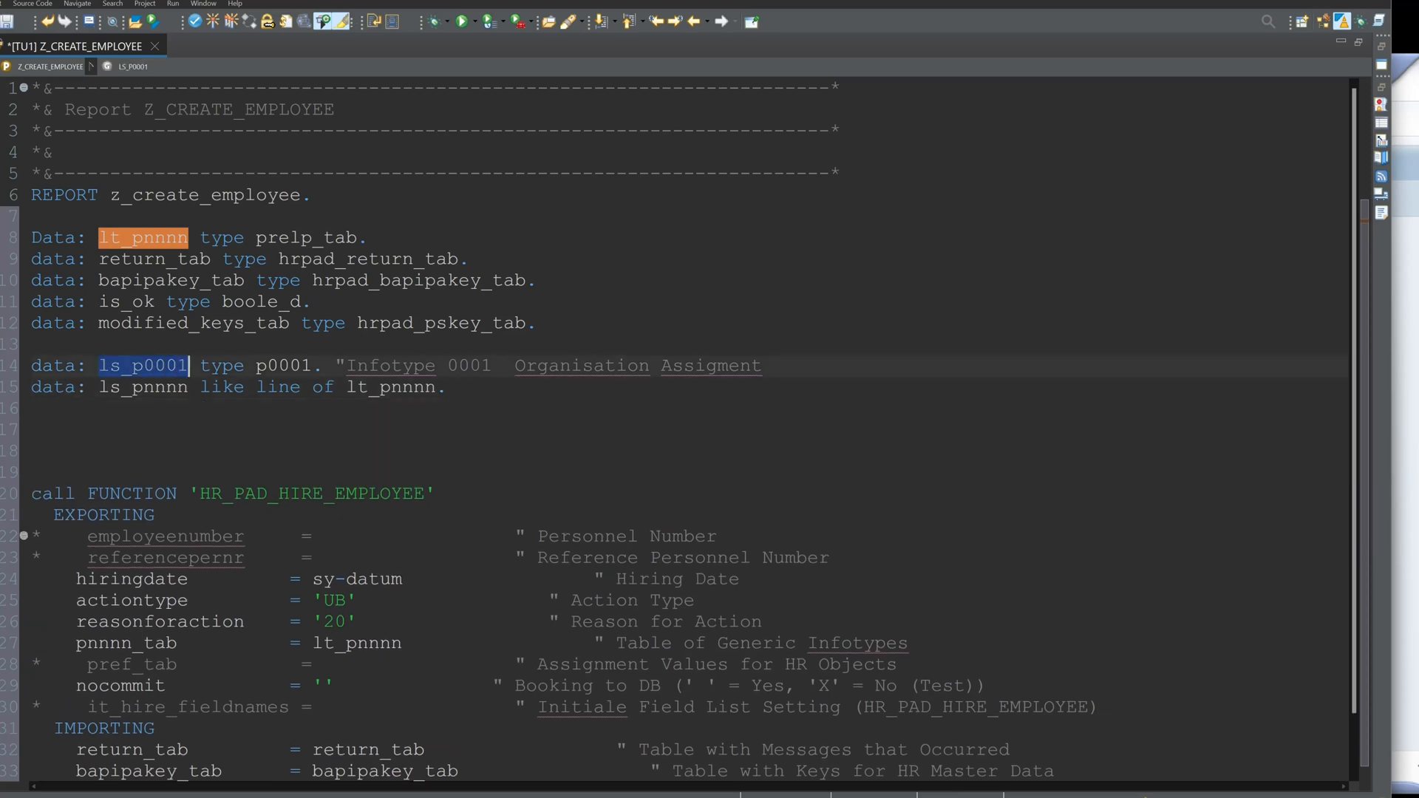
# Step: Assign ls_p0001 infty '0001', endda '99991231', begda sy-datum and persg 'M'
pyautogui.write('ls_p0001')
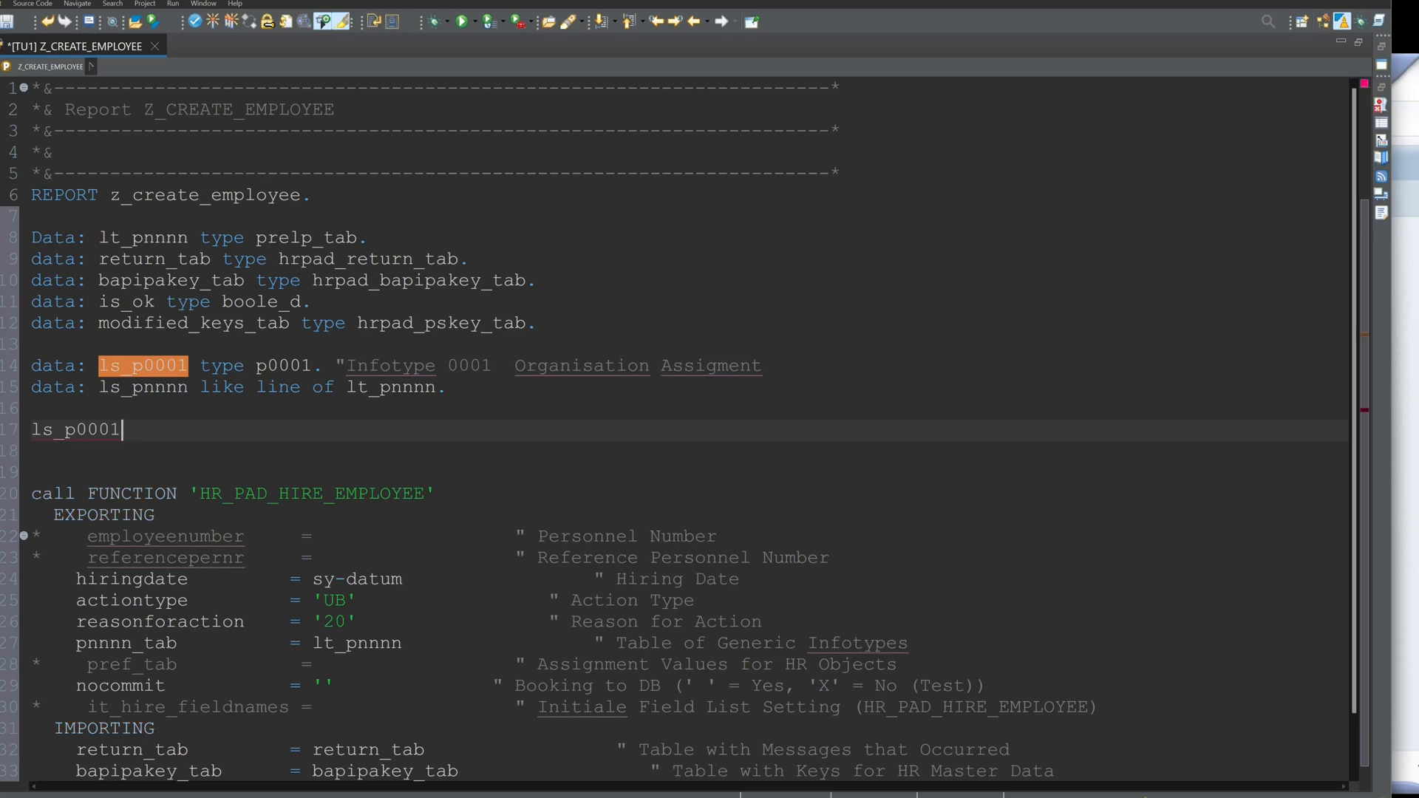
pyautogui.write("-infty = '")
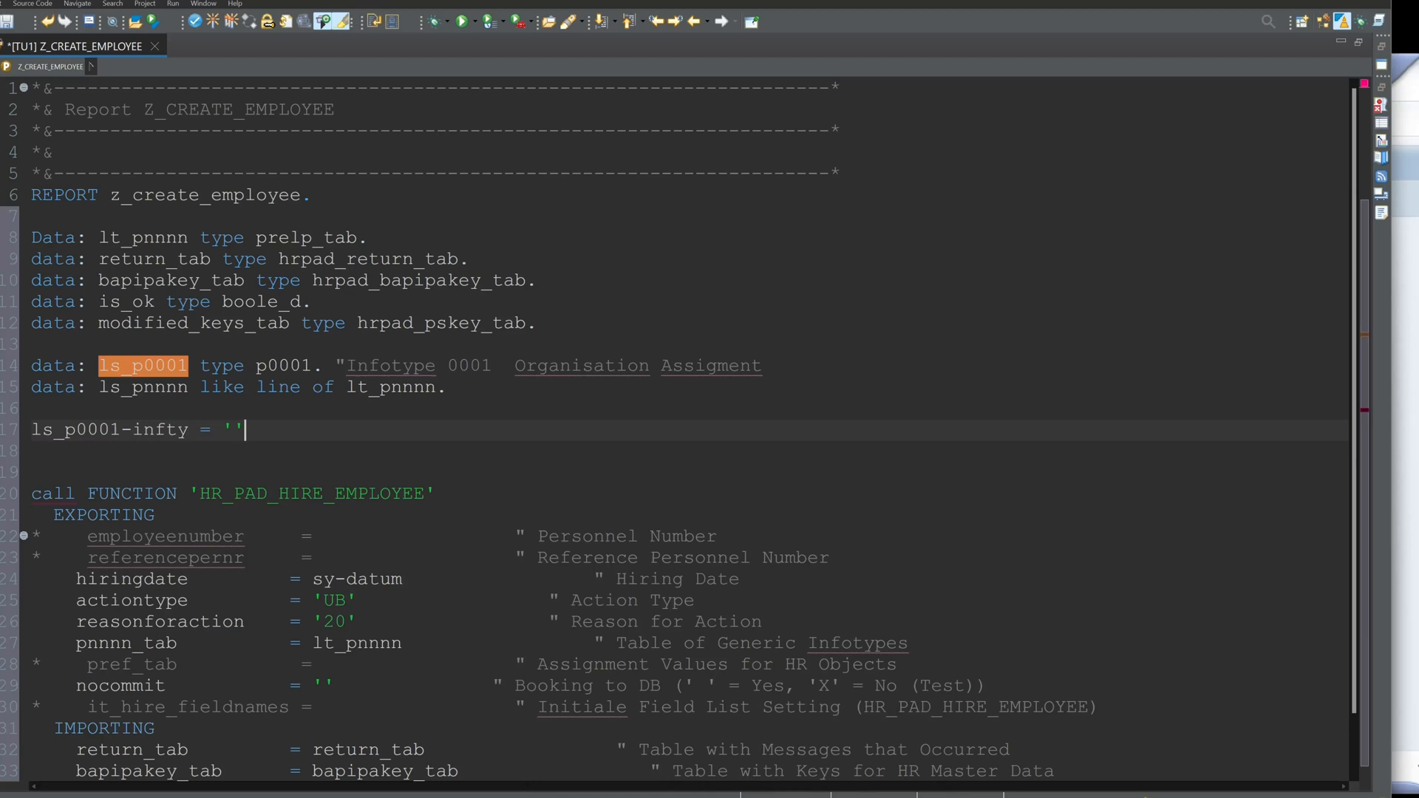
pyautogui.write("0001'.")
pyautogui.click(685, 451)
pyautogui.write('ls_p0001')
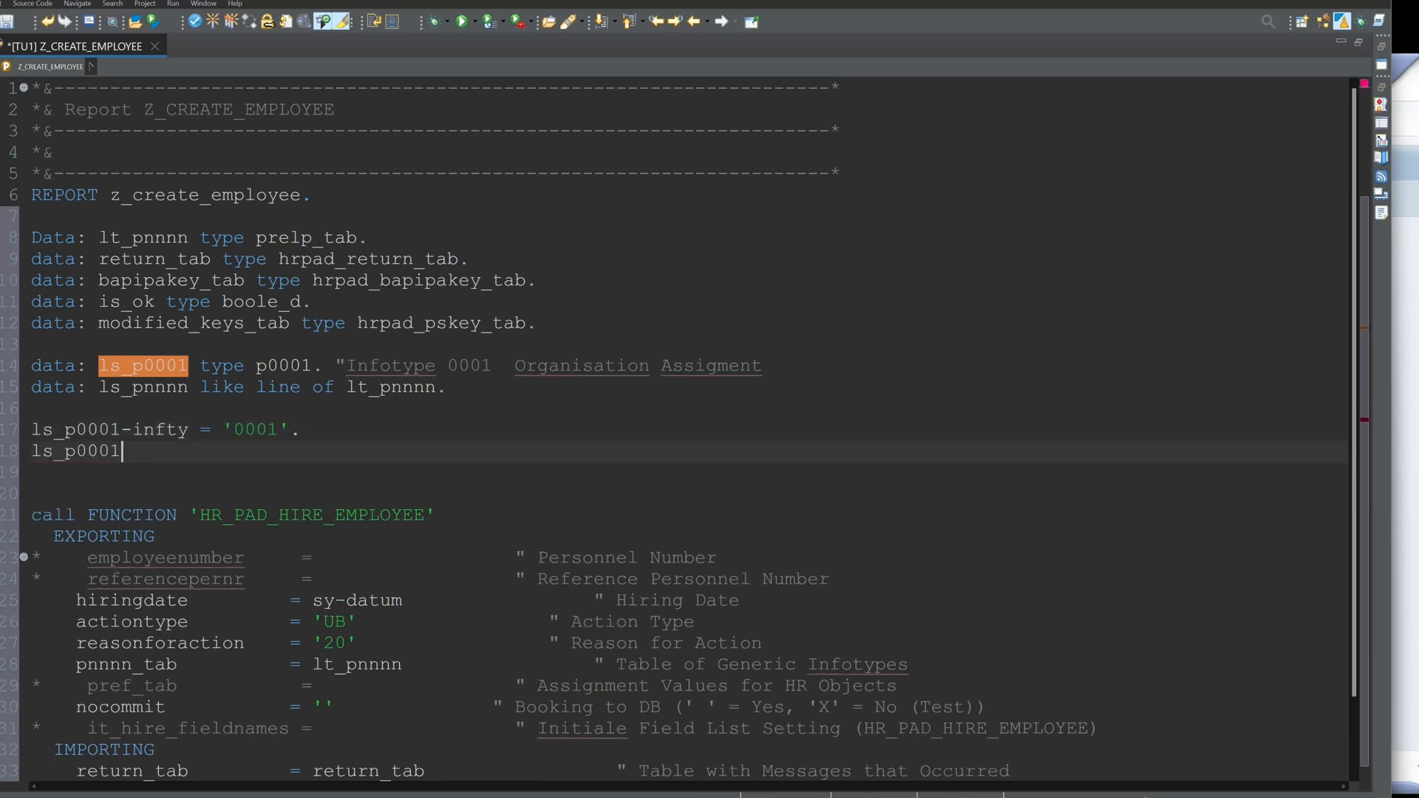
pyautogui.write('-endda =')
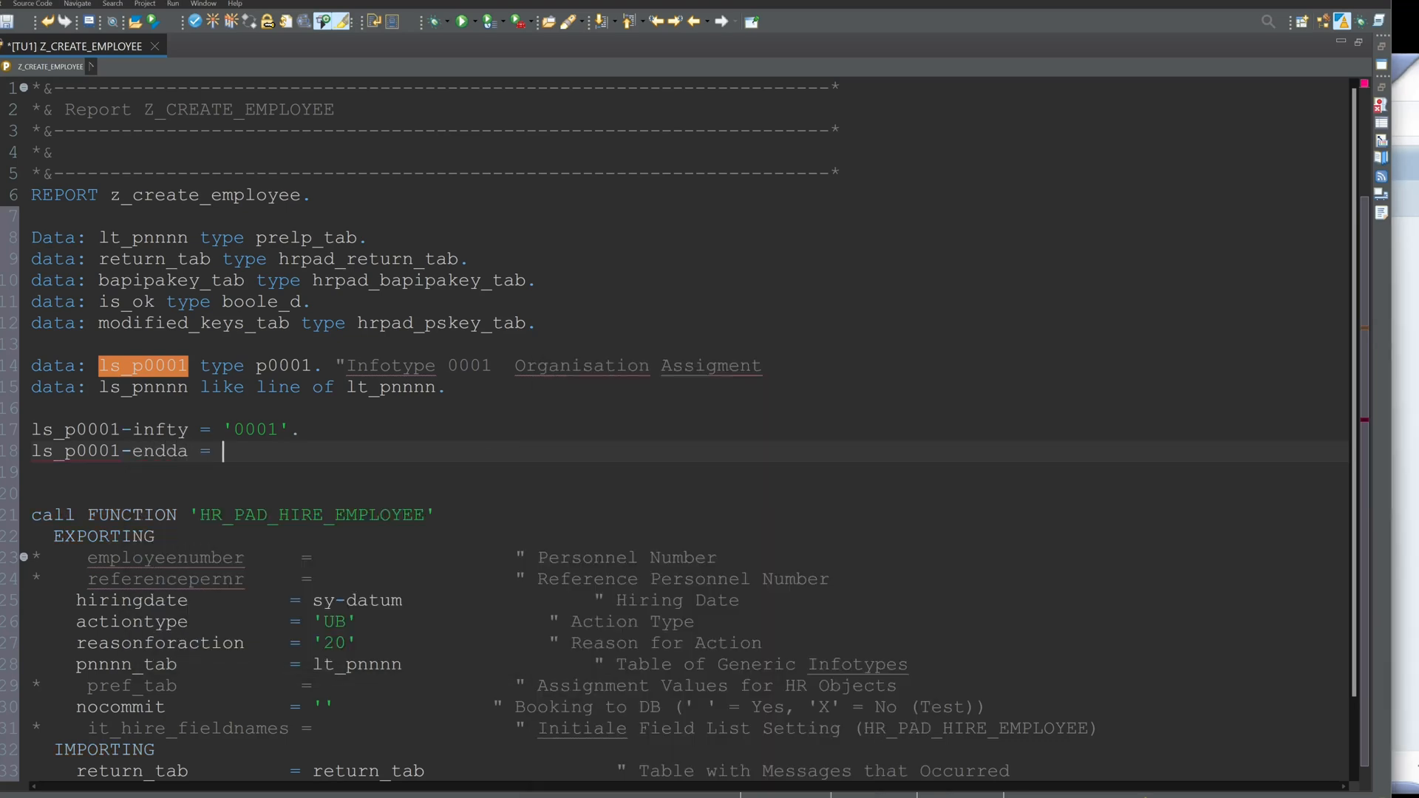
pyautogui.write("'99991231'.")
pyautogui.click(689, 471)
pyautogui.write('ls_p0001-')
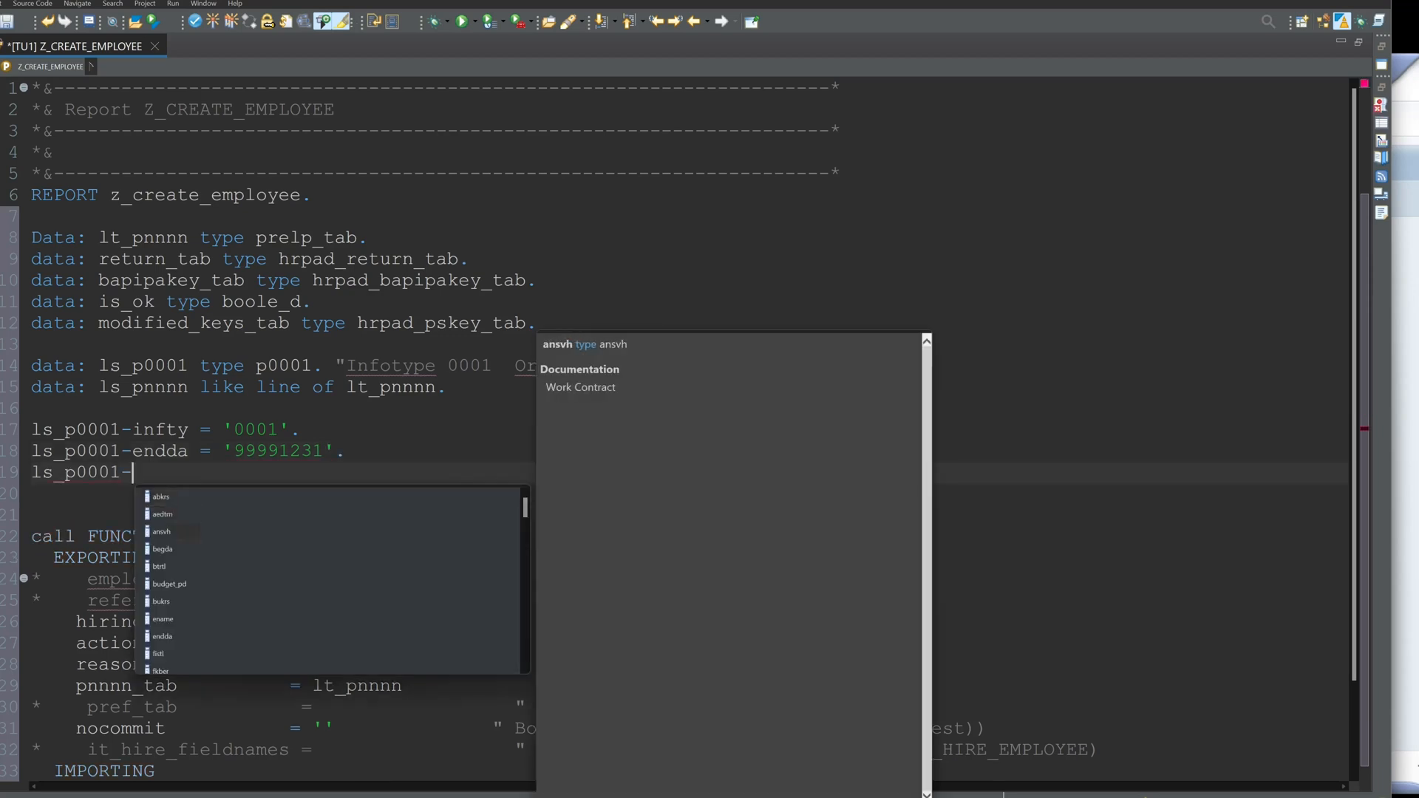
pyautogui.write('begda')
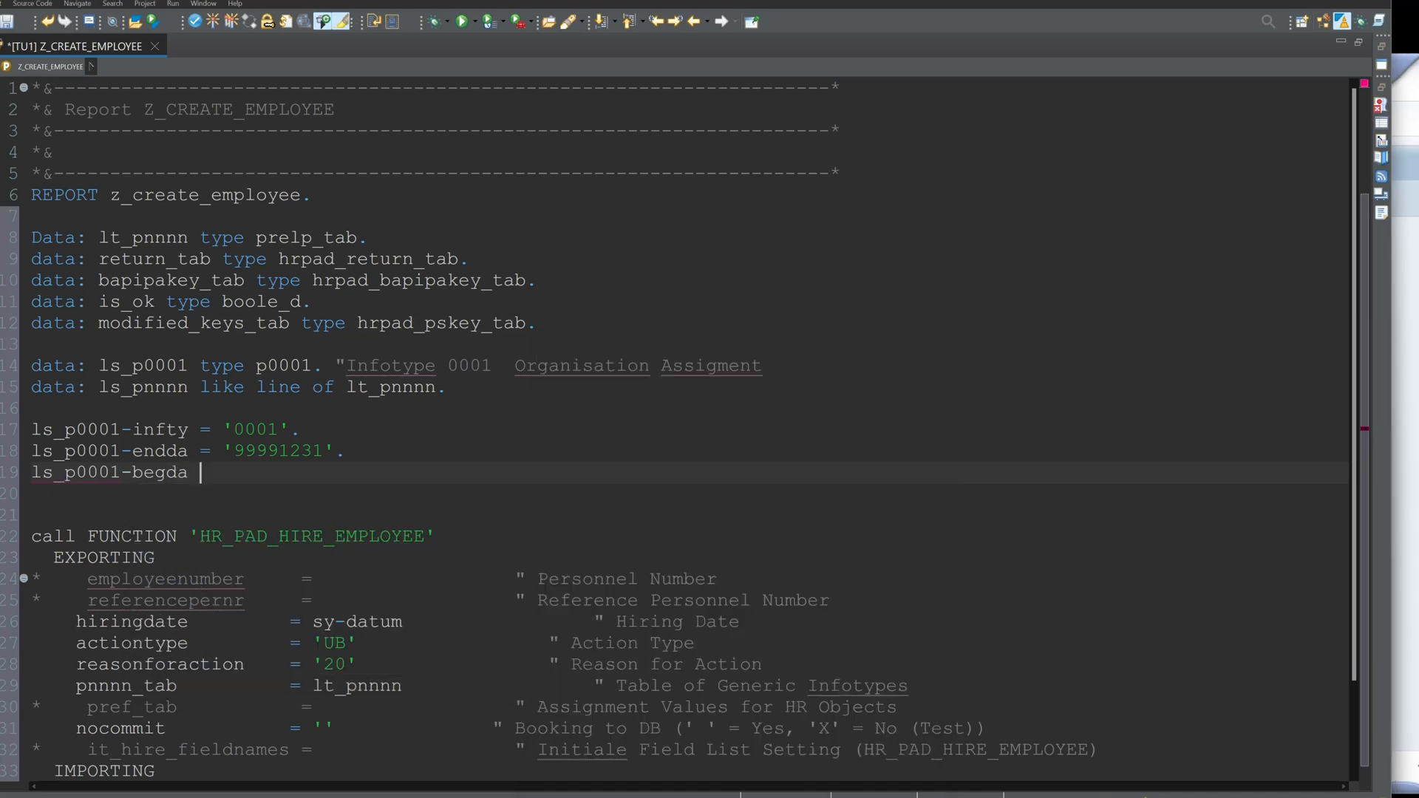
pyautogui.write('= sy-datum.')
pyautogui.write('ls_p0001-persg =')
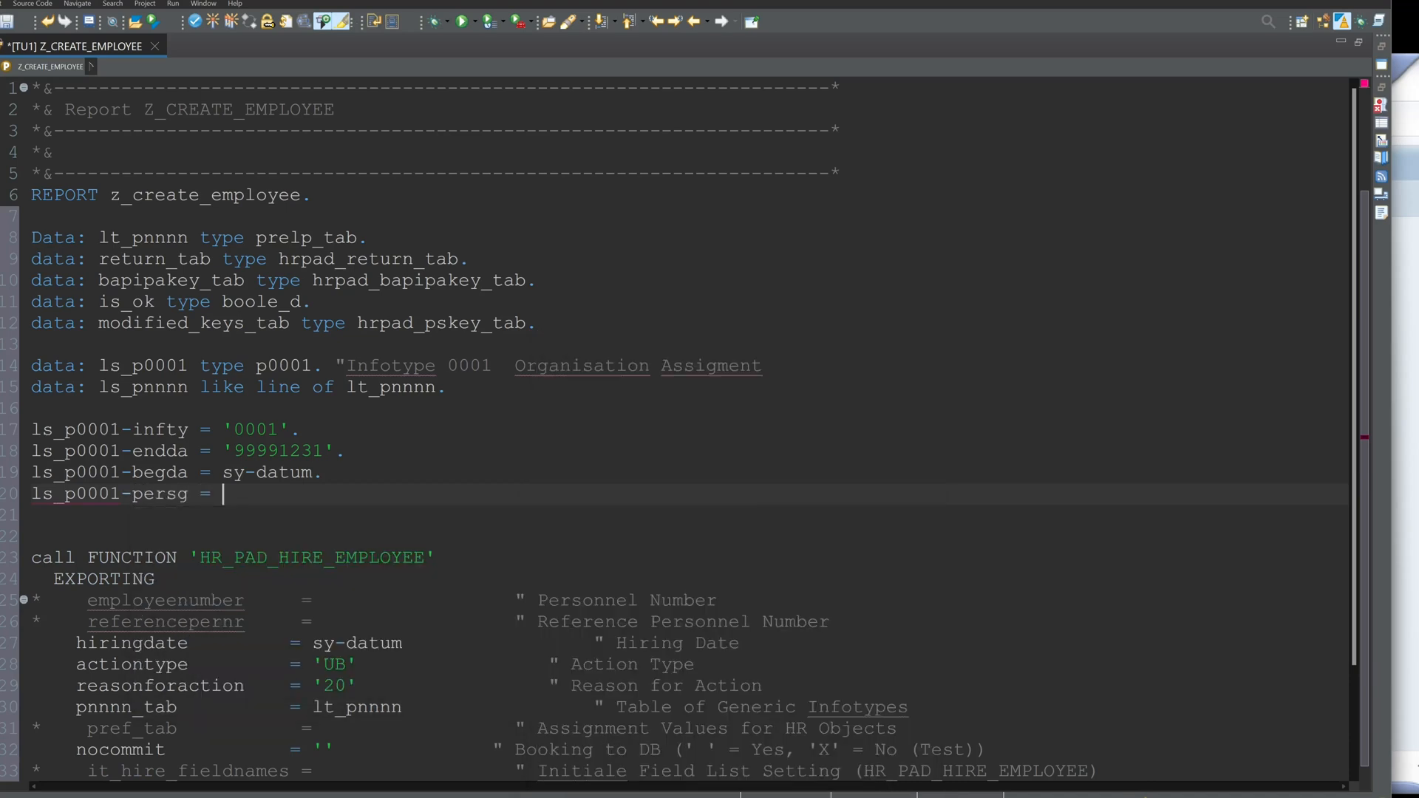
pyautogui.write("'M'.")
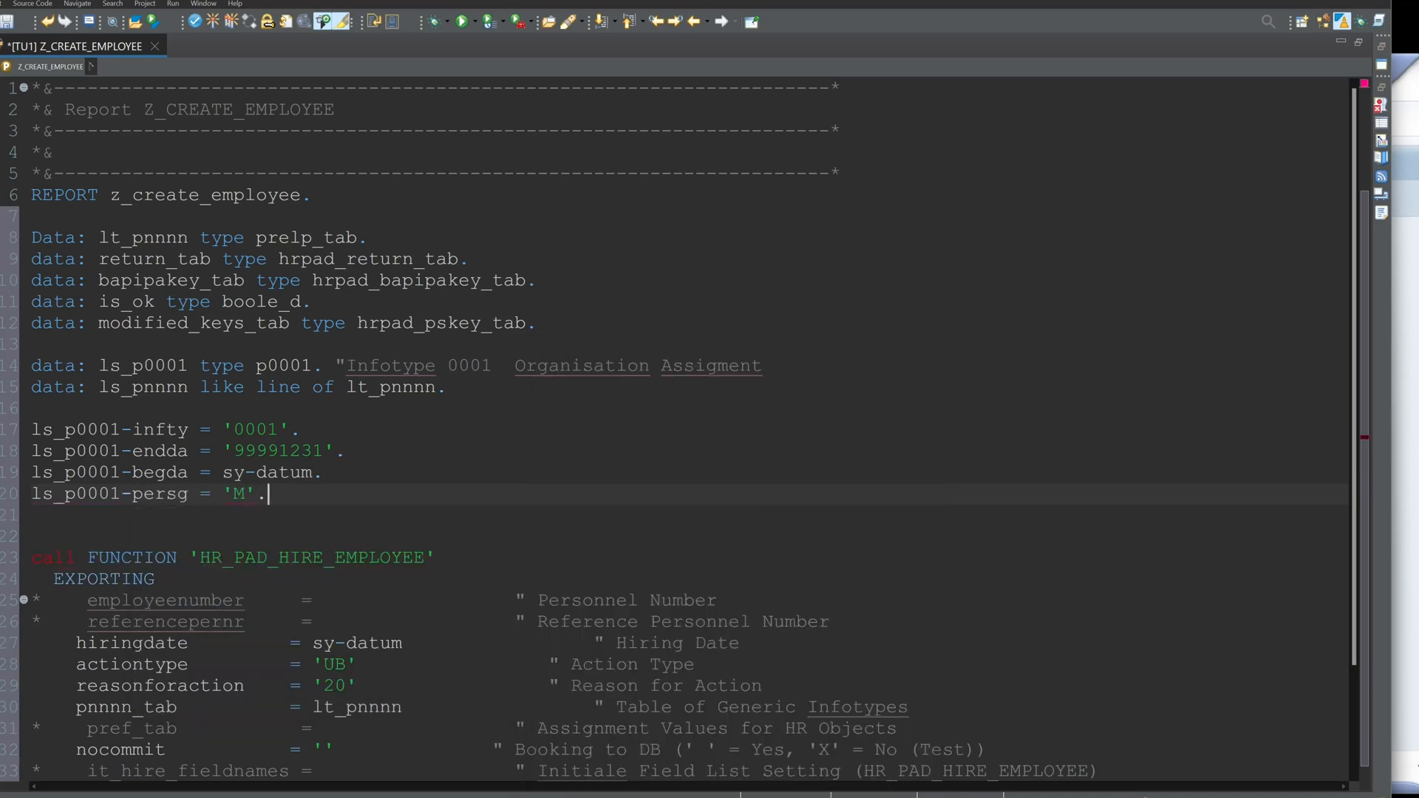
pyautogui.write('ls_p0001-')
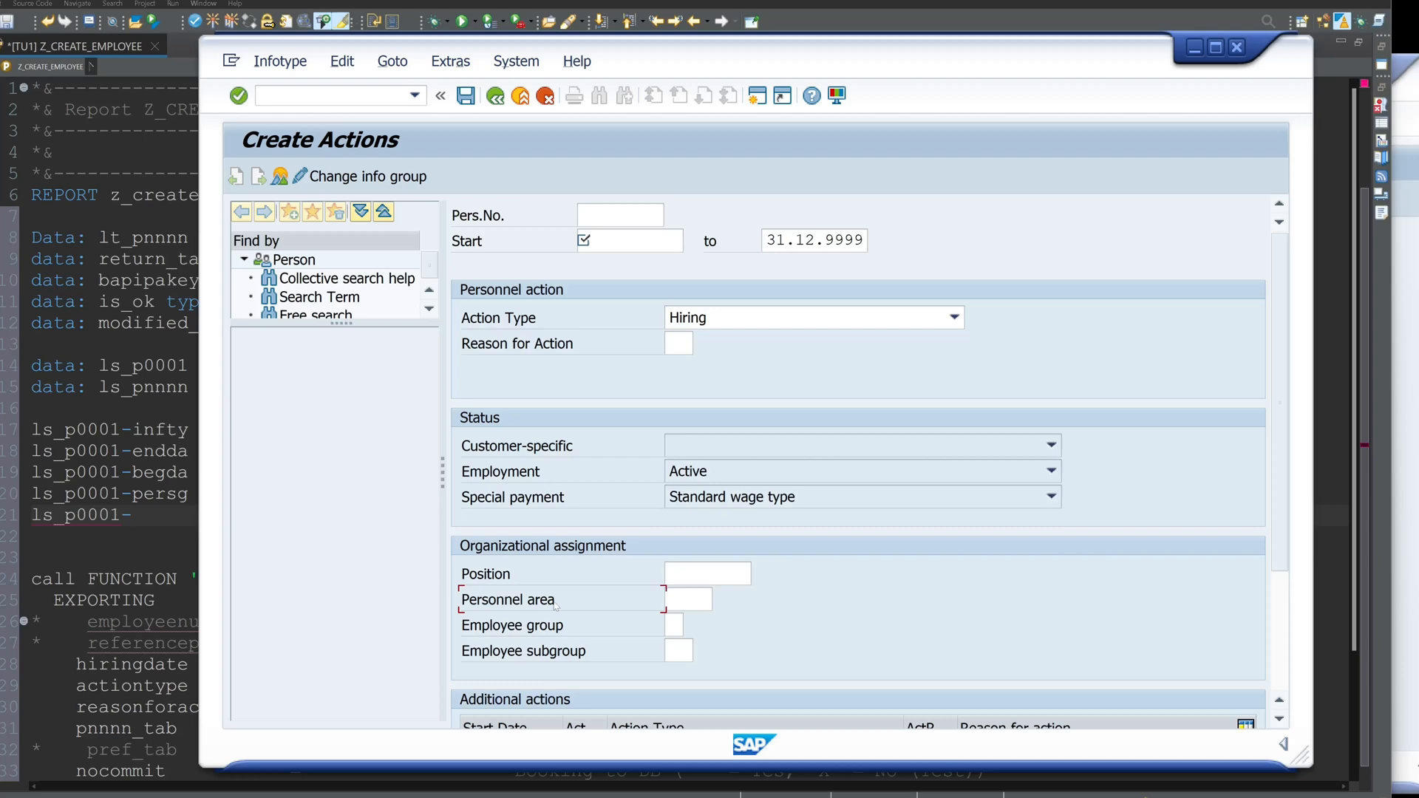
# Step: Assign ls_p0001 persk 'UX', werks 'UTG2' and btrtl 'UTG1'
pyautogui.click(1233, 44)
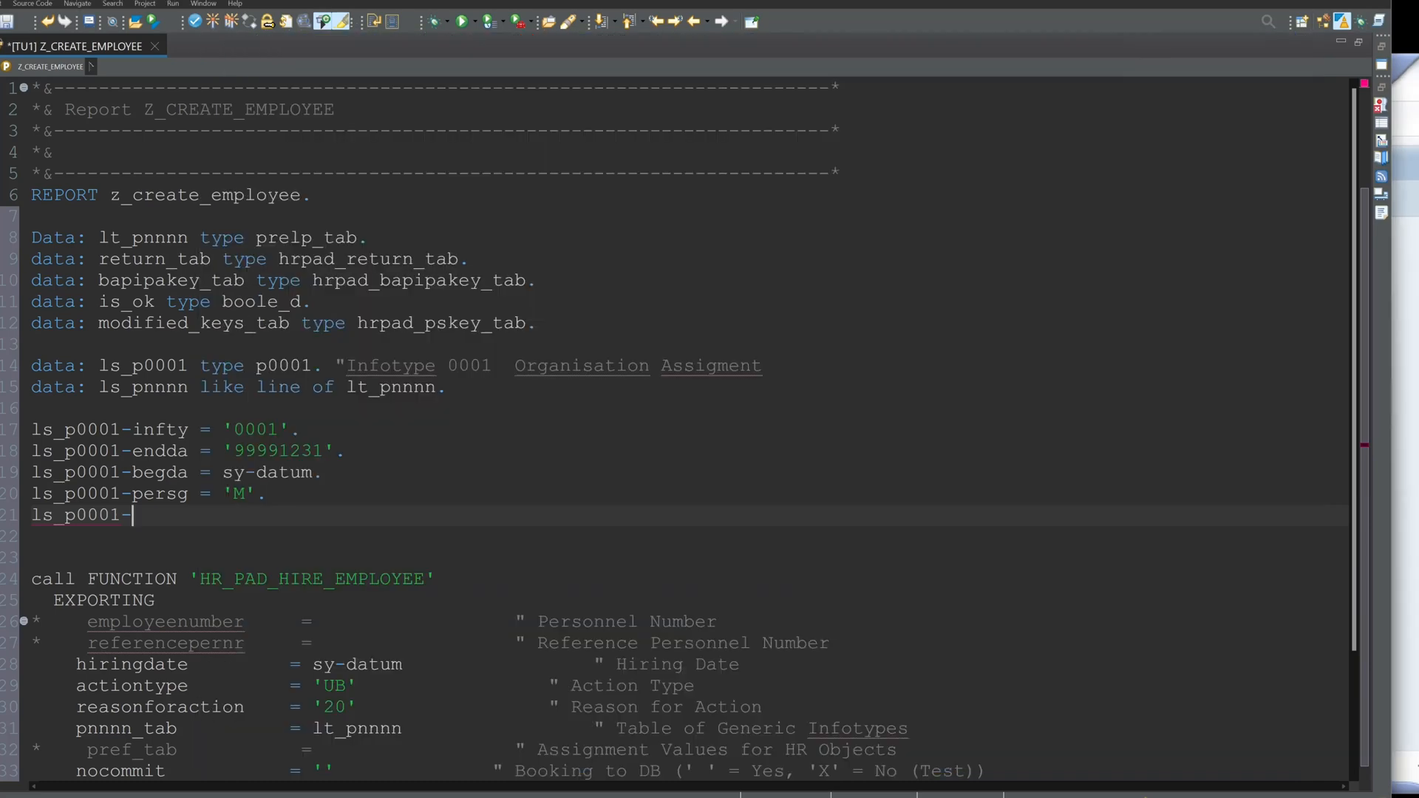
pyautogui.write('persk')
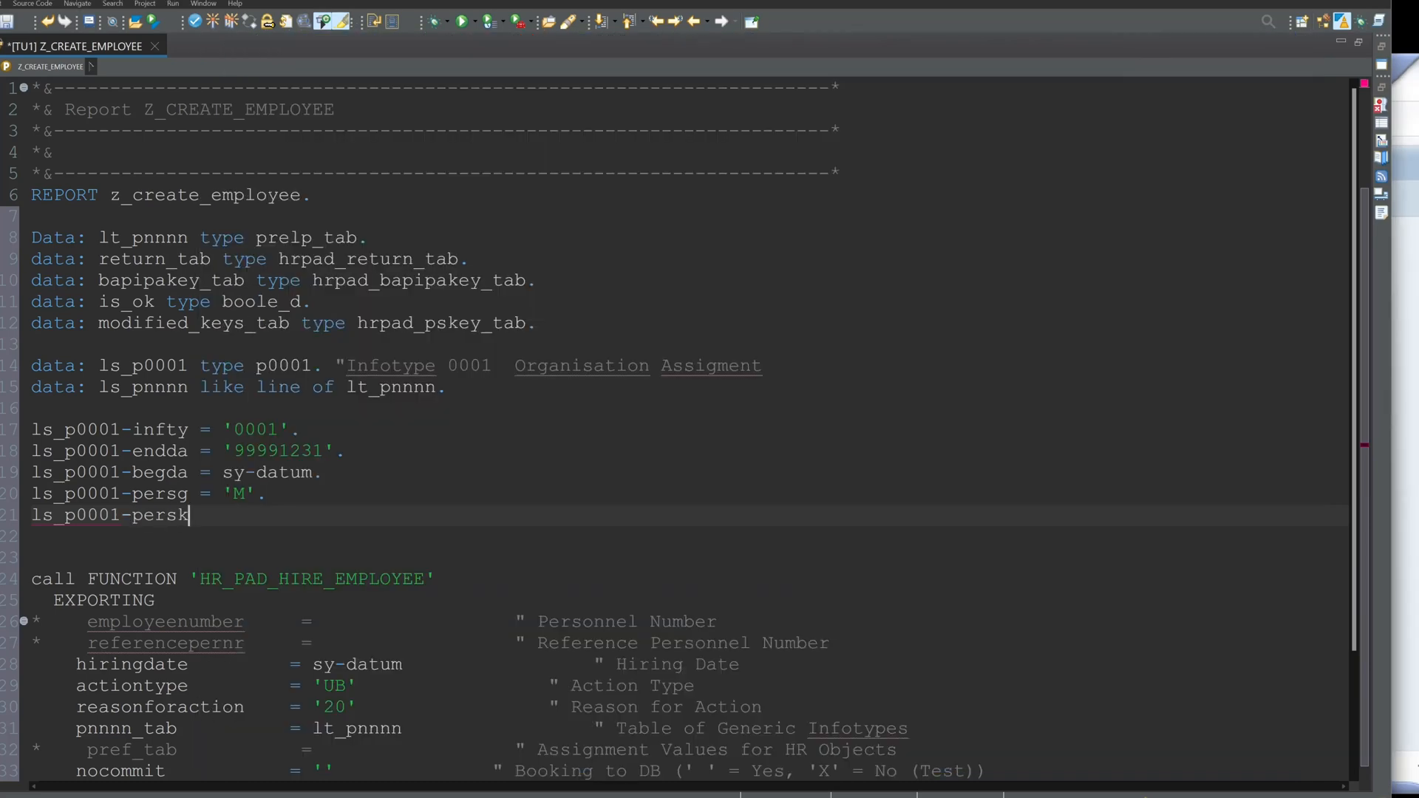
pyautogui.write("= '")
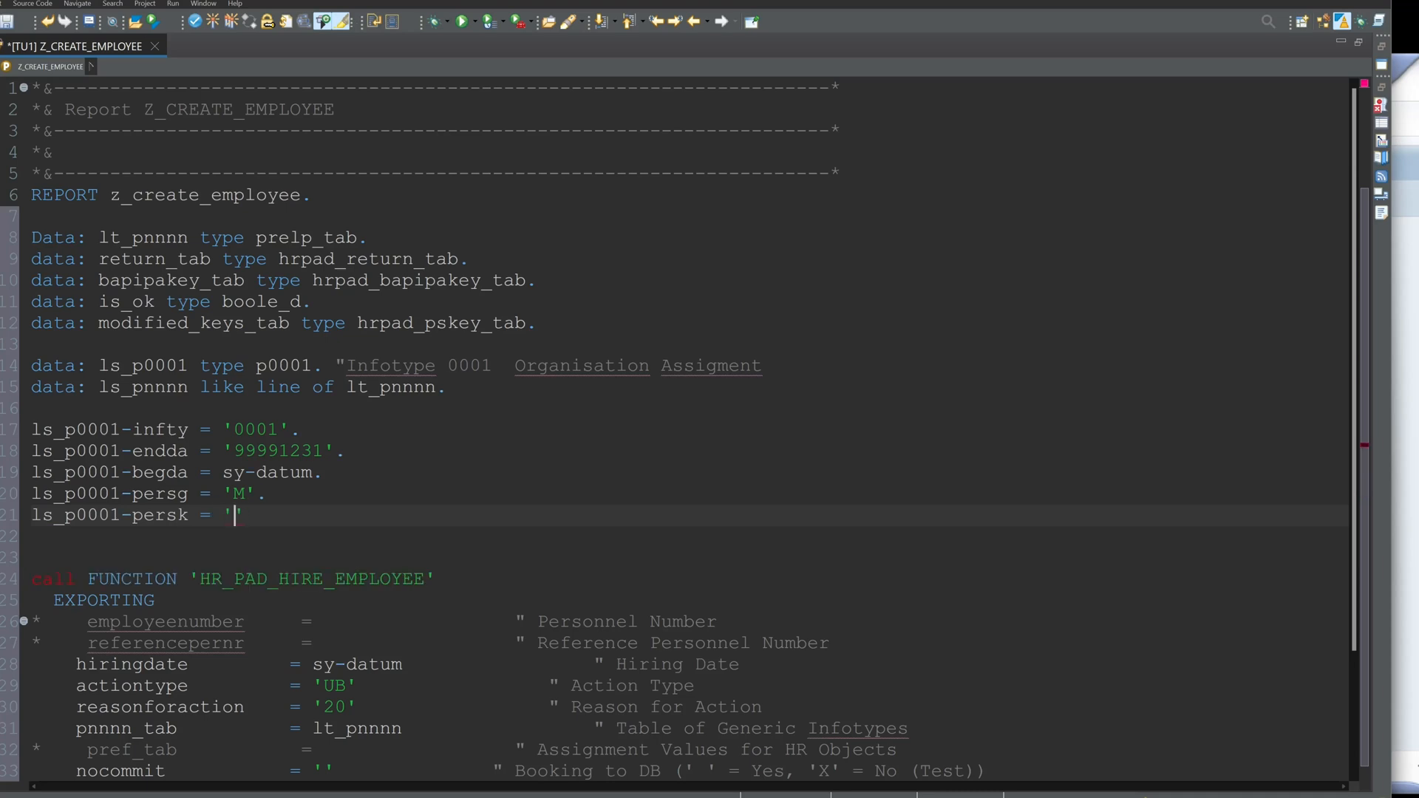
pyautogui.write("UX'.")
pyautogui.click(689, 537)
pyautogui.write('ls_p0001-werks =')
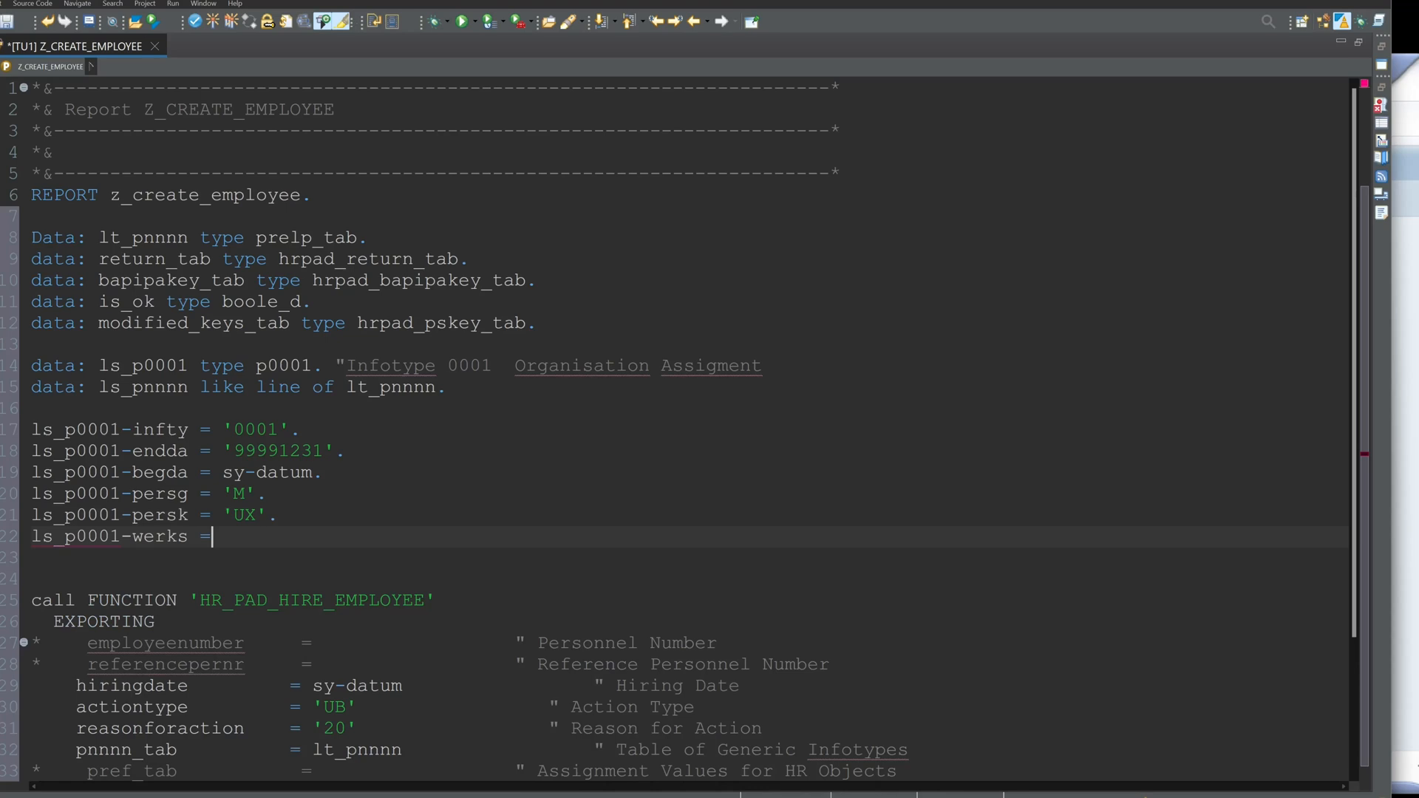
pyautogui.write("''")
pyautogui.click(676, 557)
pyautogui.write('ls_p0001-')
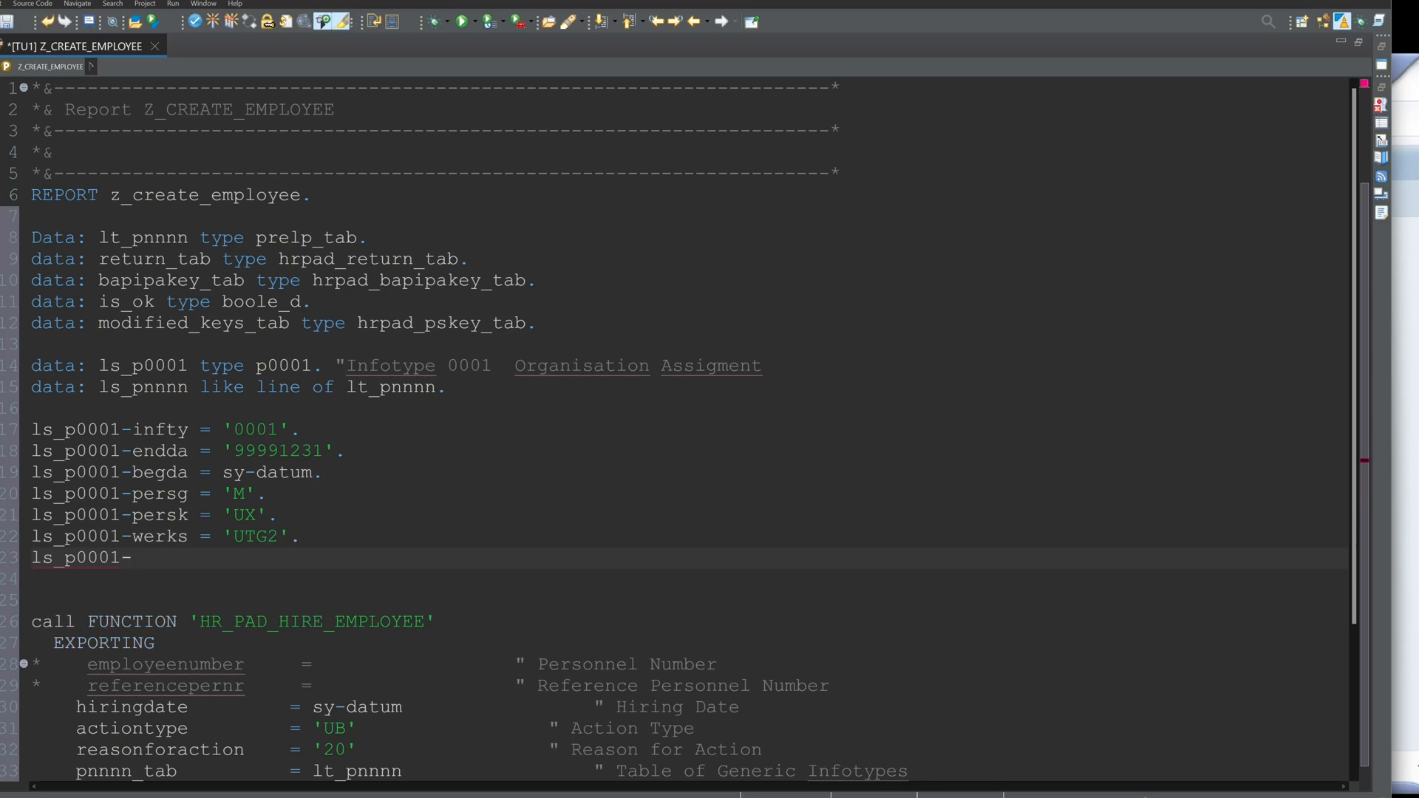
pyautogui.write('btrtl')
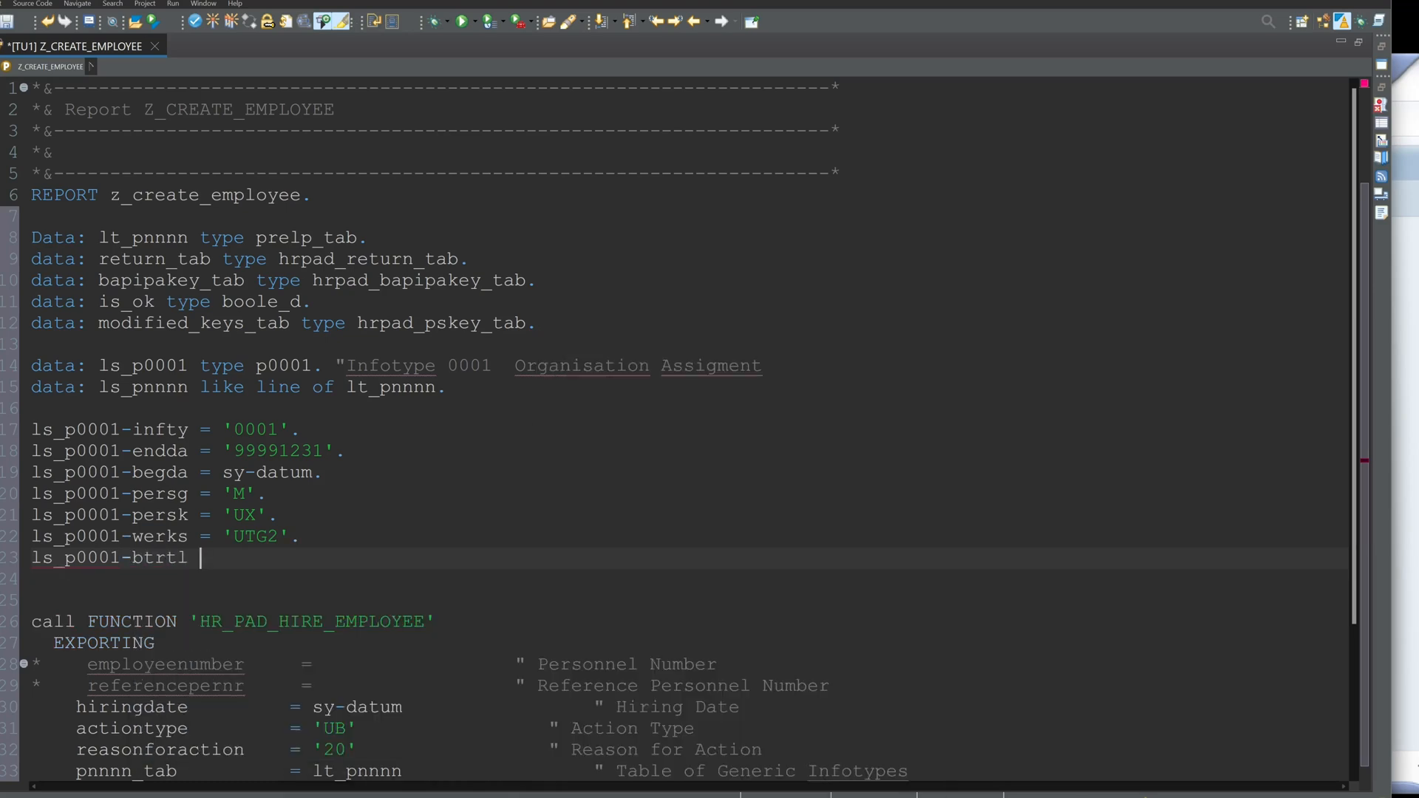
pyautogui.write("= 'UTG'")
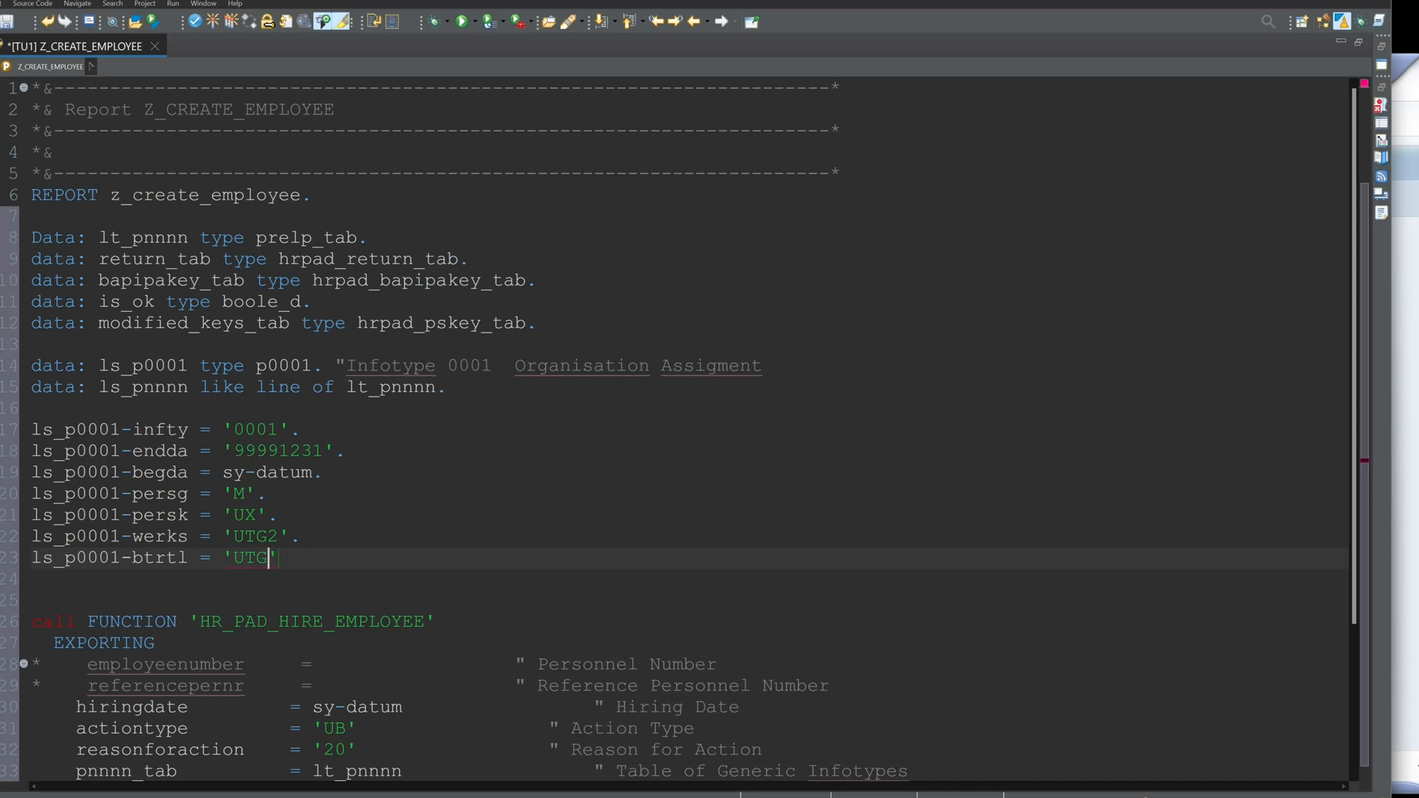
pyautogui.write("1'.")
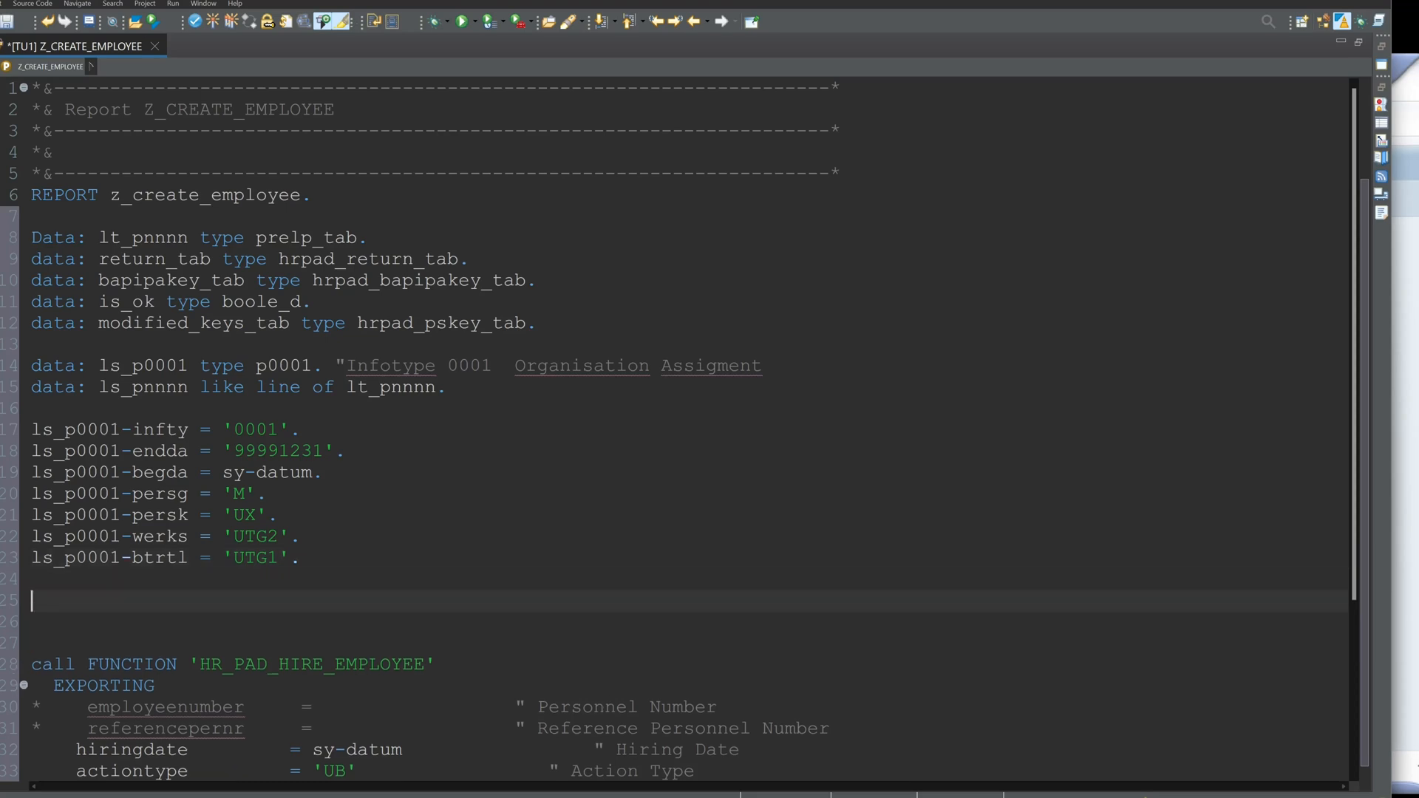
# Step: Add a commented cl_hr_pnnnn_type_cast=>pnnnn_to_prelp call casting ls_p0001 into ls_pnnnn
pyautogui.write('"cast the generic t')
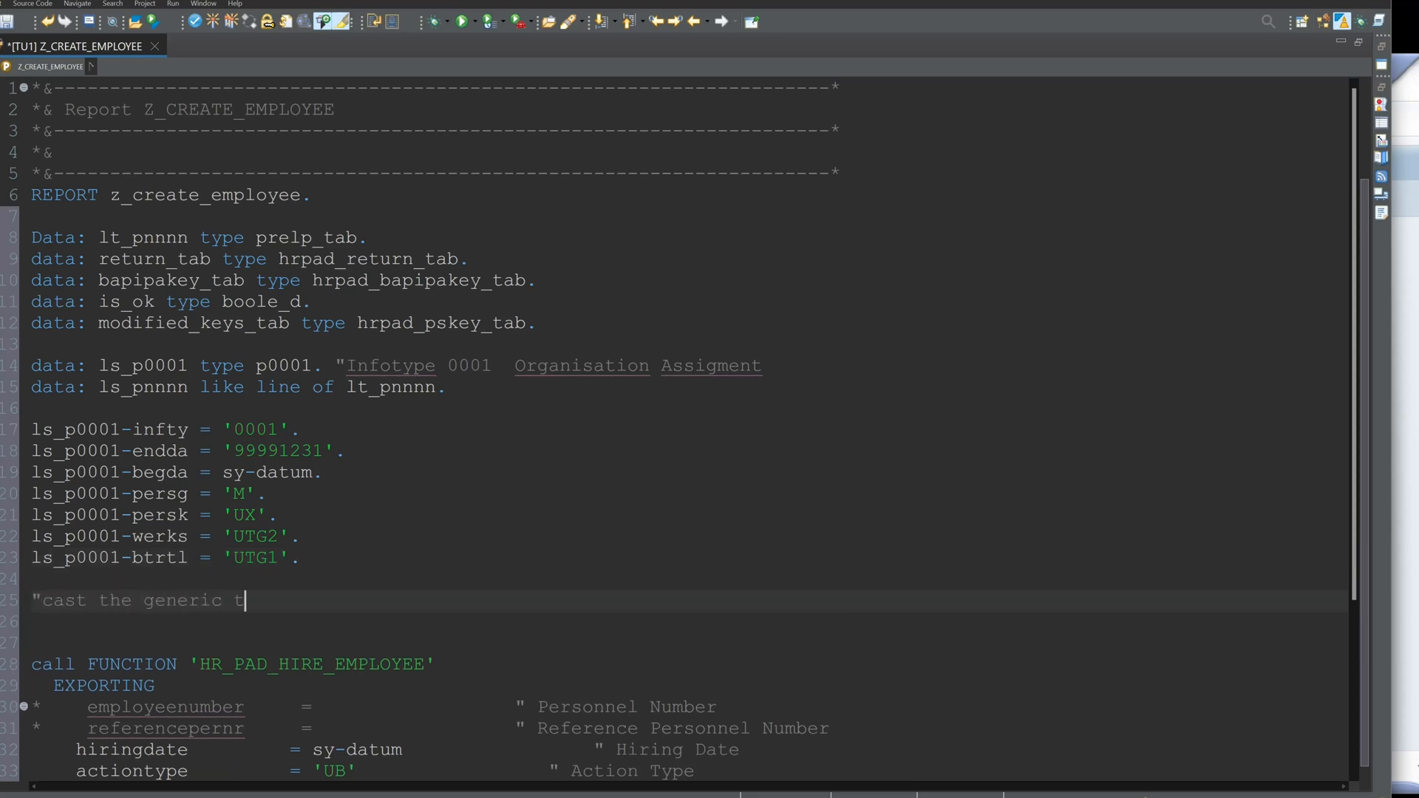
pyautogui.write('ype')
pyautogui.click(689, 621)
pyautogui.write('call method cl')
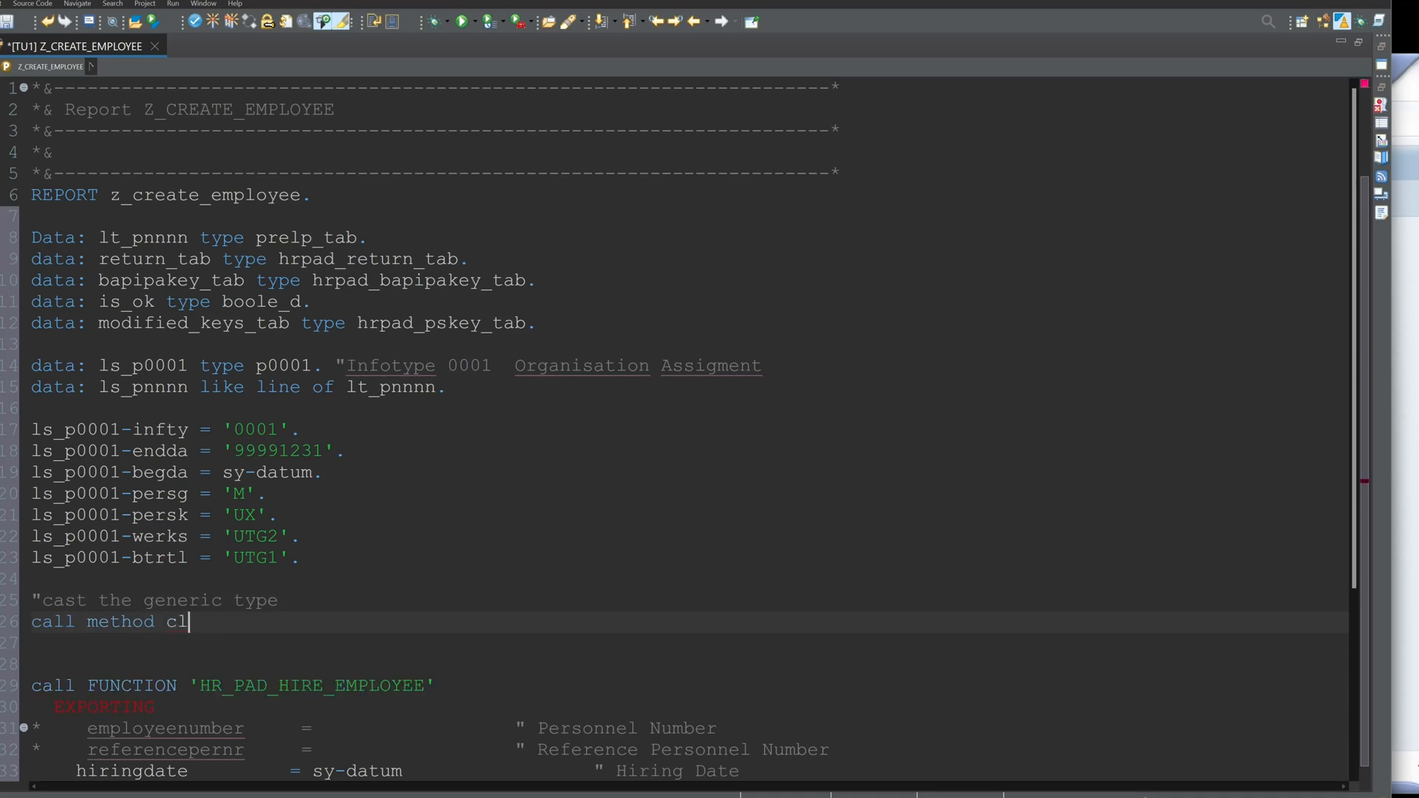
pyautogui.write('_hr_pnnn')
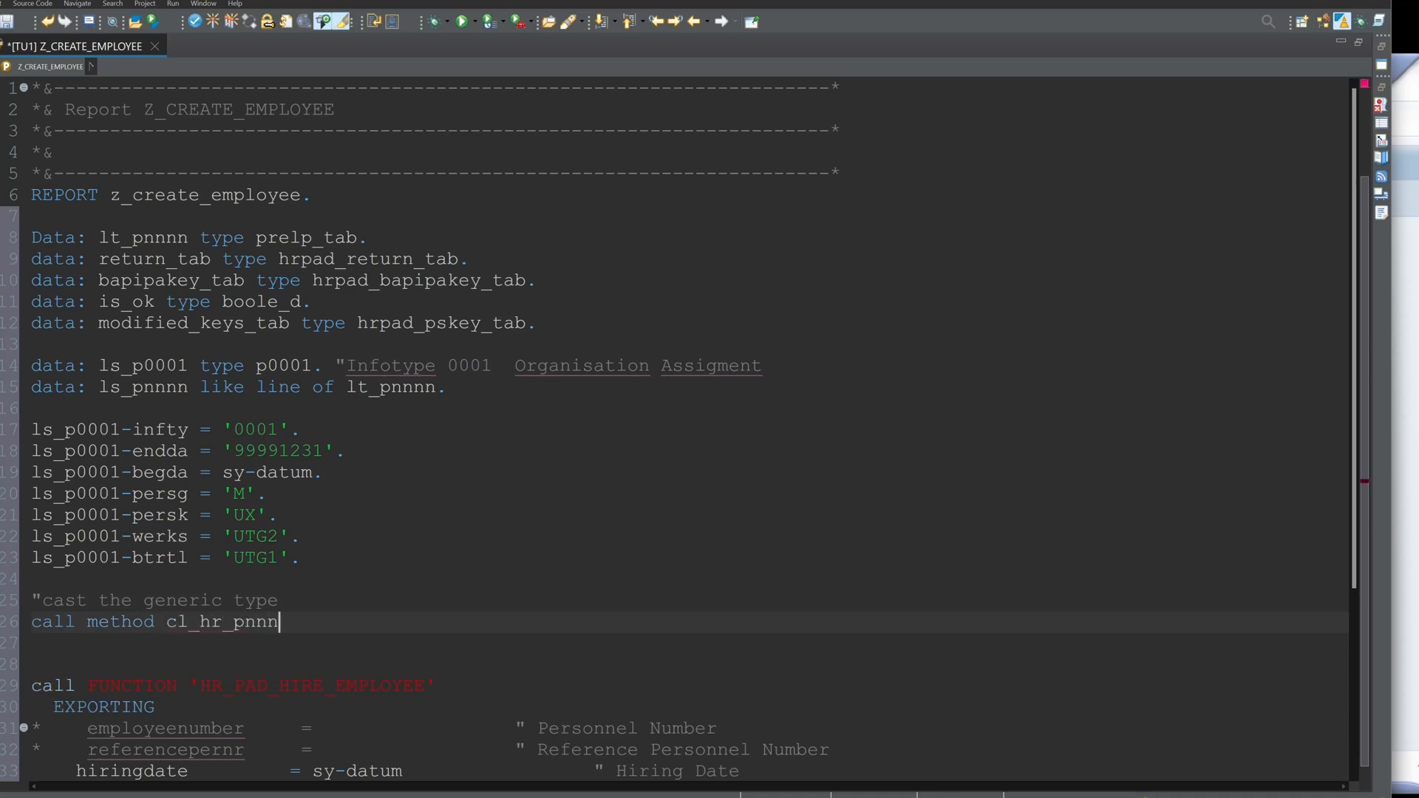
pyautogui.write('n_type_cast')
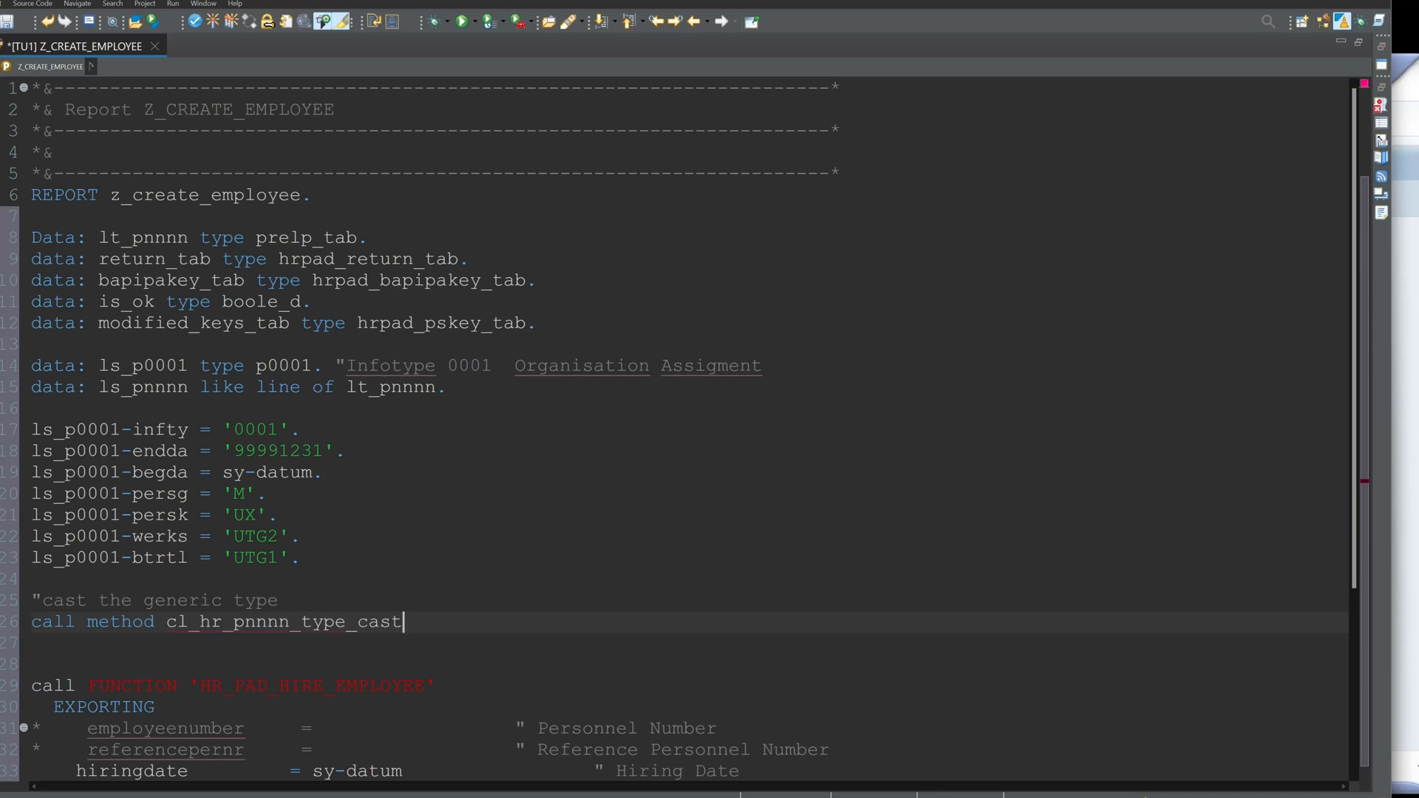
pyautogui.write('=>')
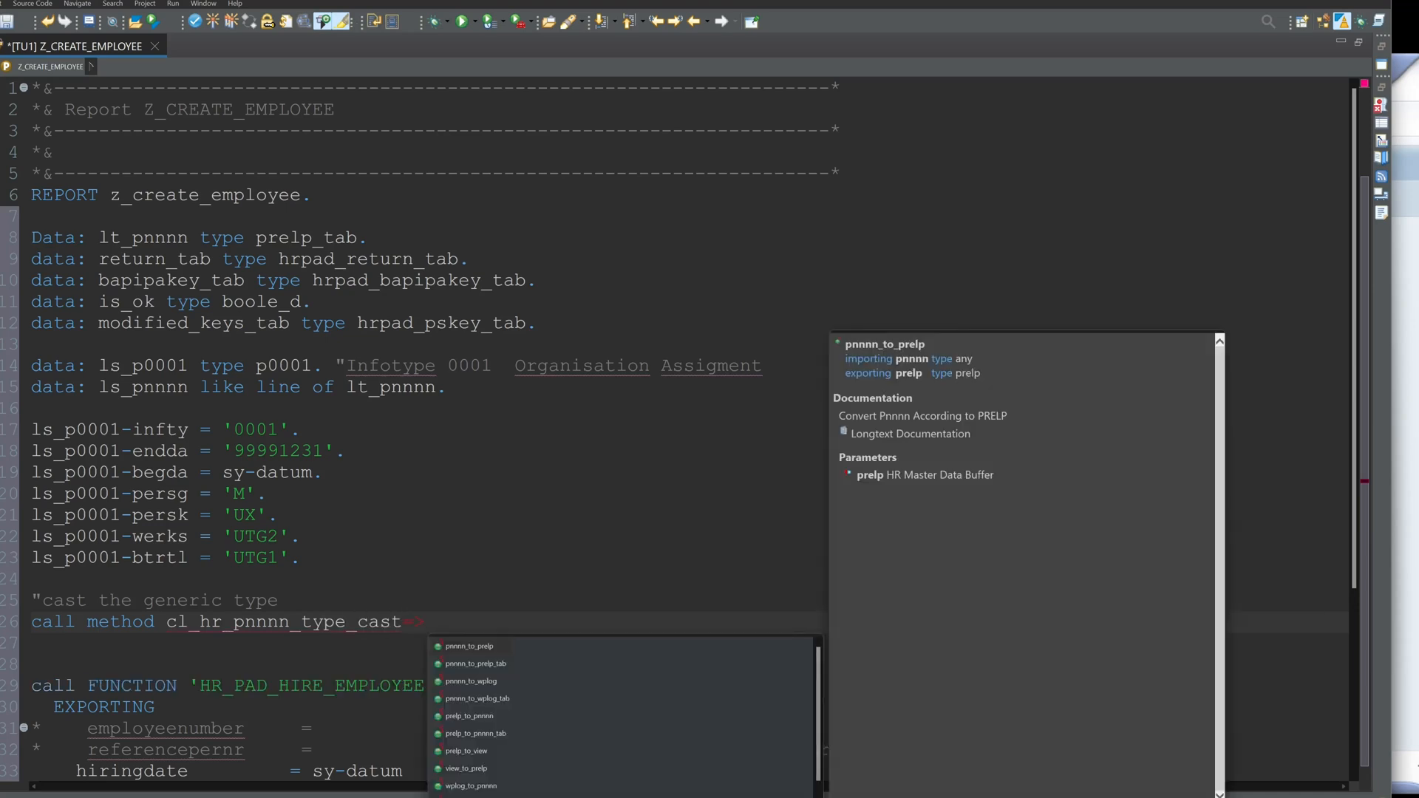
pyautogui.write('=>pnnnn_to_')
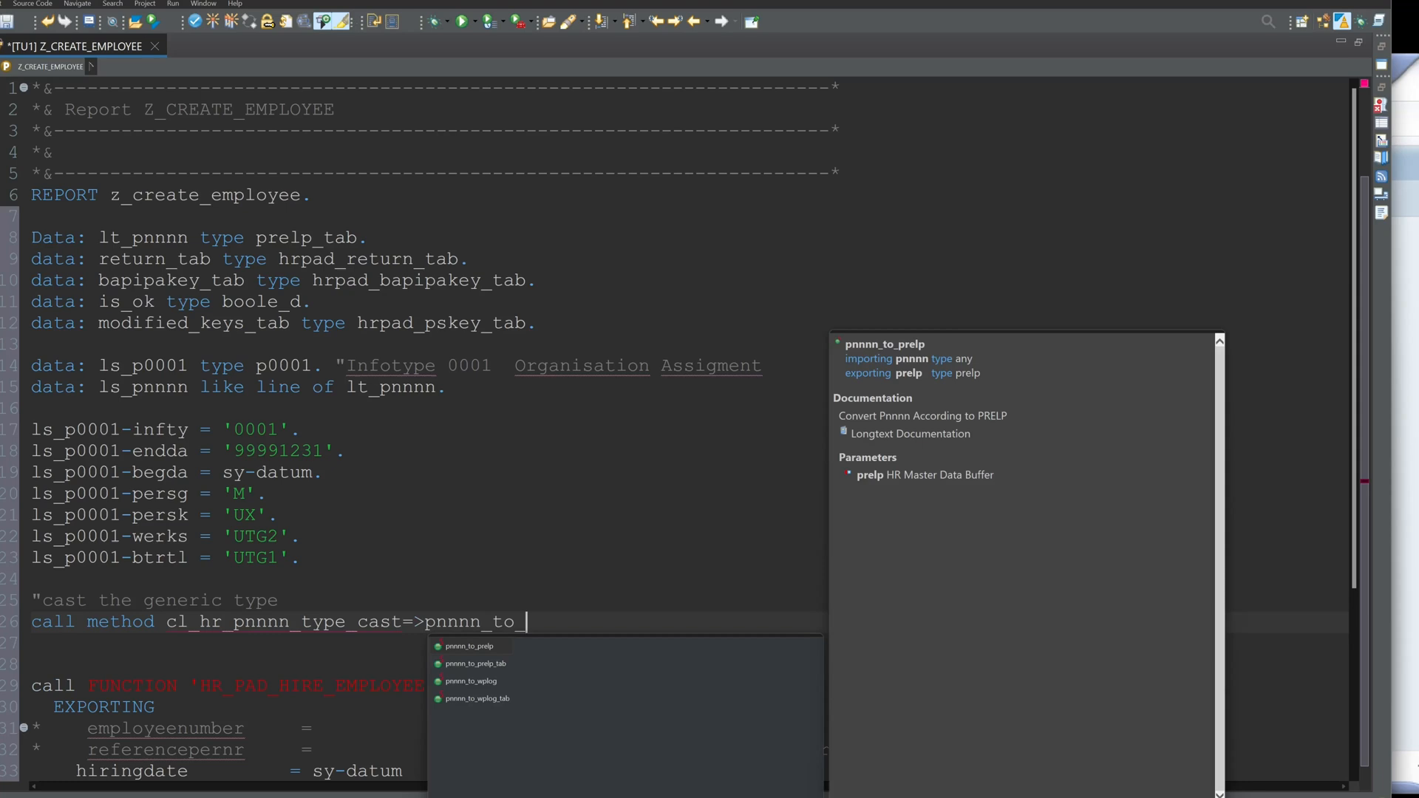
pyautogui.write('prelp')
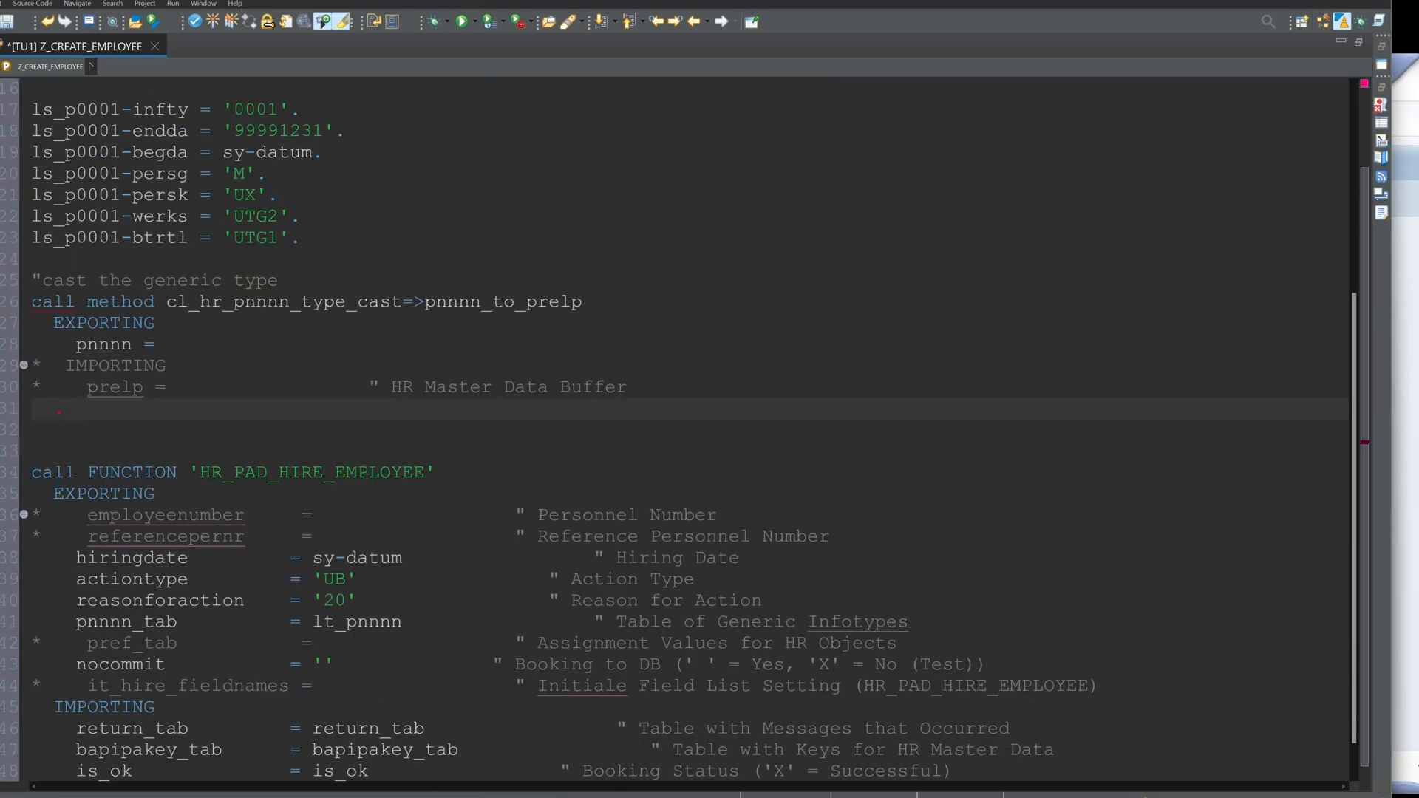
pyautogui.scroll(3)
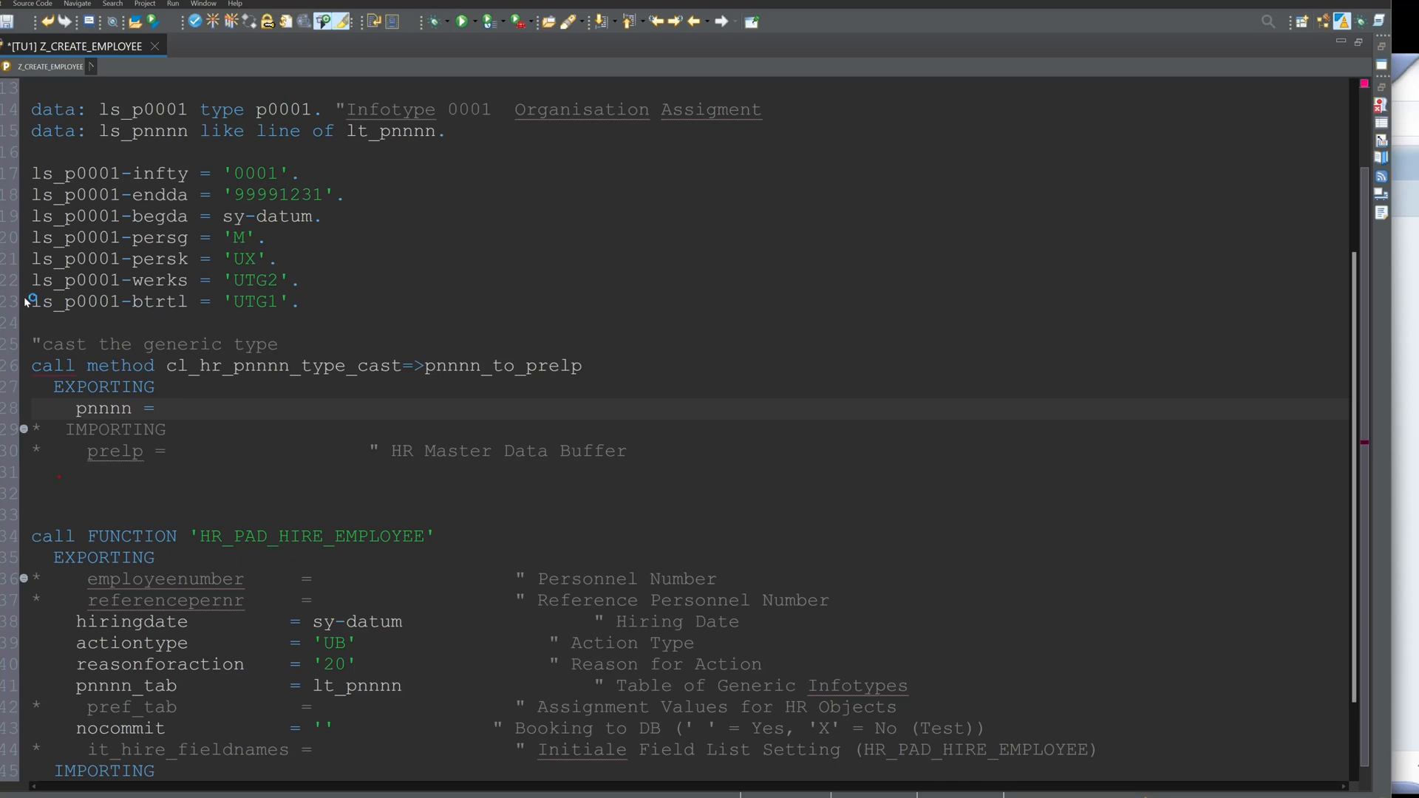
pyautogui.write('ls_p0001')
pyautogui.click(331, 451)
pyautogui.write('ls_pnnnn')
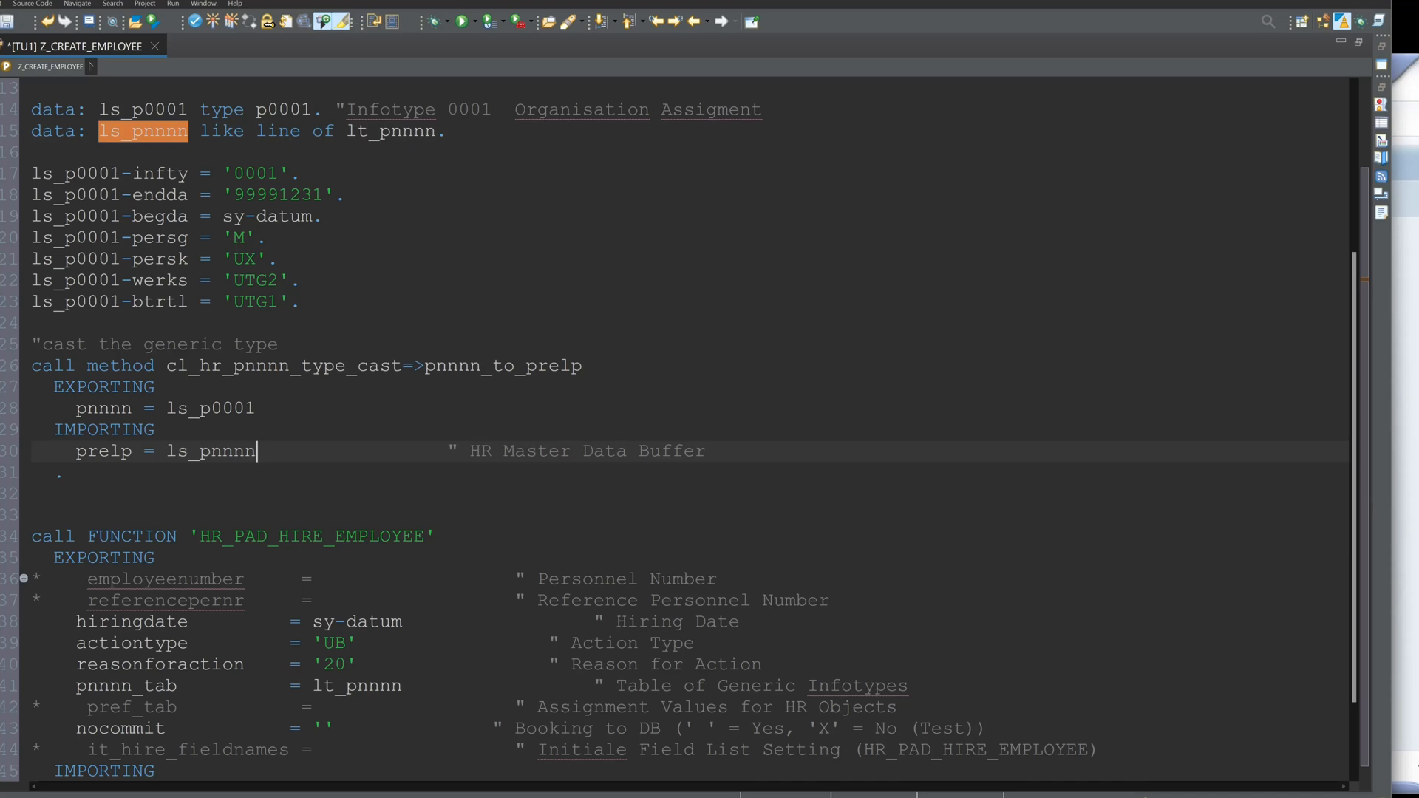
# Step: Append ls_pnnnn to lt_pnnnn after the cast so the hire call receives the infotype record
pyautogui.write('append')
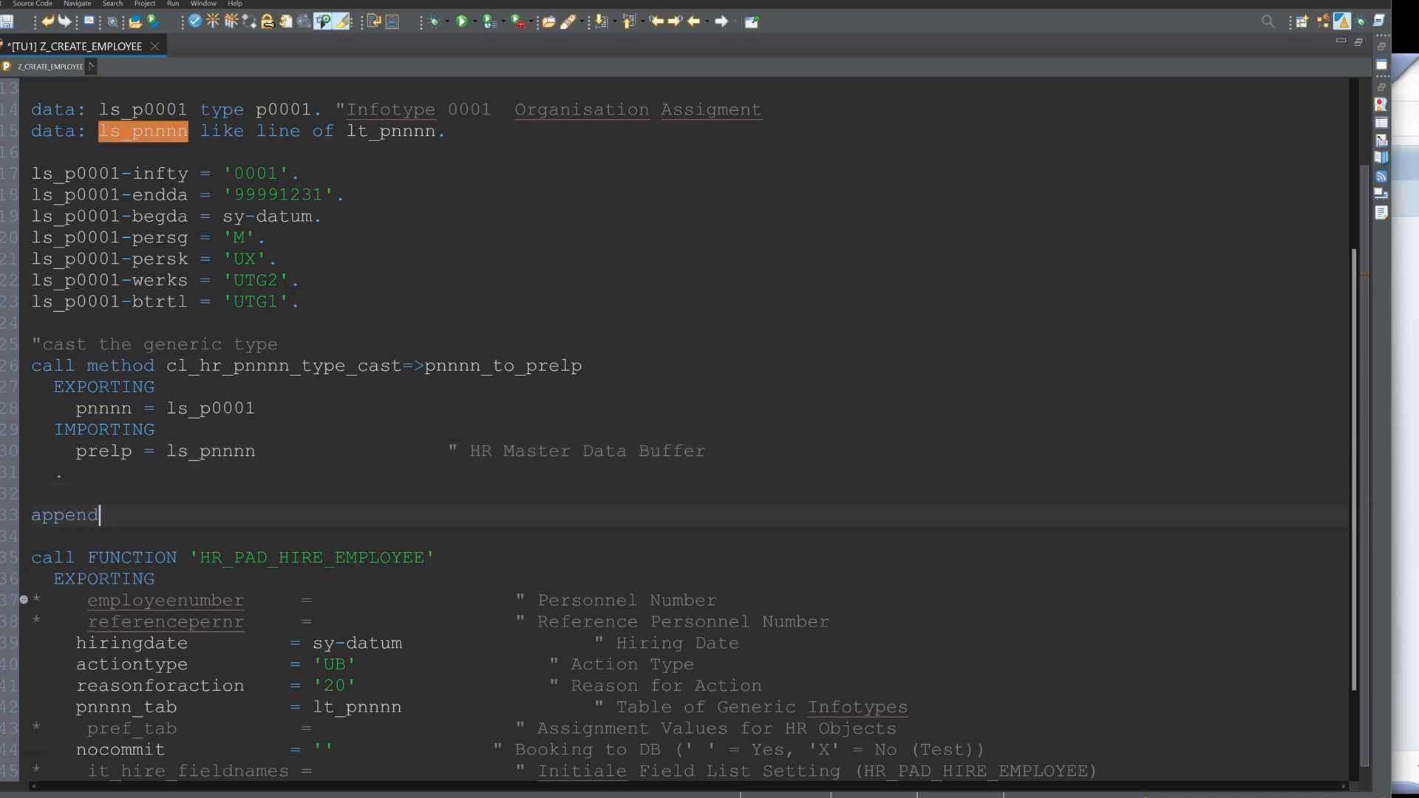
pyautogui.write('ls')
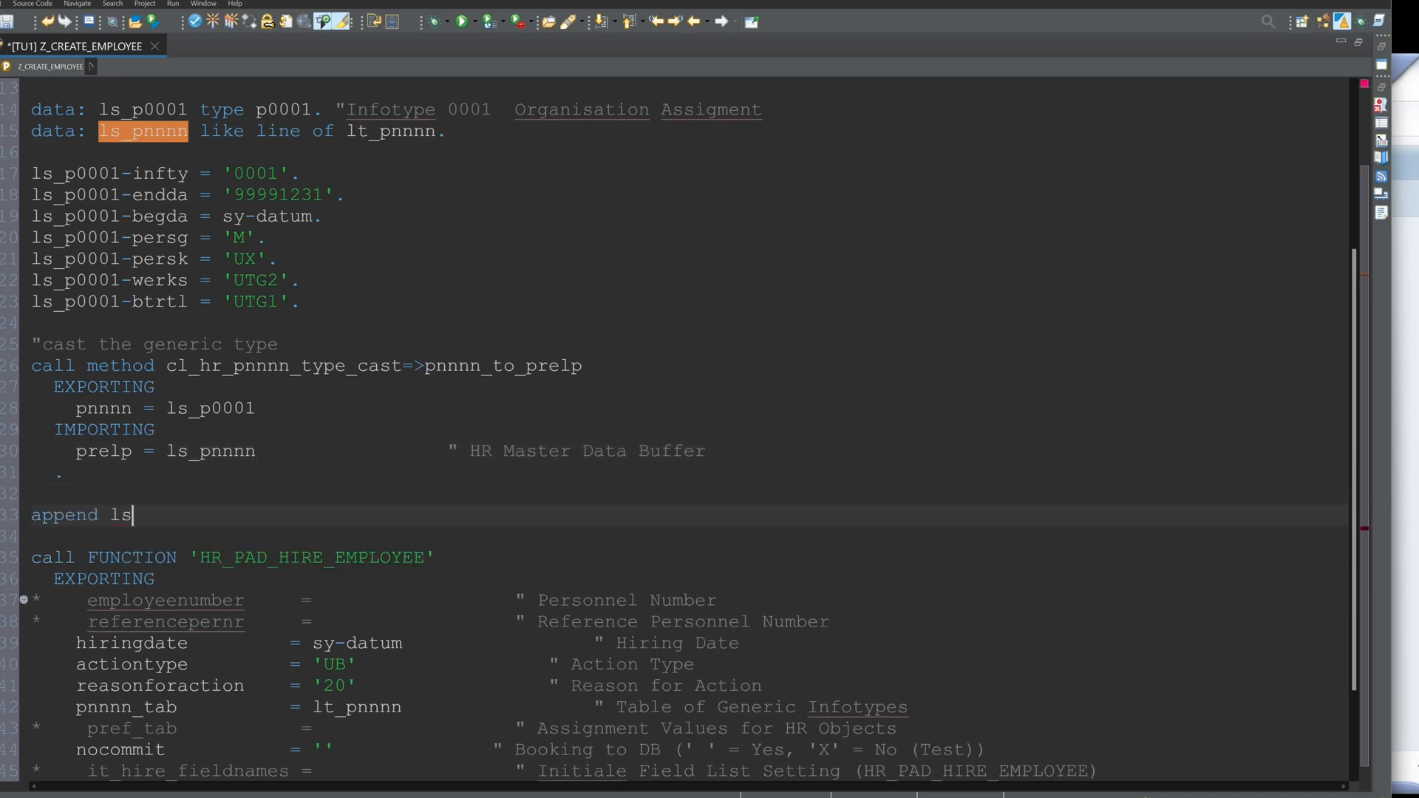
pyautogui.write('_pnnnn t')
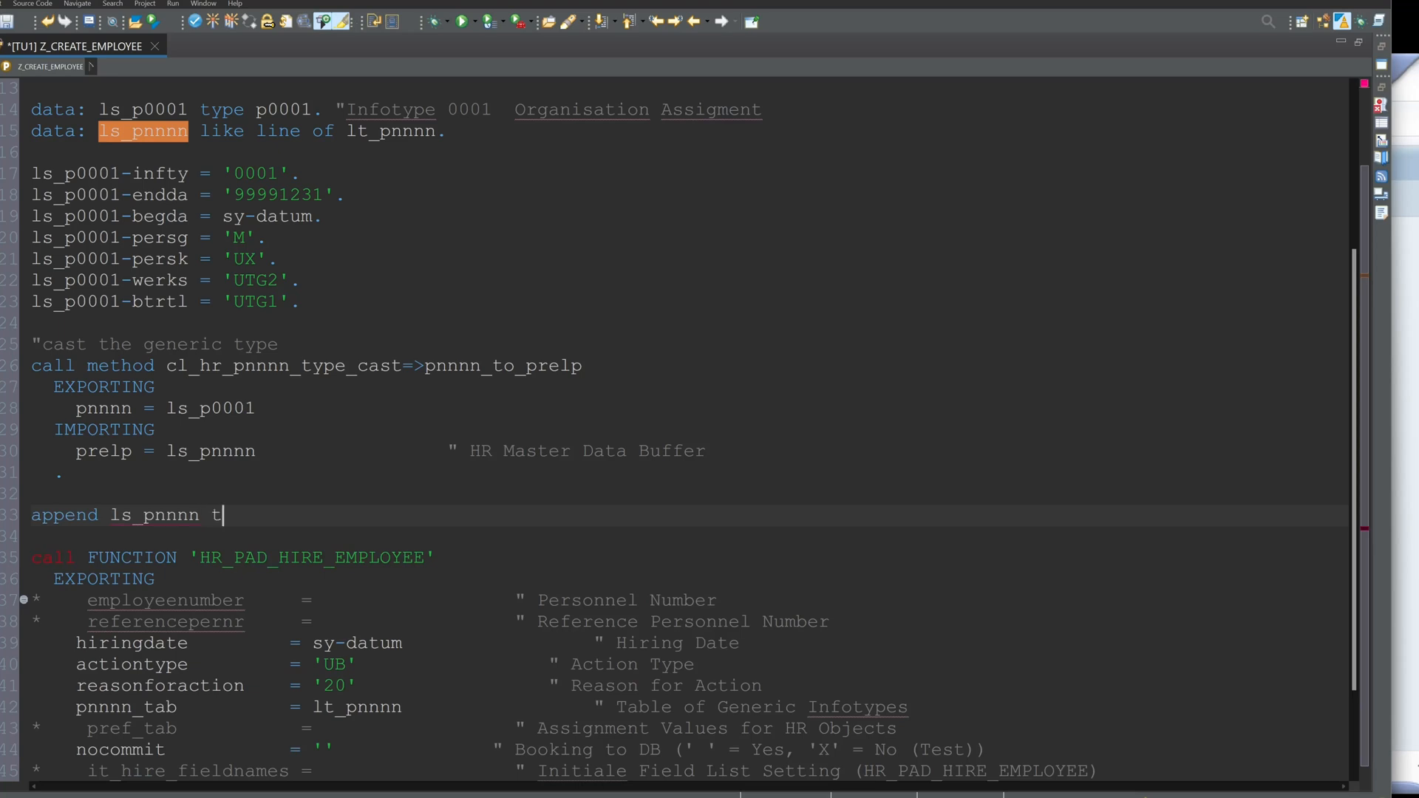
pyautogui.write('o lt_p')
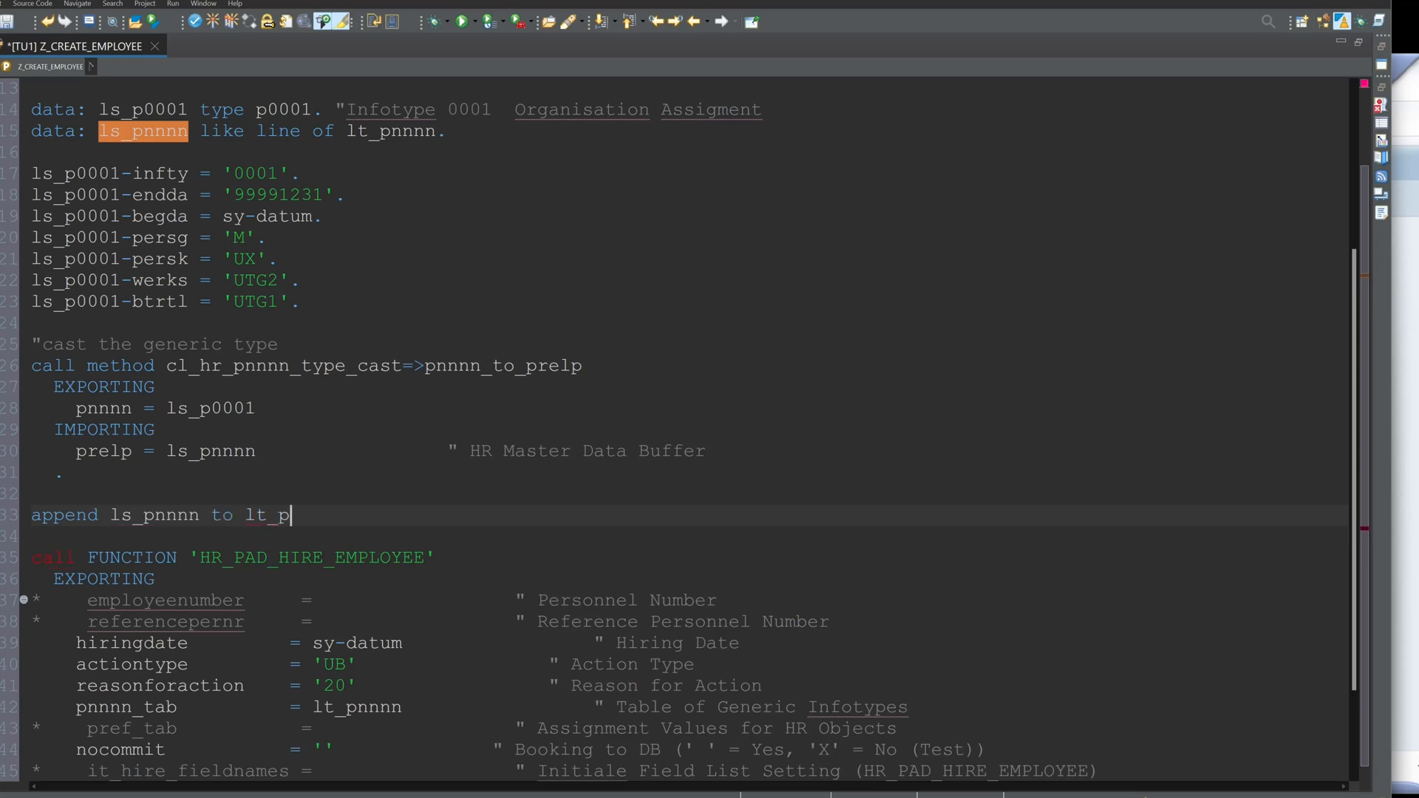
pyautogui.write('nnnn.')
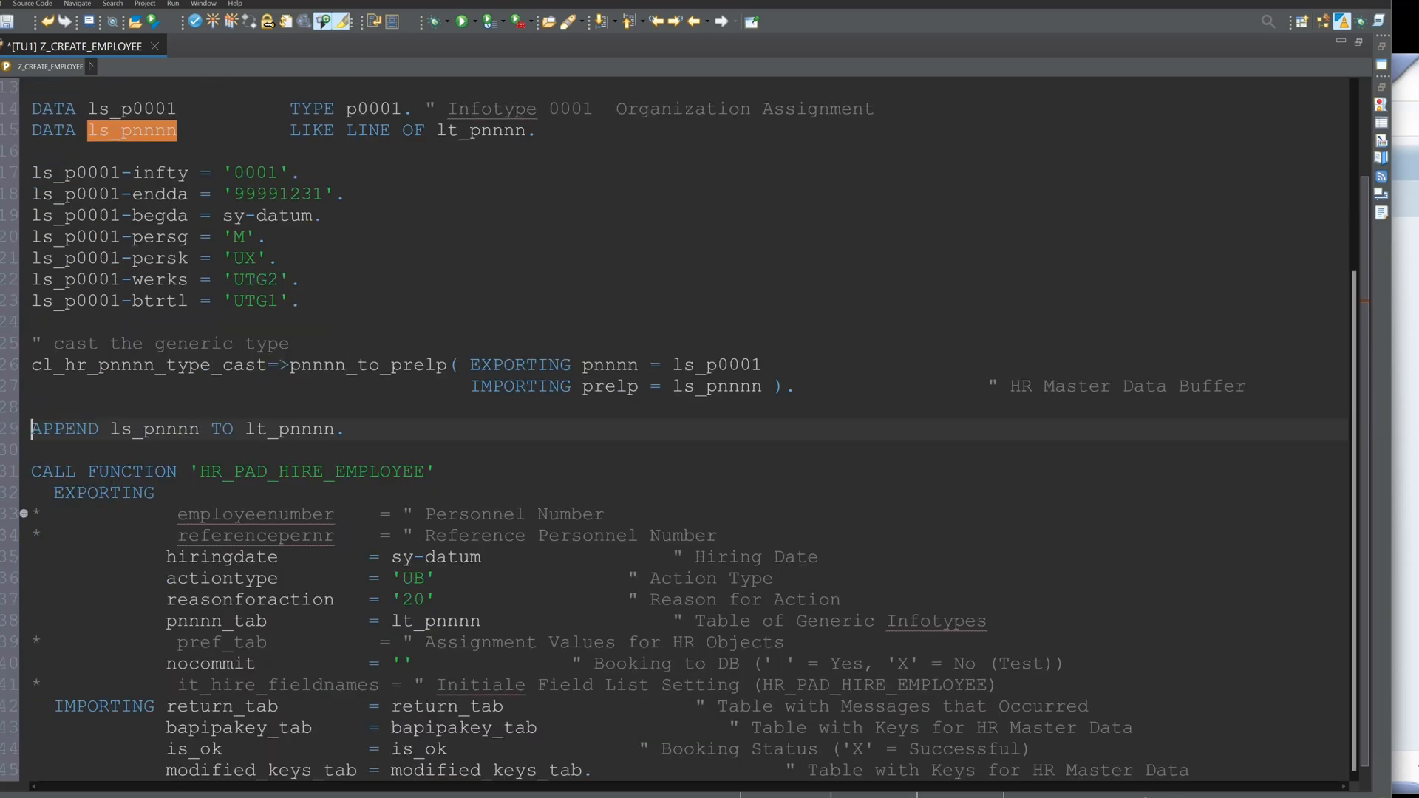
pyautogui.scroll(-3)
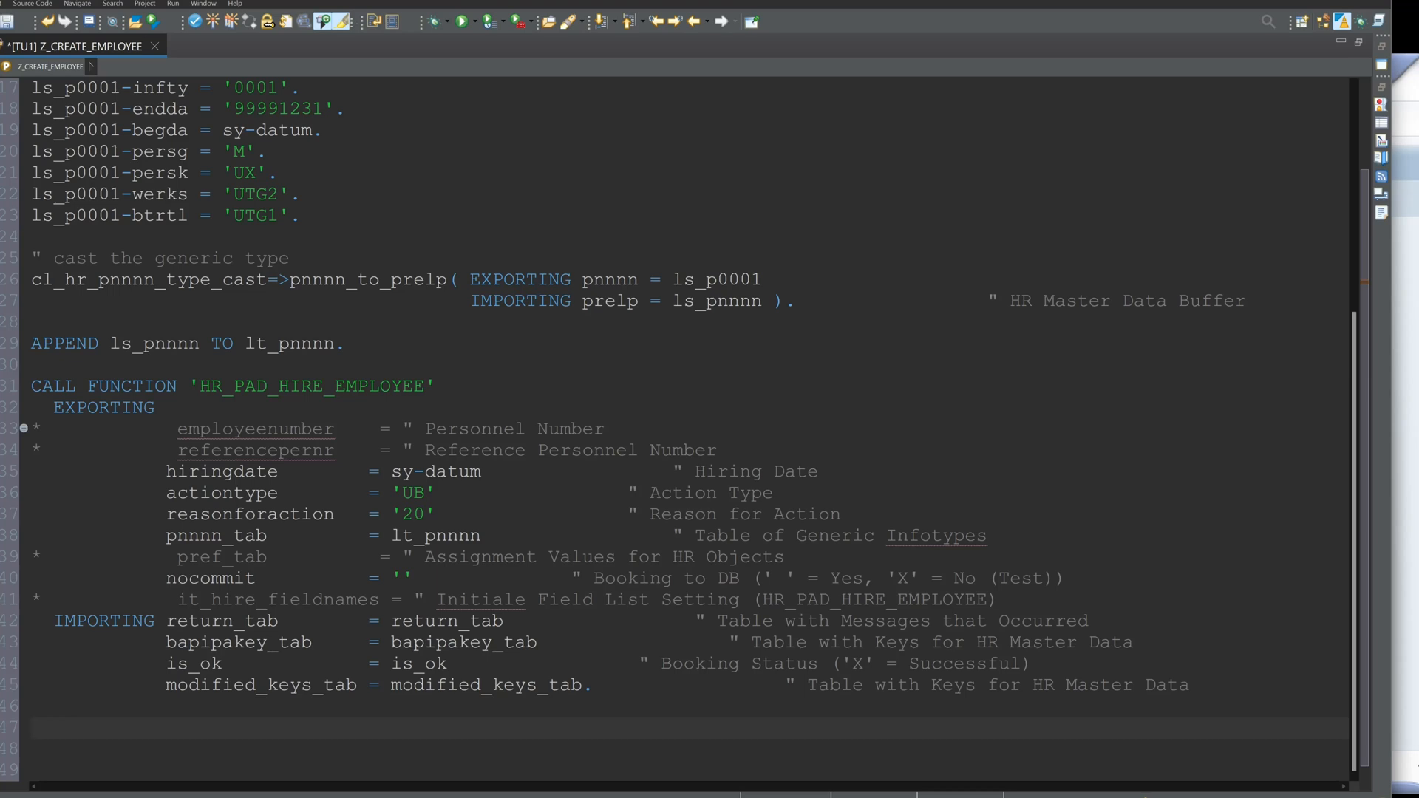
# Step: Add a break-point after the hire call and run Z_CREATE_EMPLOYEE into the debugger
pyautogui.write('break_point')
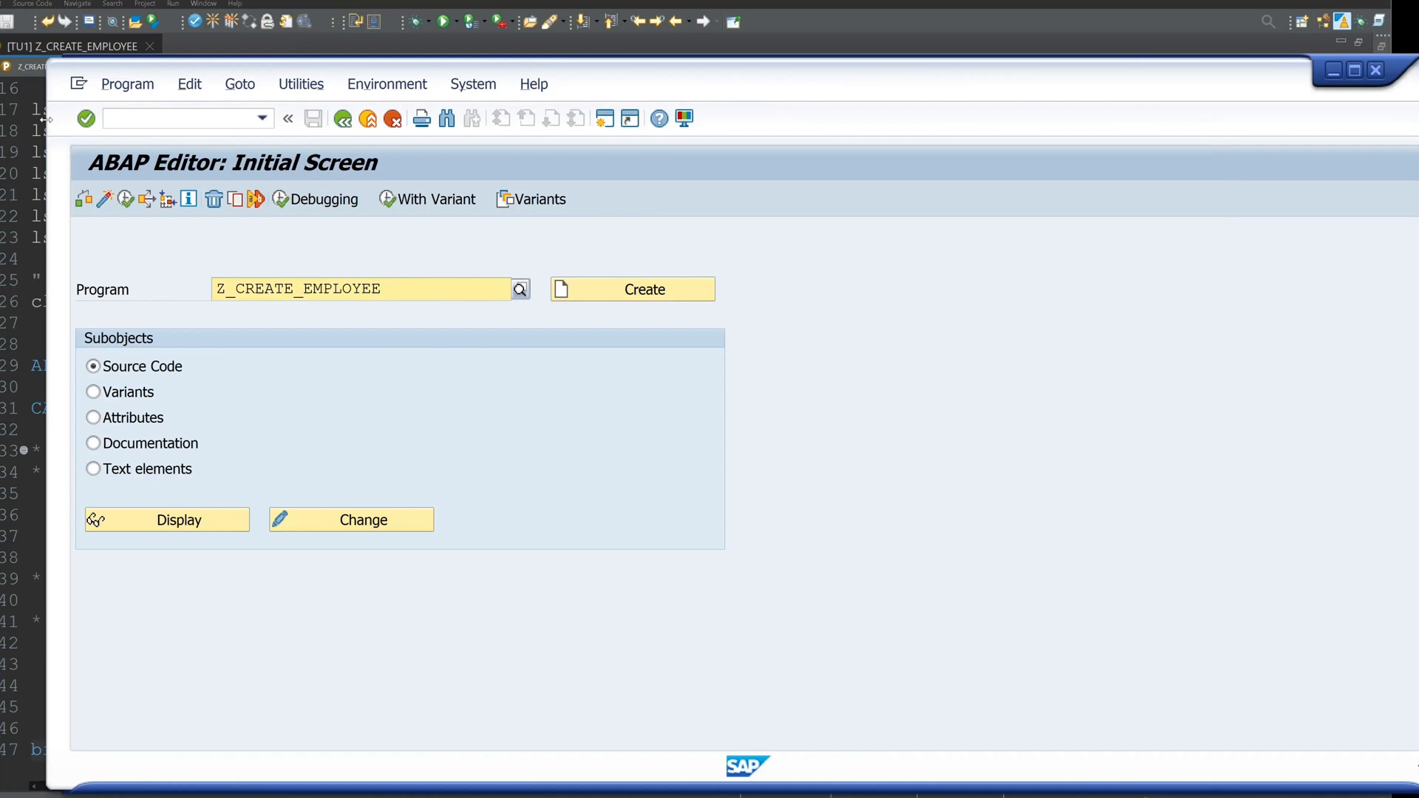
pyautogui.click(361, 290)
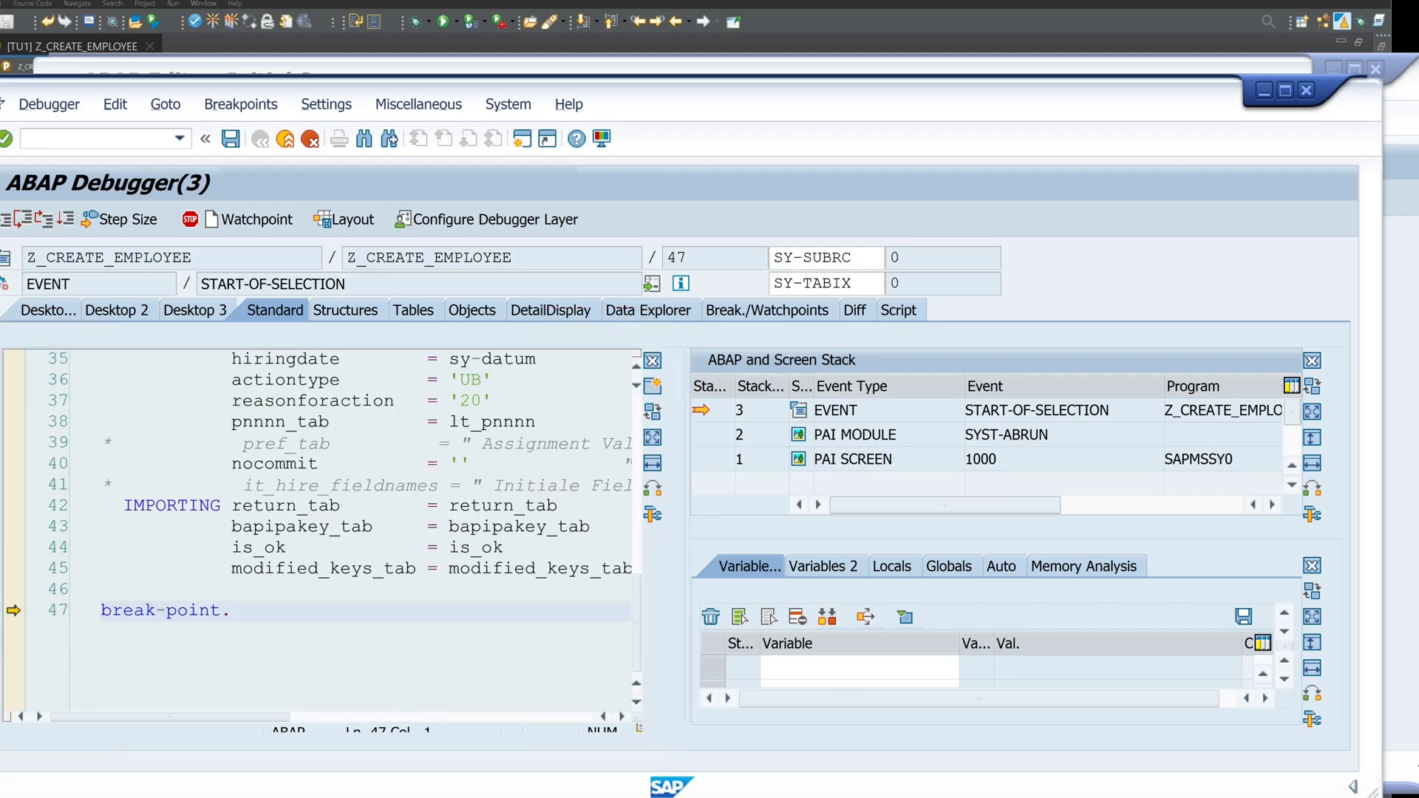
# Step: Inspect BAPIPAKEY_TAB in the debugger and copy the new employee number 80033173
pyautogui.doubleClick(502, 506)
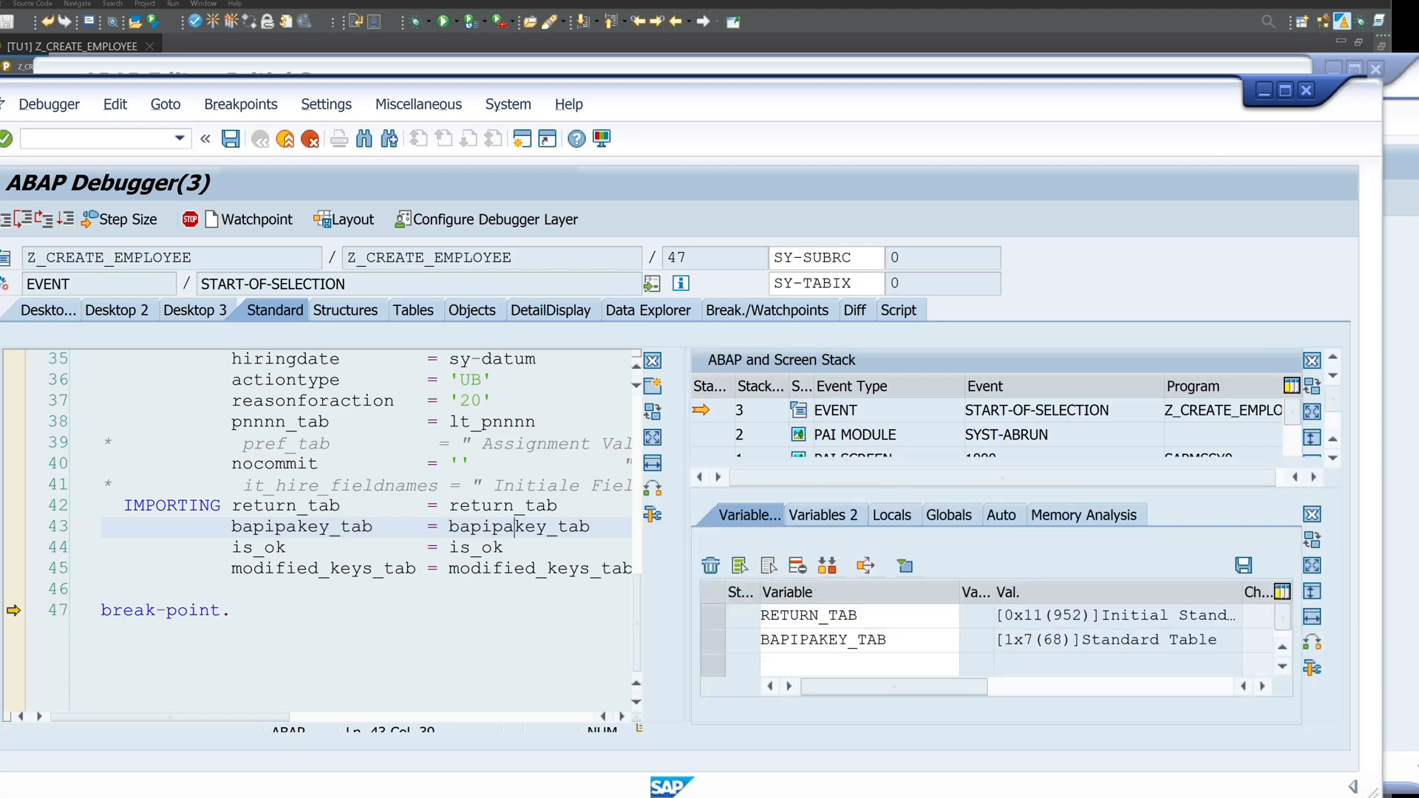
pyautogui.click(418, 311)
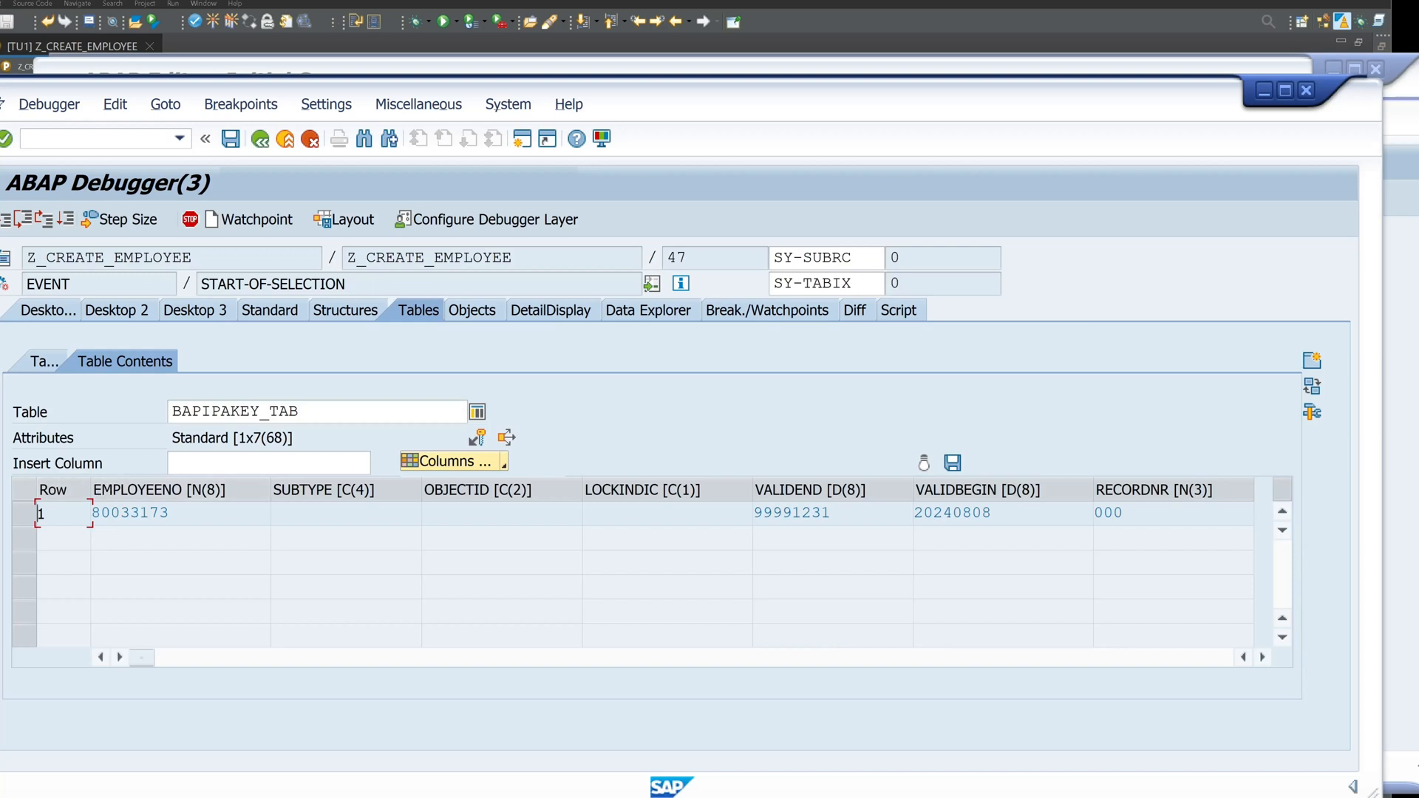
pyautogui.click(148, 513)
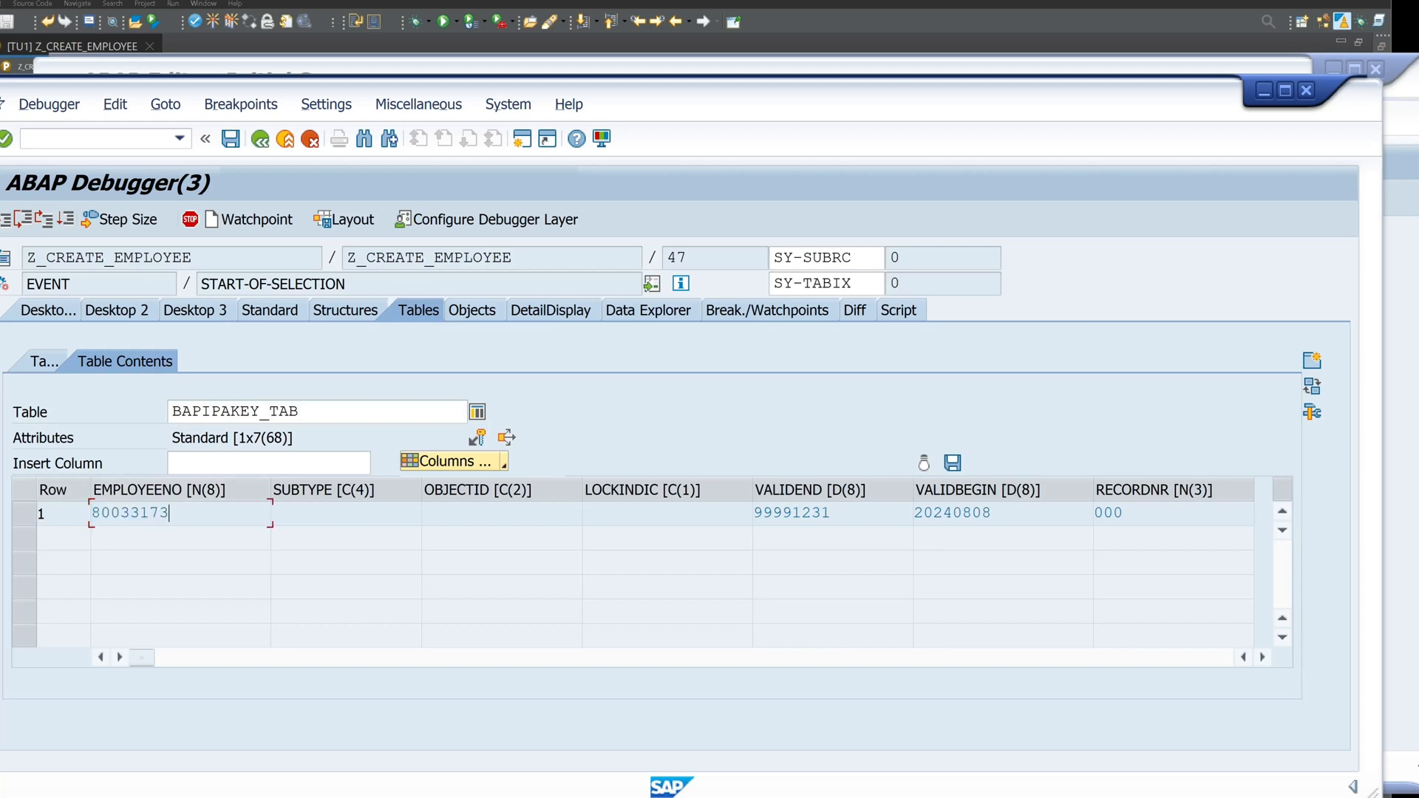
pyautogui.doubleClick(130, 515)
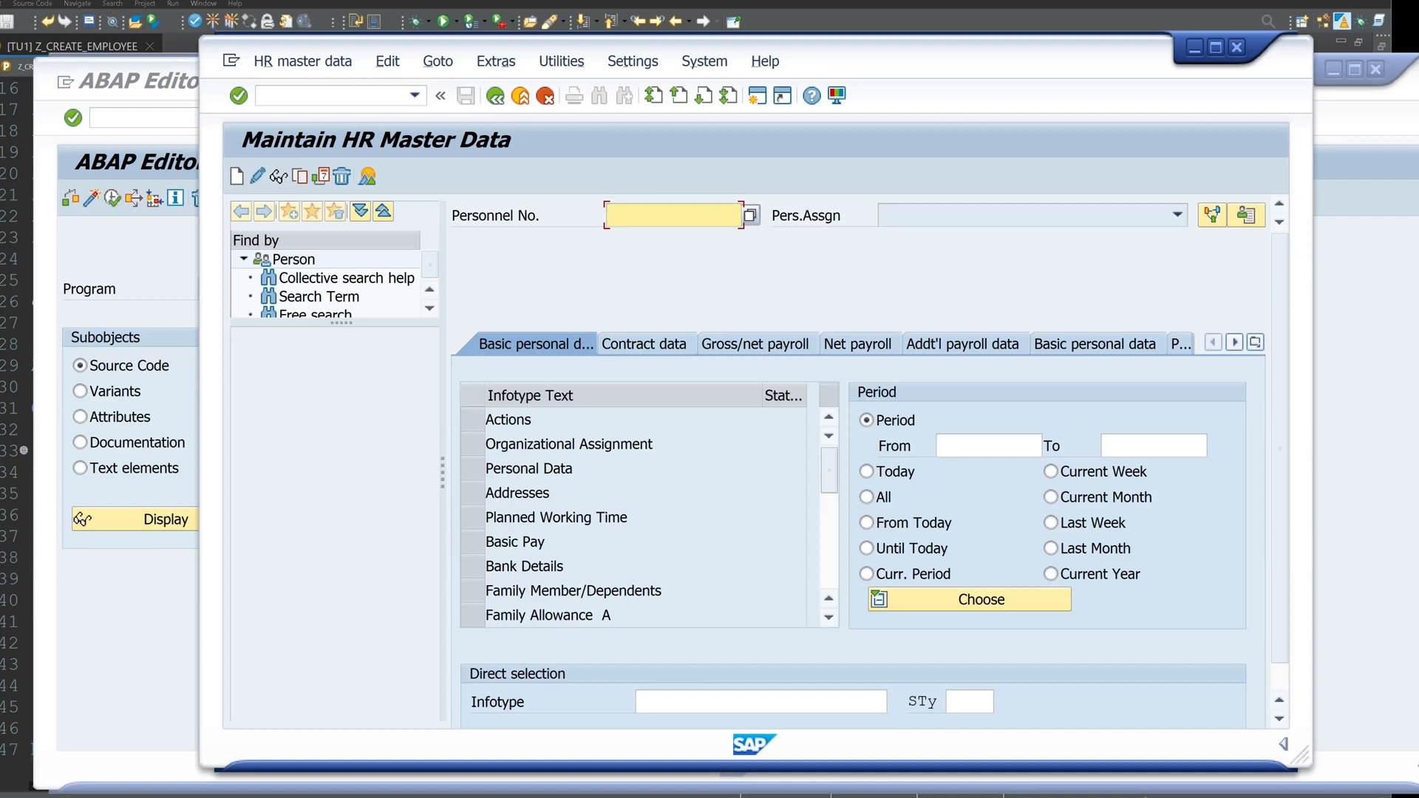
pyautogui.write('/n')
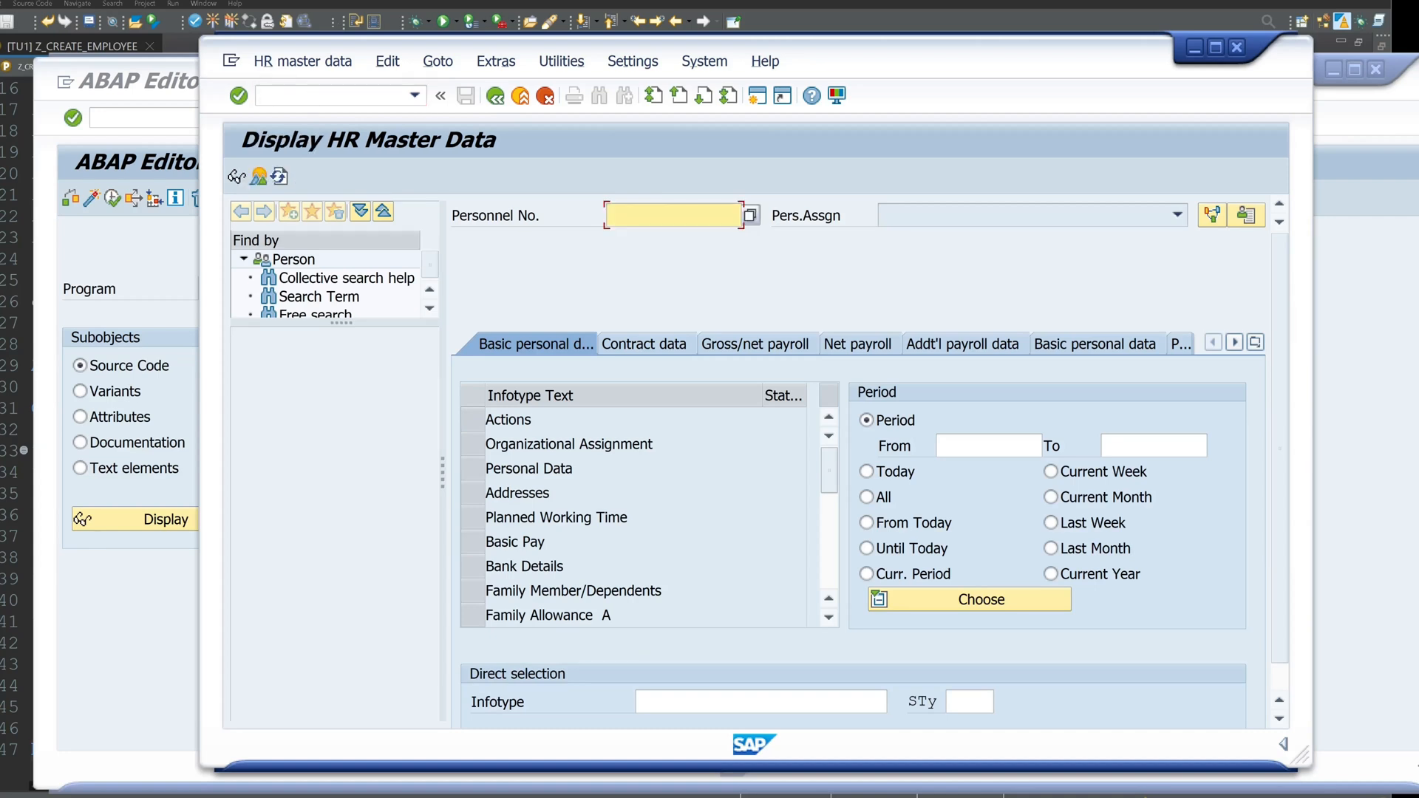
pyautogui.write('80033173')
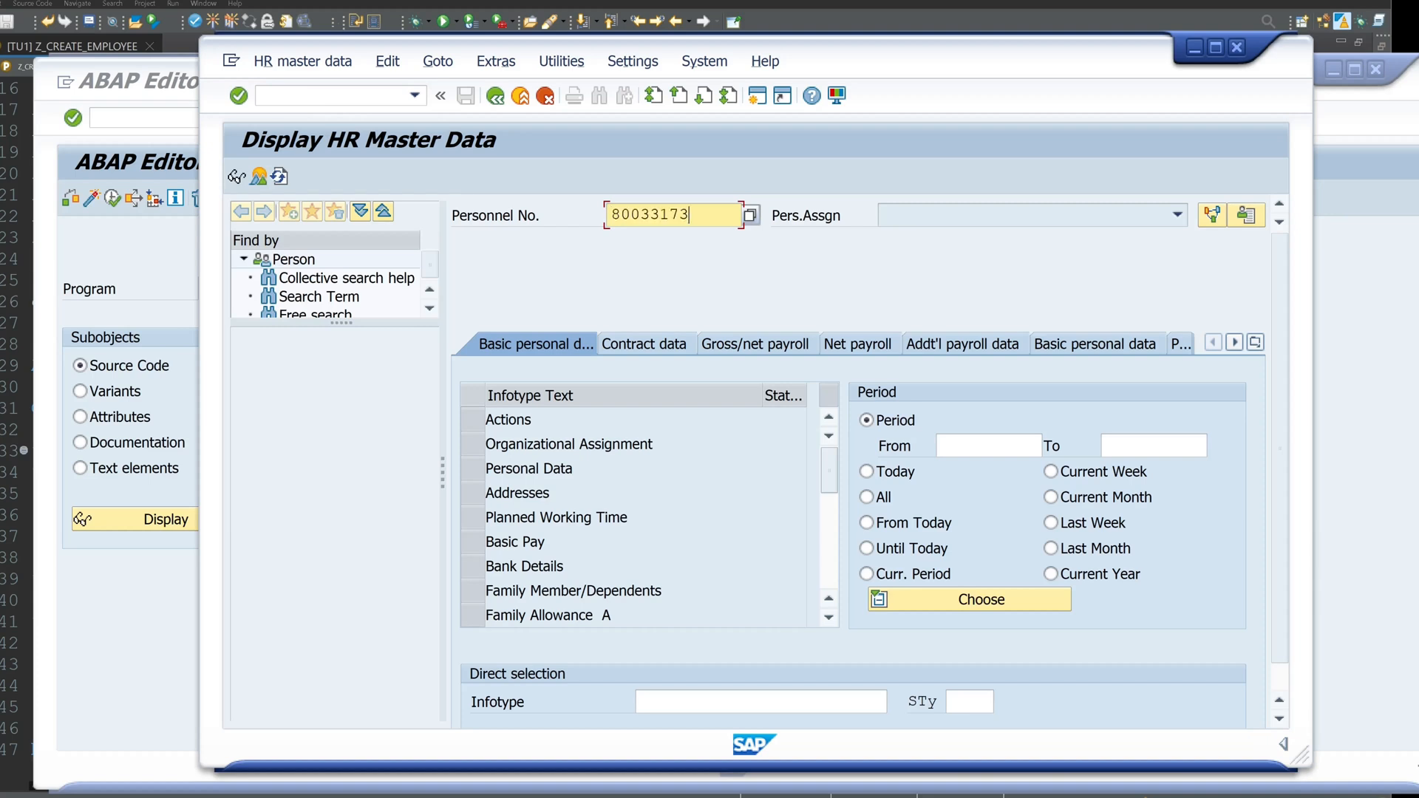
pyautogui.moveTo(698, 272)
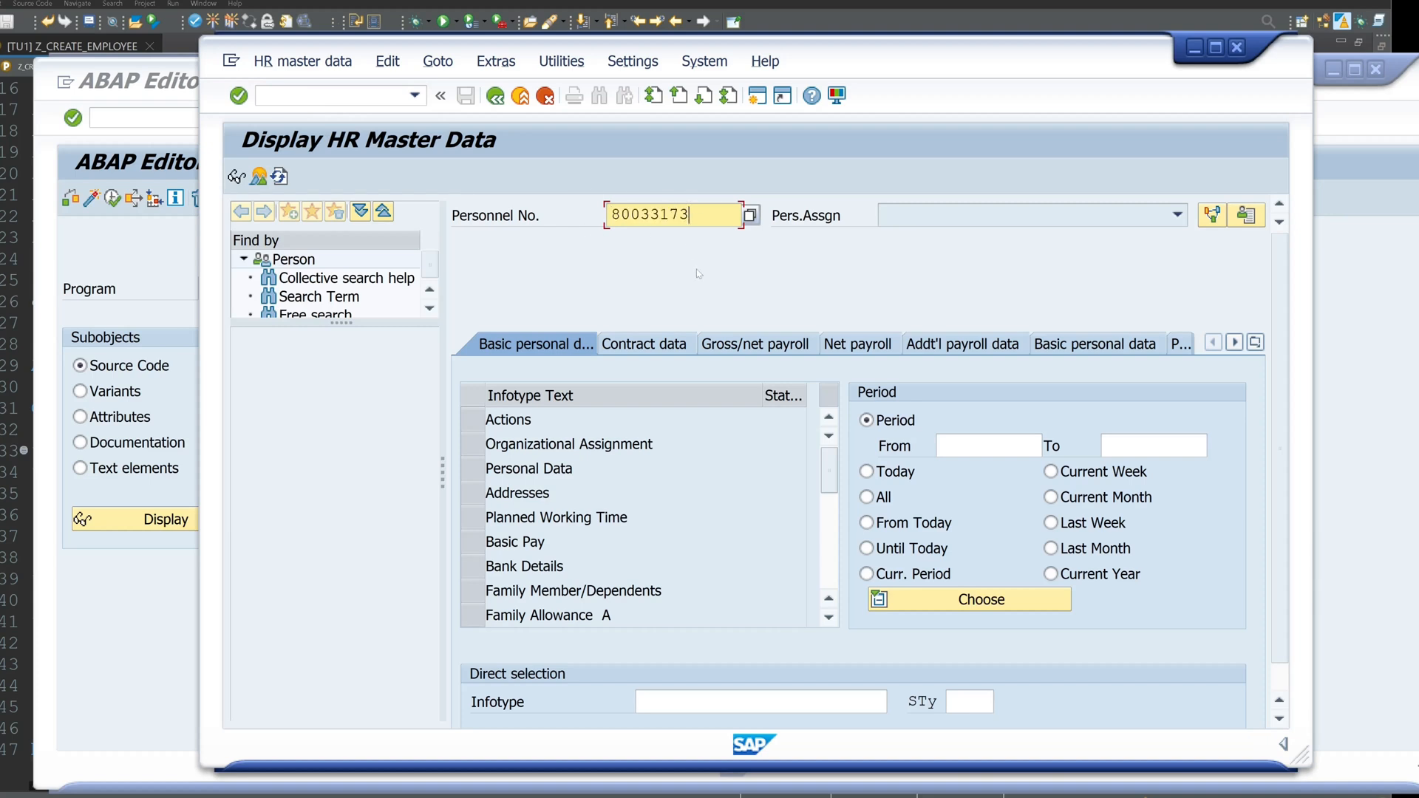
pyautogui.press('Enter')
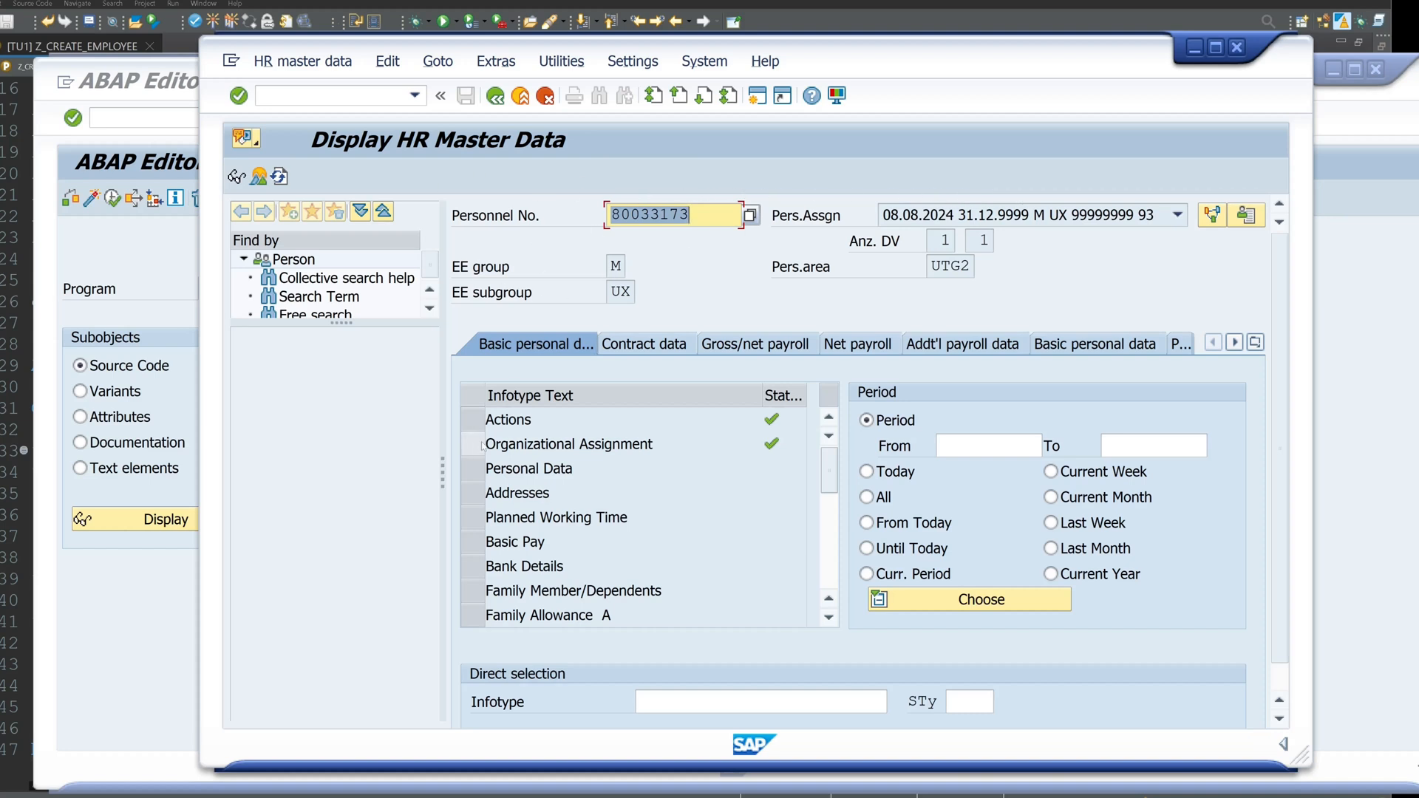
# Step: Review the Actions and Organizational Assignment records hired 08.08.2024 in UTG2, then return to the overview
pyautogui.click(509, 420)
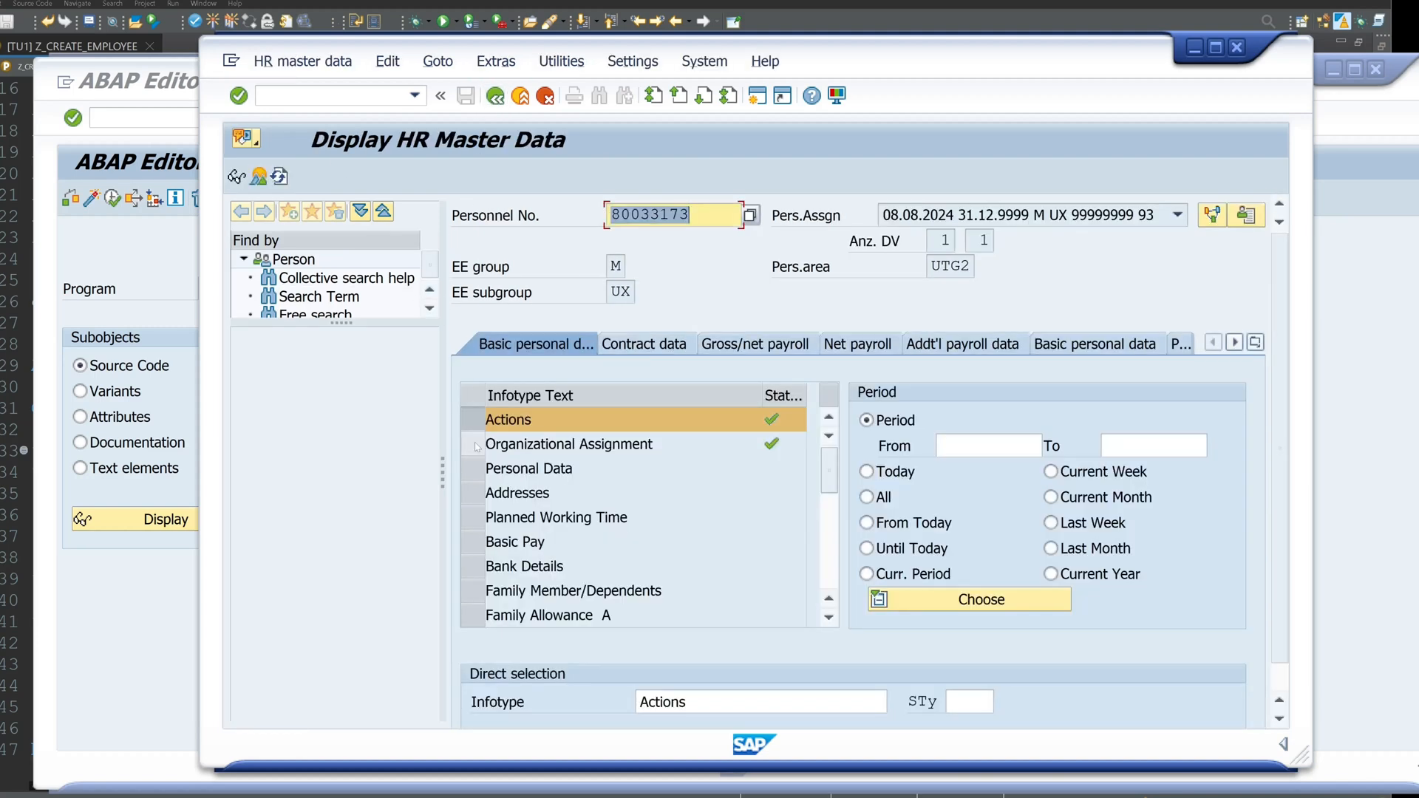
pyautogui.click(569, 443)
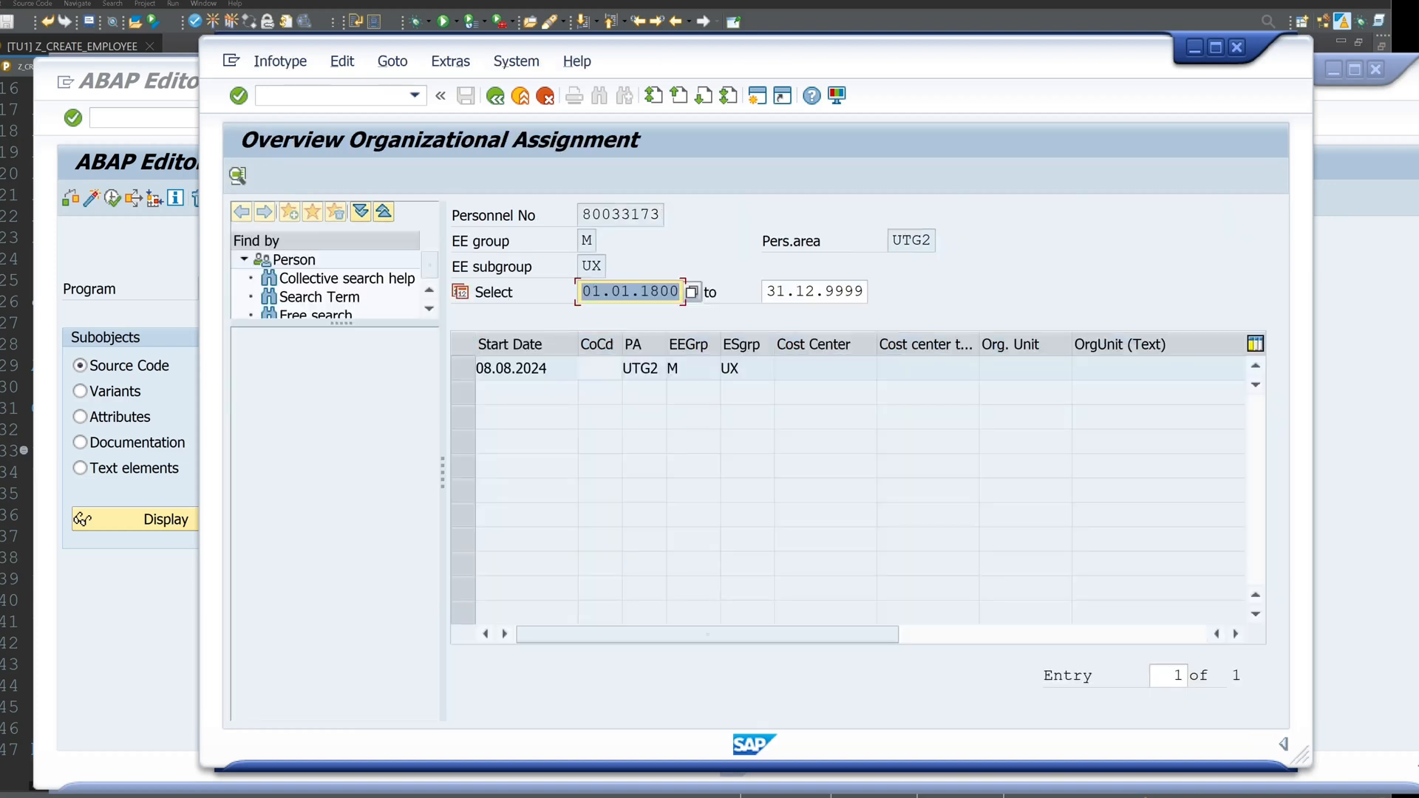
pyautogui.moveTo(933, 275)
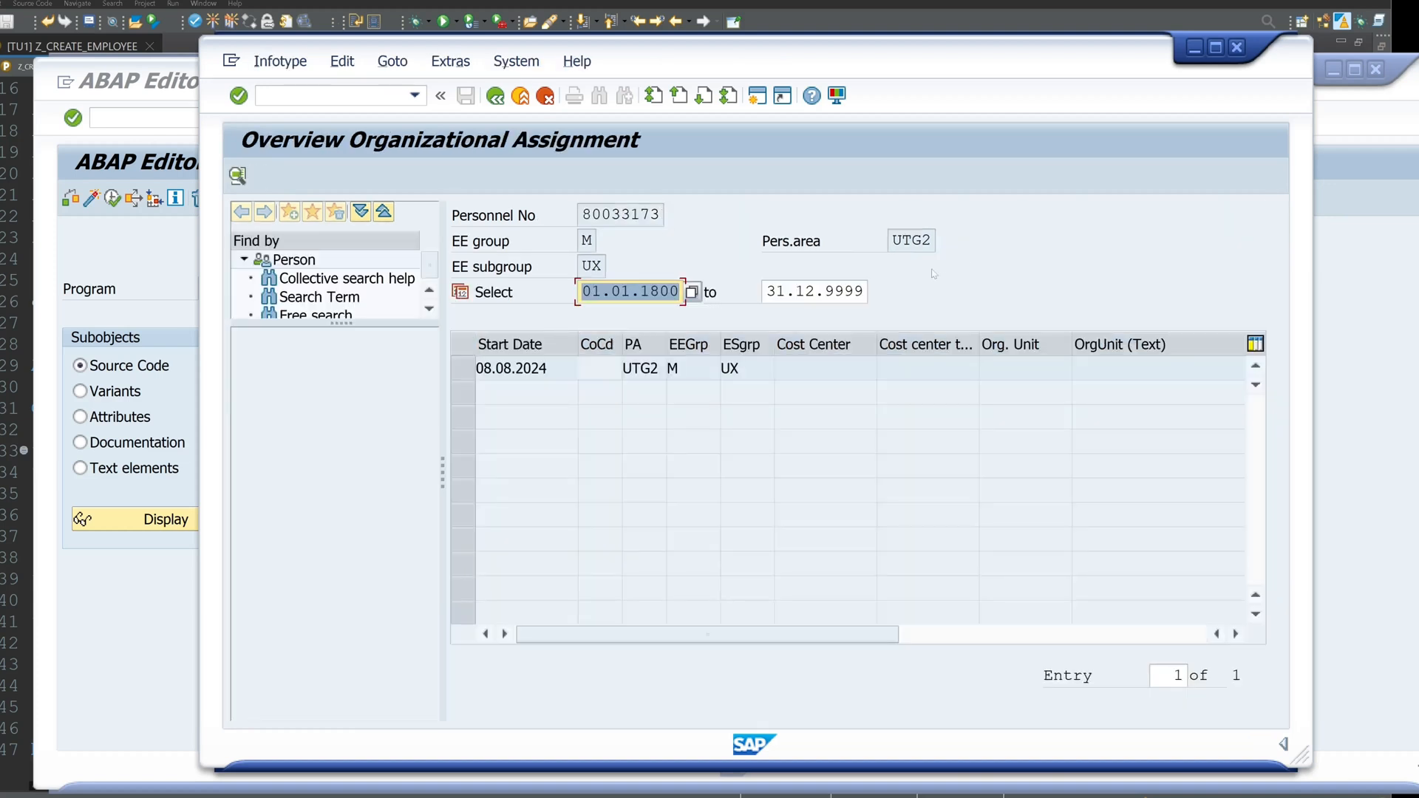
pyautogui.moveTo(494, 95)
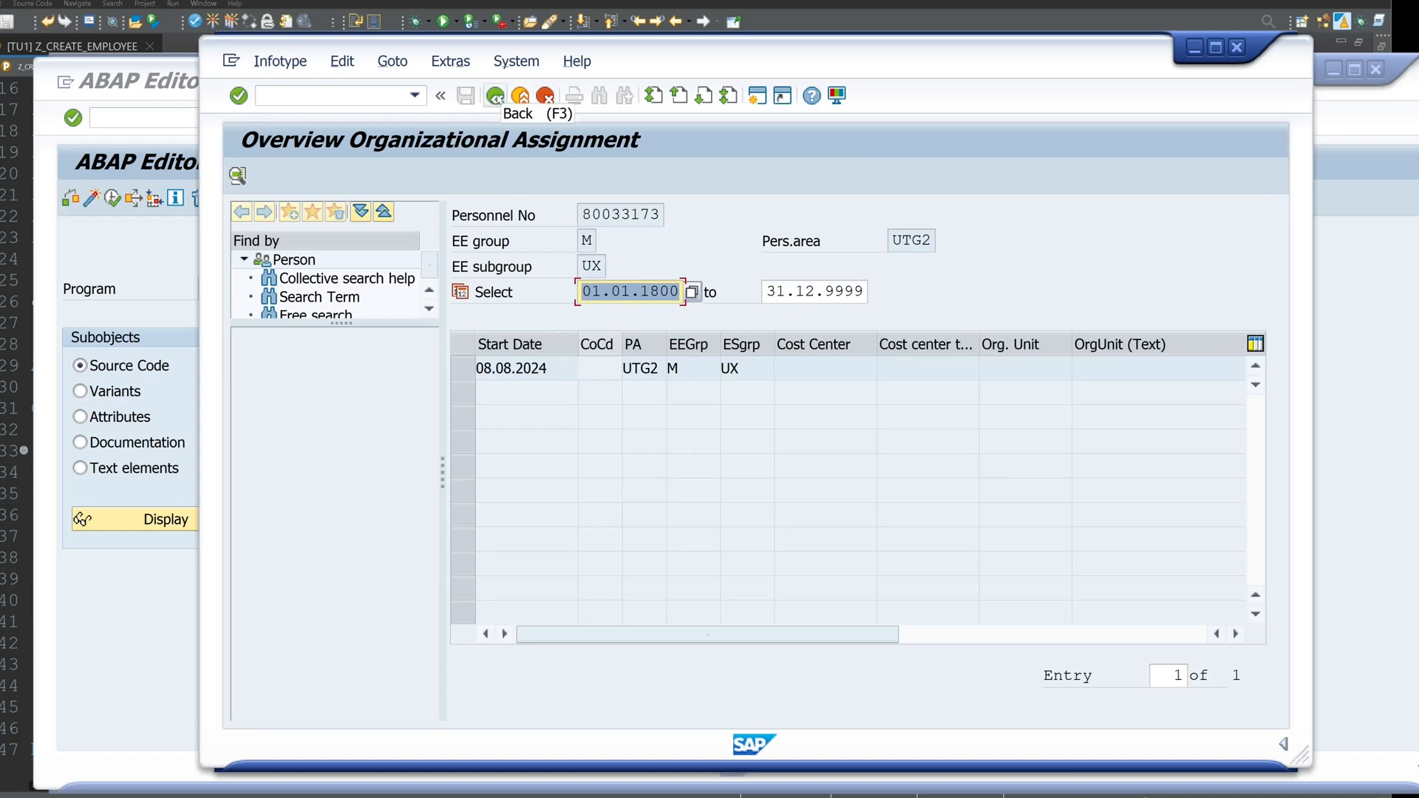
pyautogui.click(494, 95)
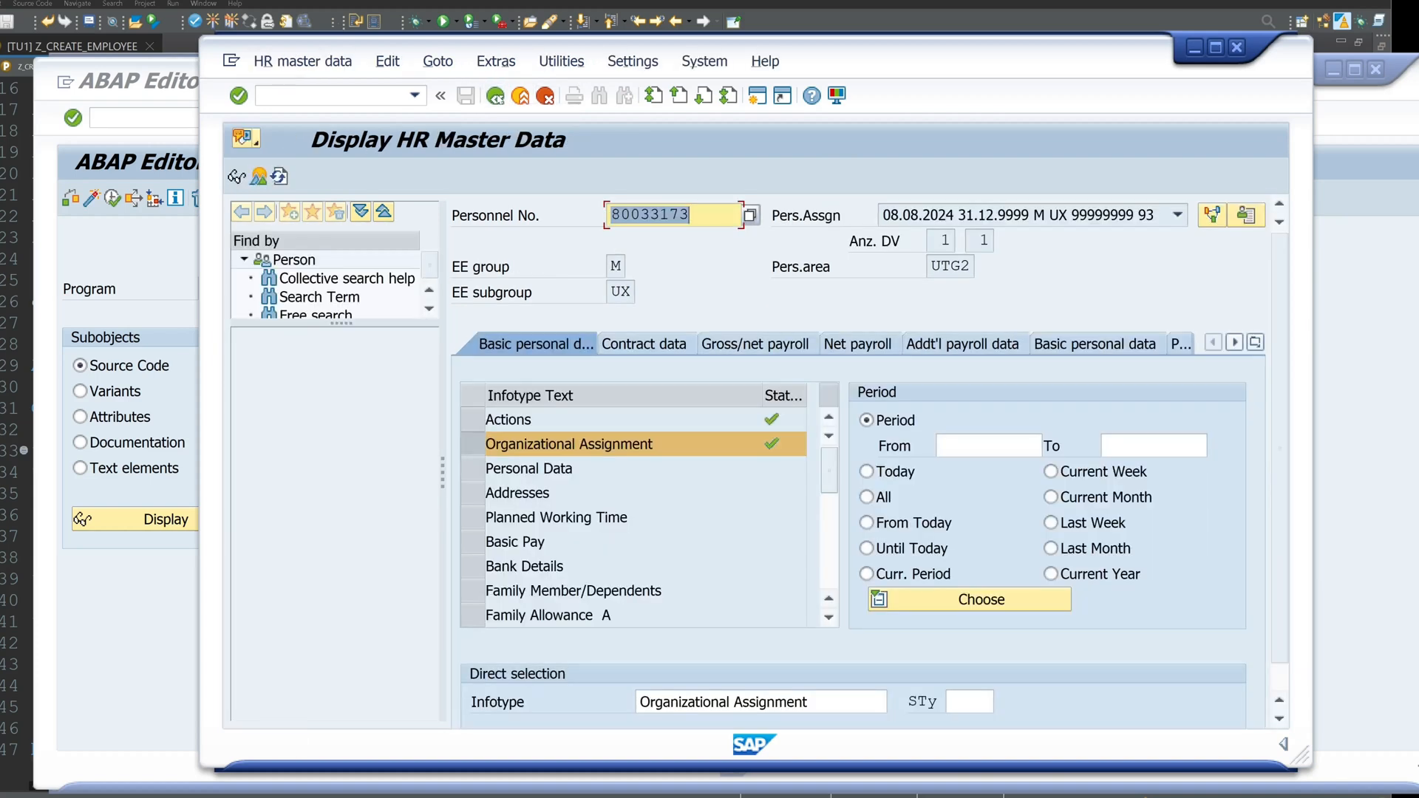
pyautogui.moveTo(1189, 97)
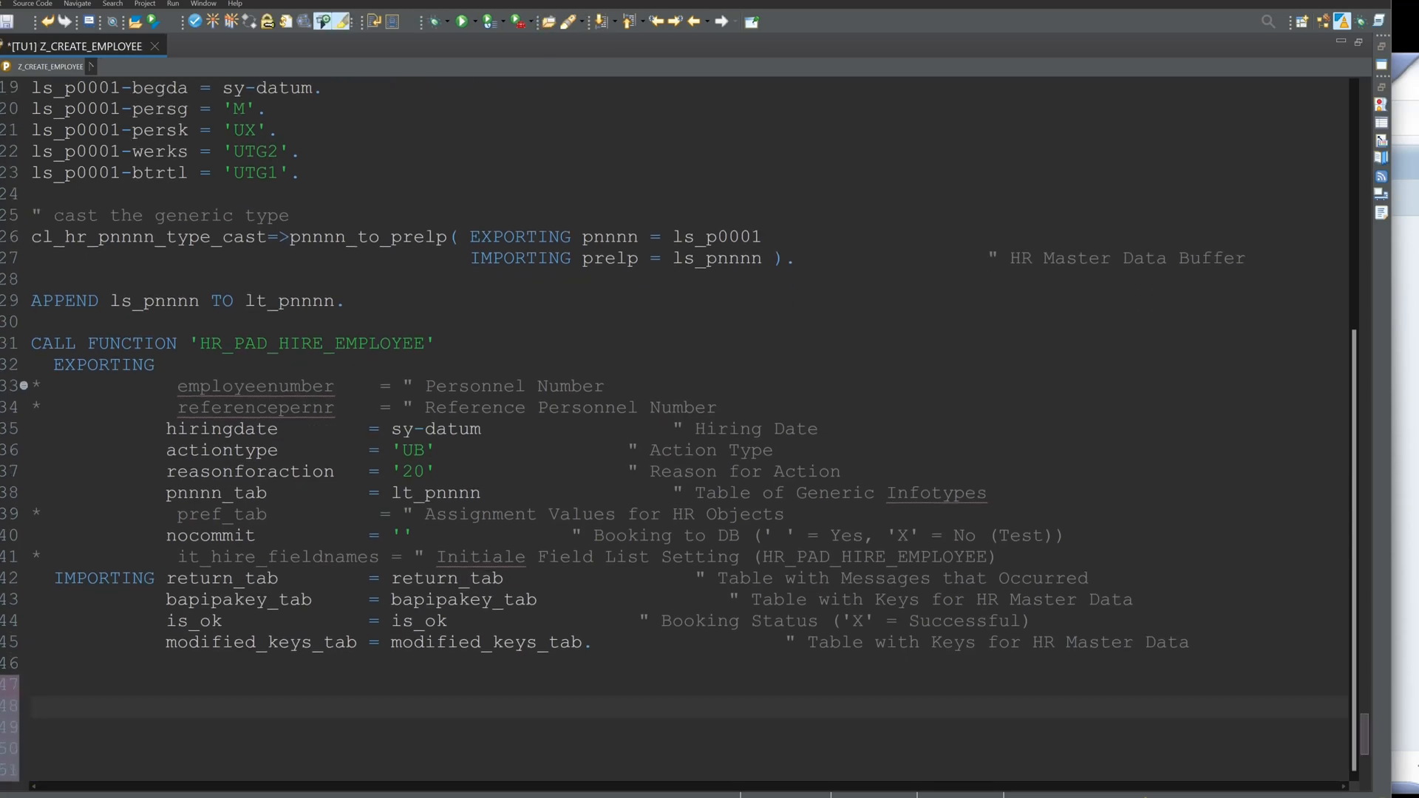
# Step: Add write:/ bapipakey_tab[ 1 ]-employeeno after the hire call
pyautogui.write('write')
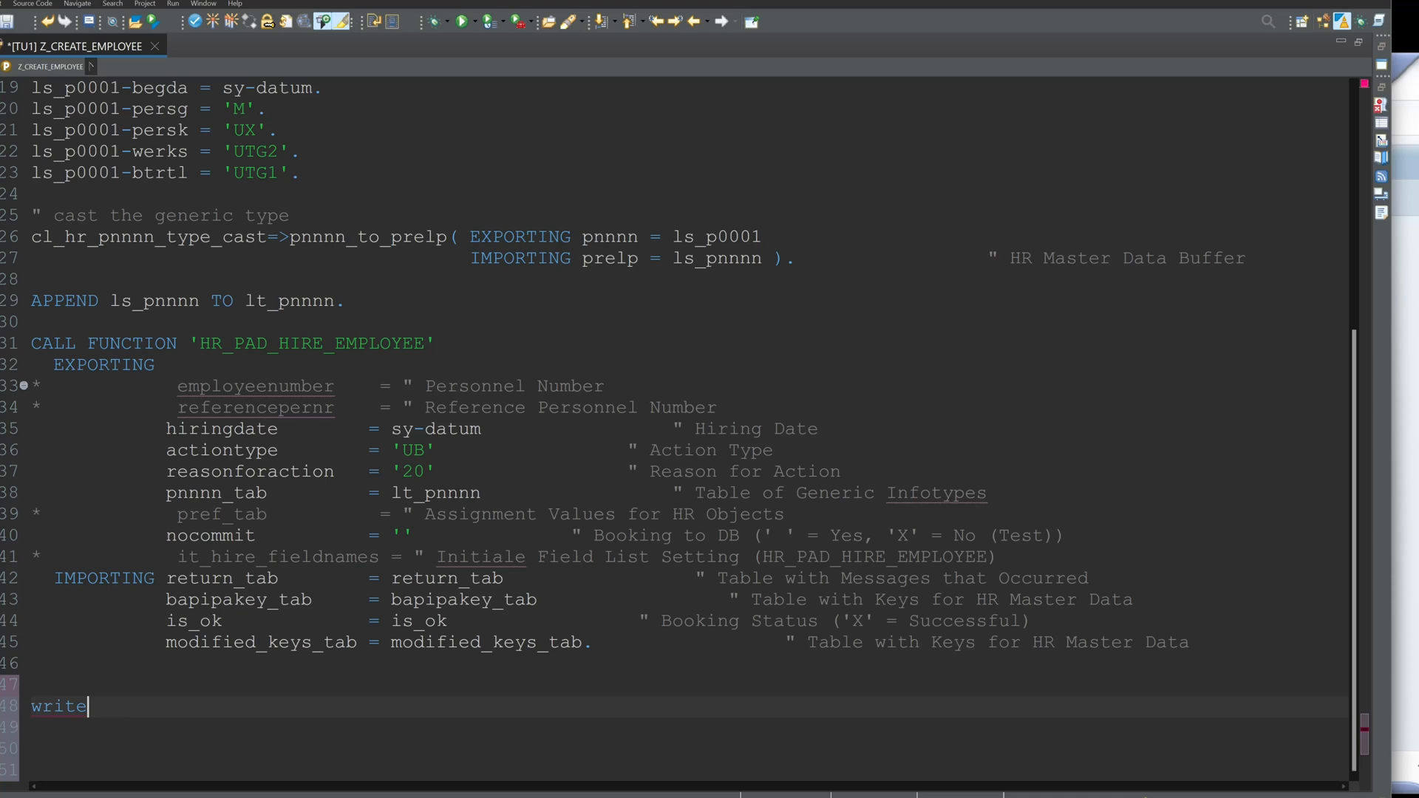
pyautogui.write(':/ bapipakey_tab')
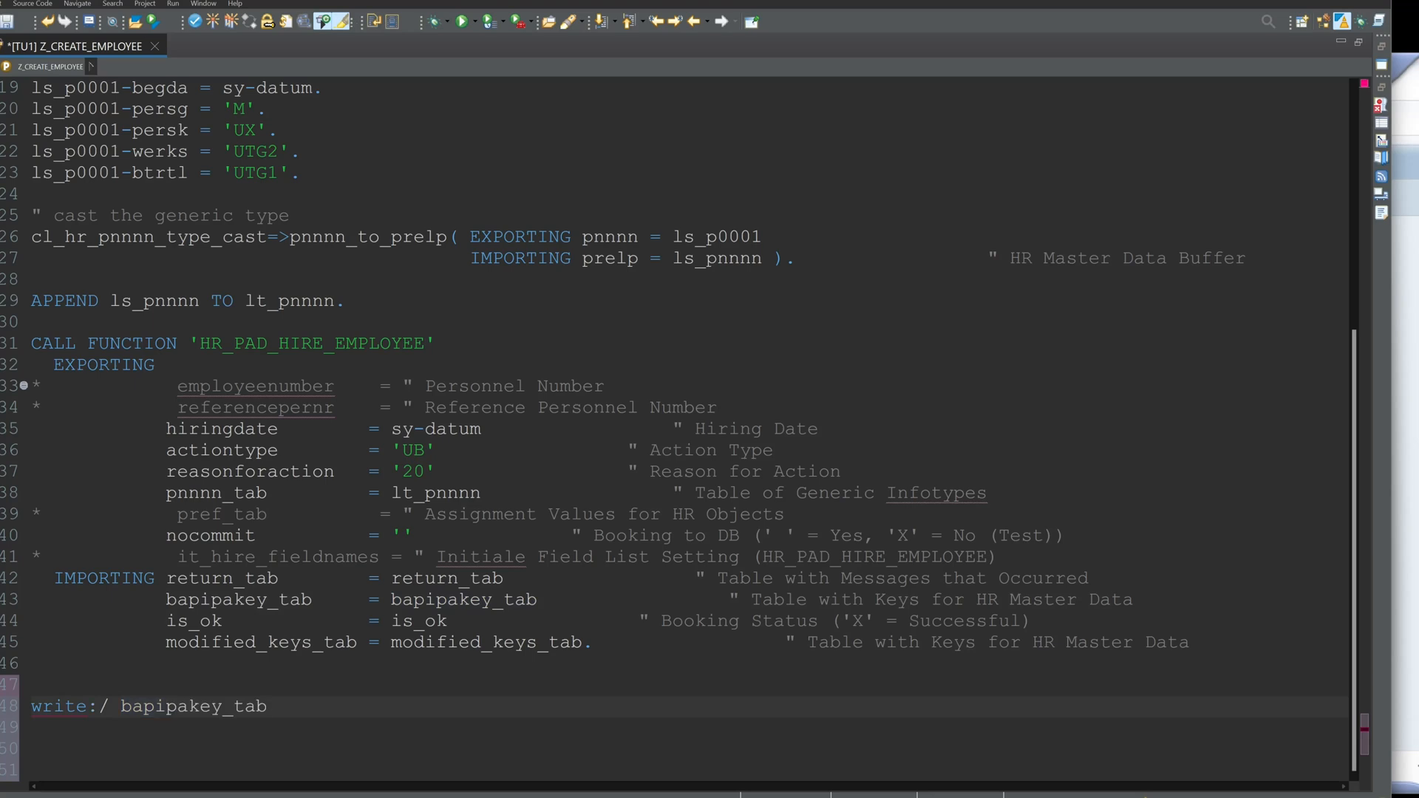
pyautogui.write('[ 1 ]')
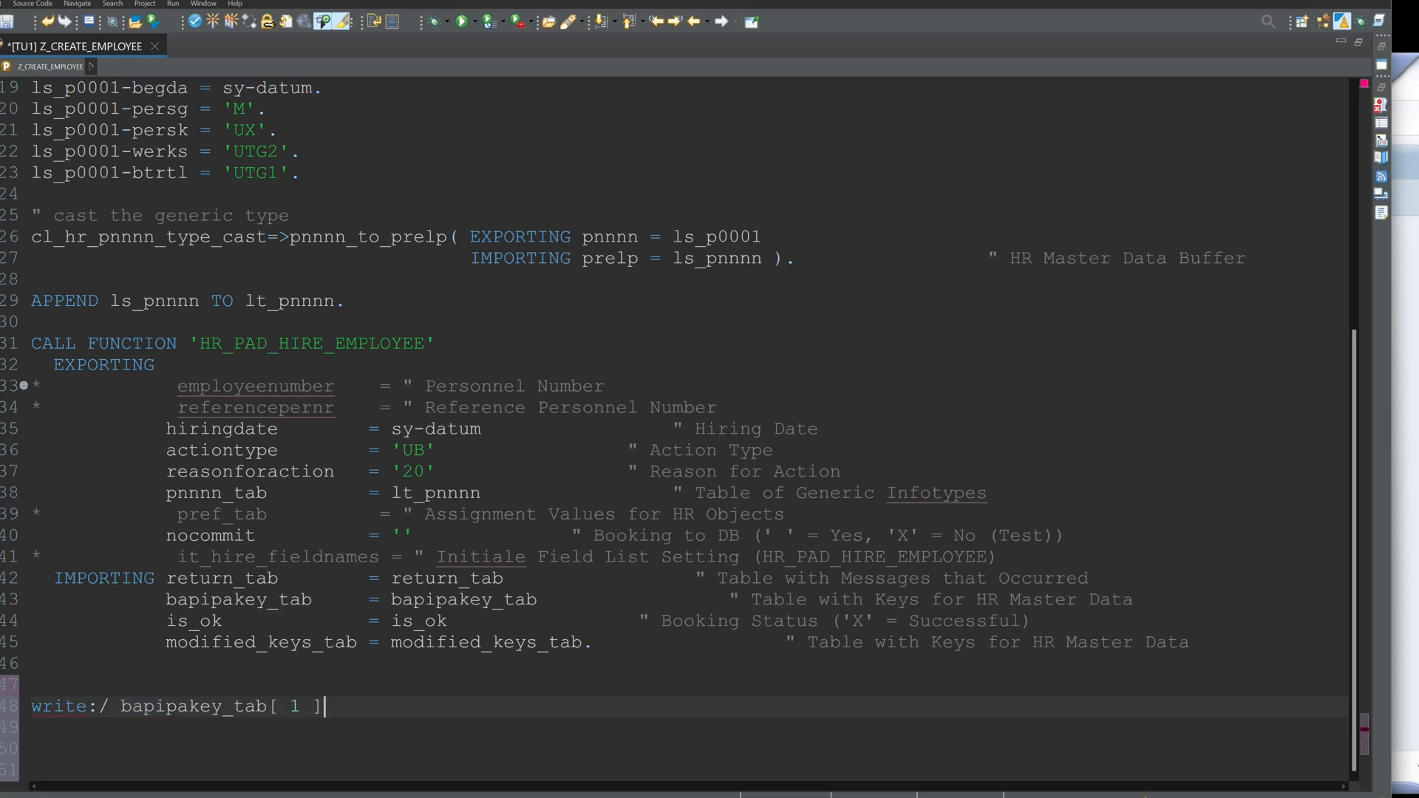
pyautogui.write('-emp')
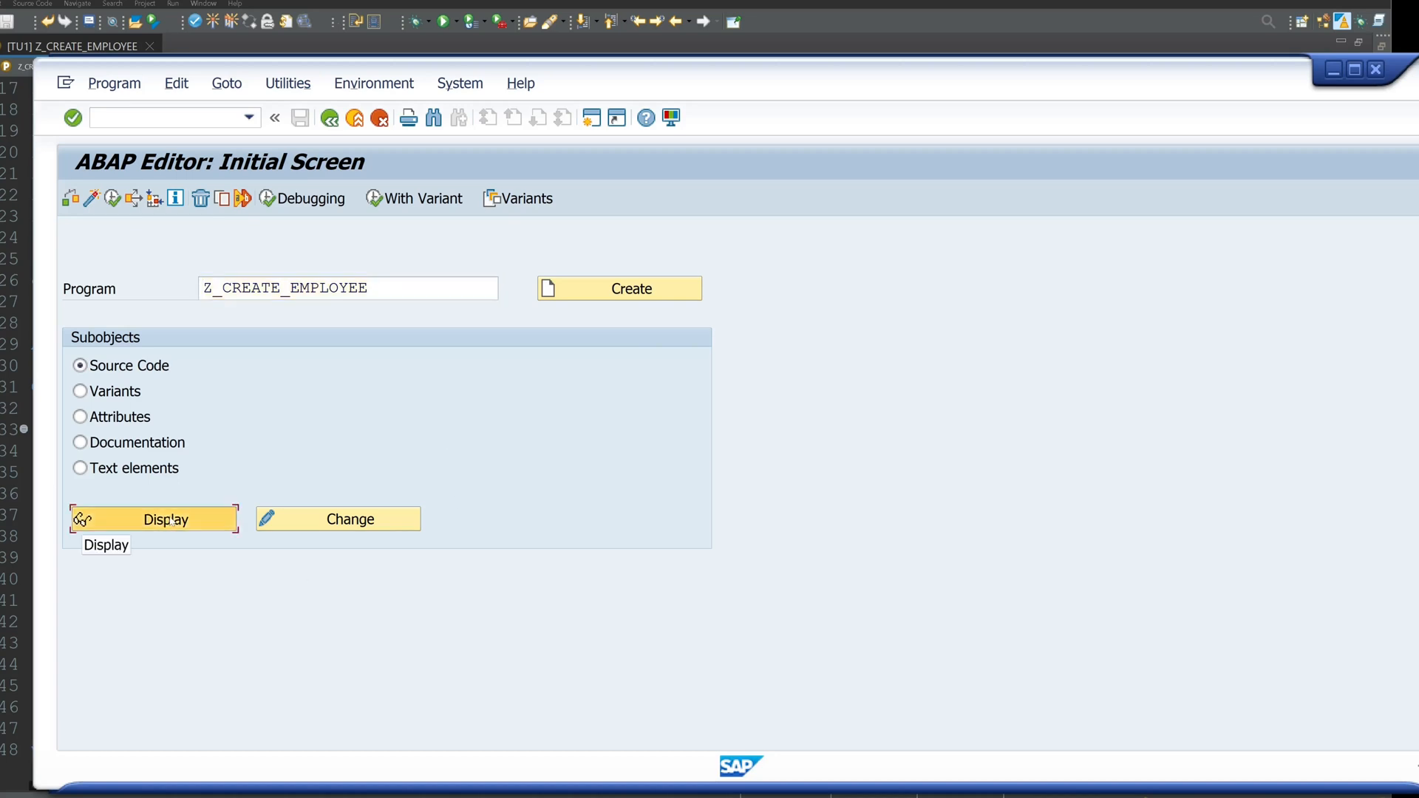
# Step: Display Z_CREATE_EMPLOYEE in SE38 and run it, printing personnel number 80033175
pyautogui.click(152, 519)
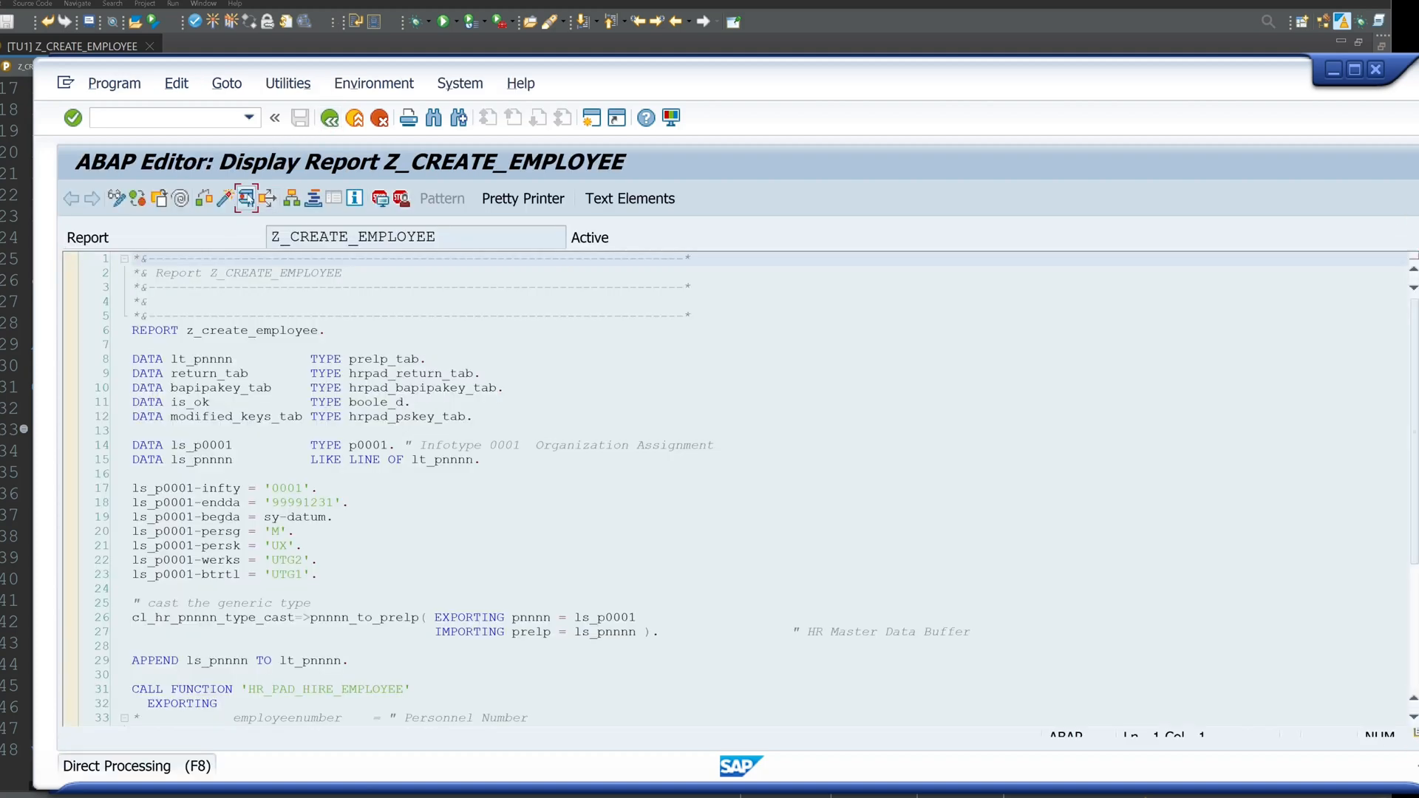
pyautogui.press('F8')
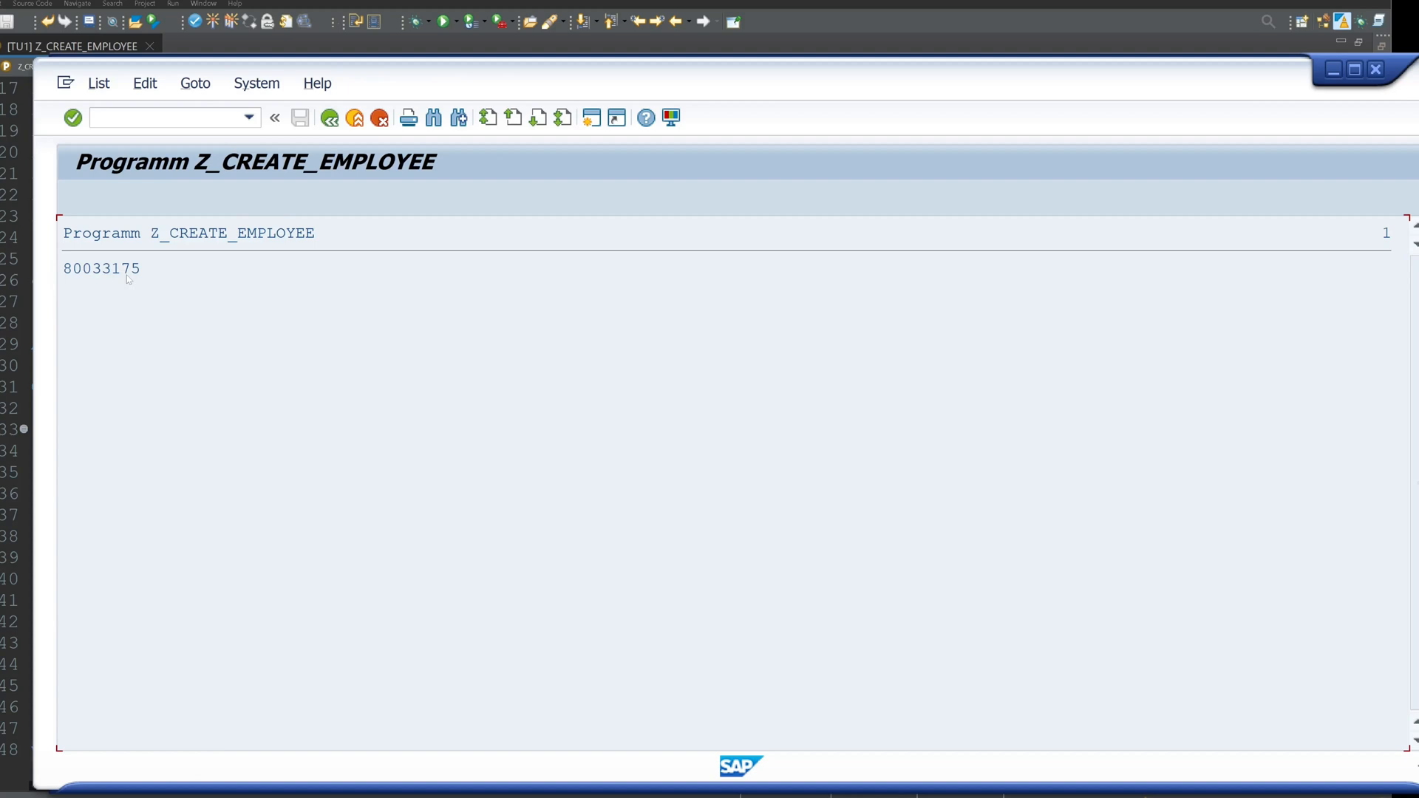
pyautogui.moveTo(1118, 125)
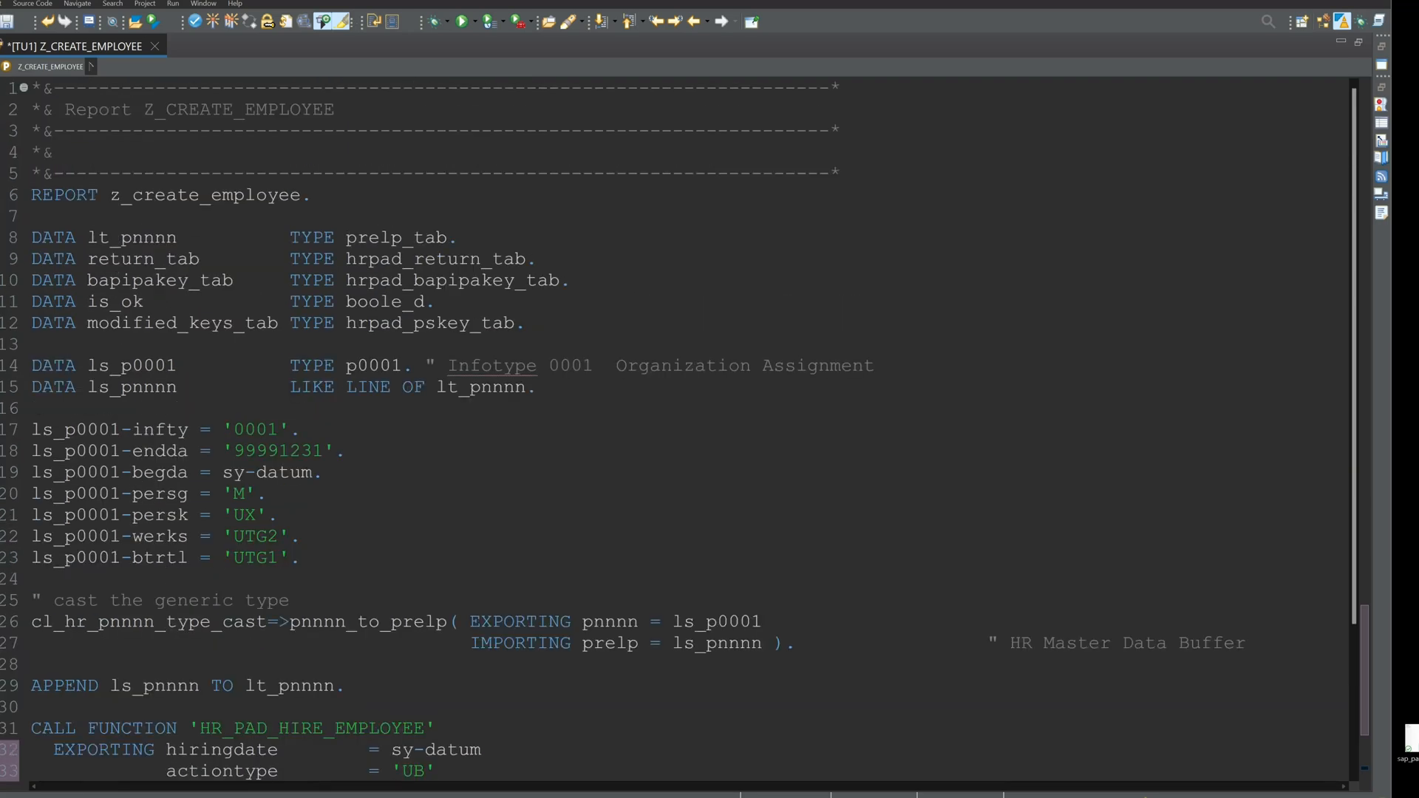
# Step: Scroll down through the finished Z_CREATE_EMPLOYEE source to the final WRITE statement
pyautogui.scroll(-3)
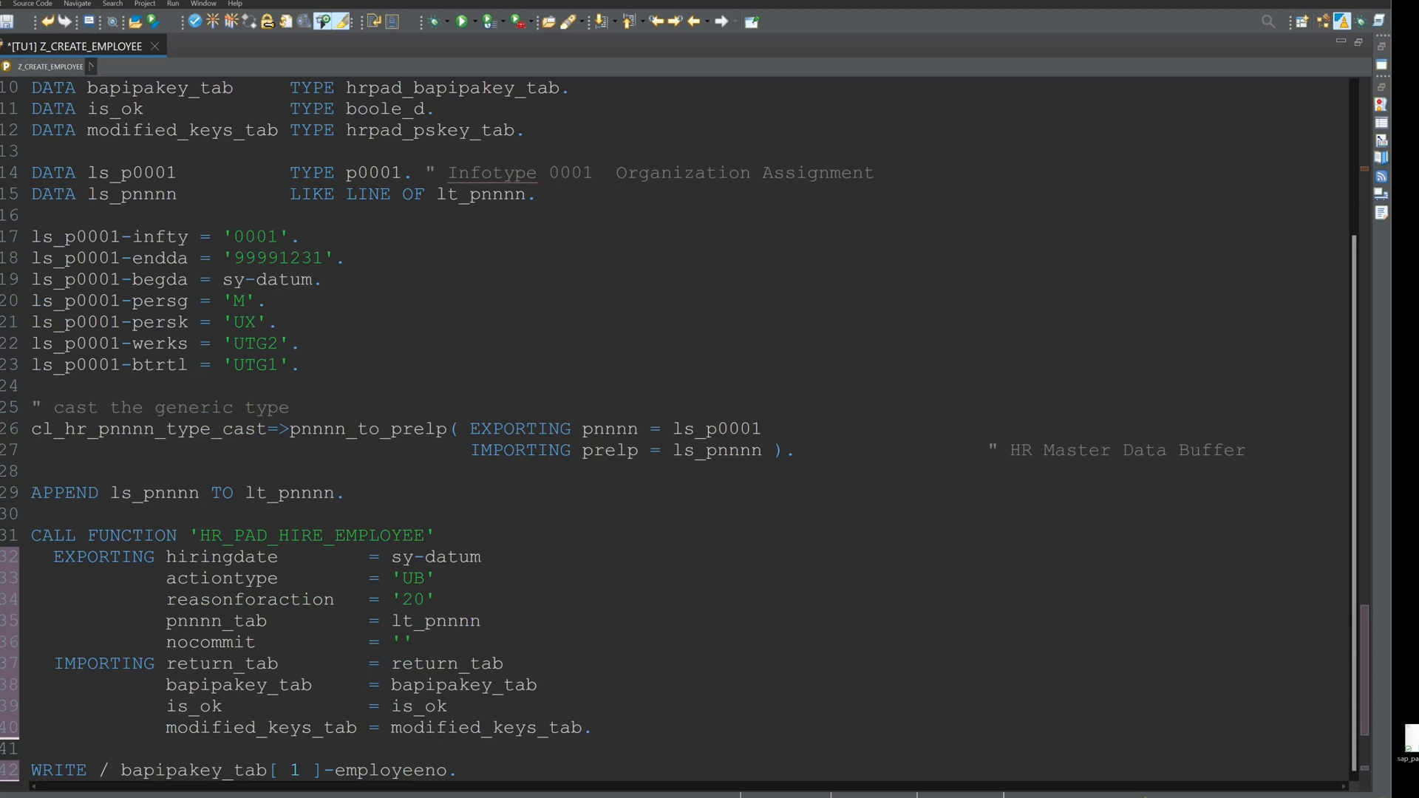